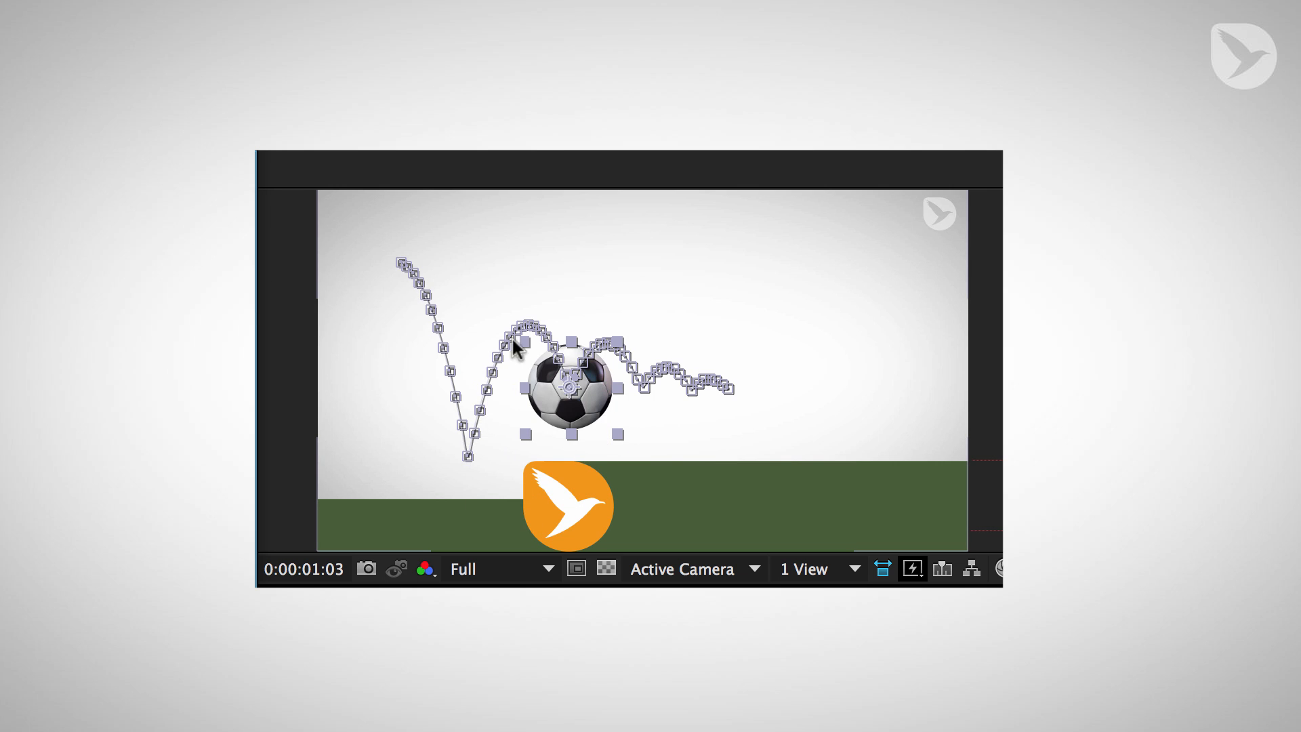
pyautogui.moveTo(486, 378)
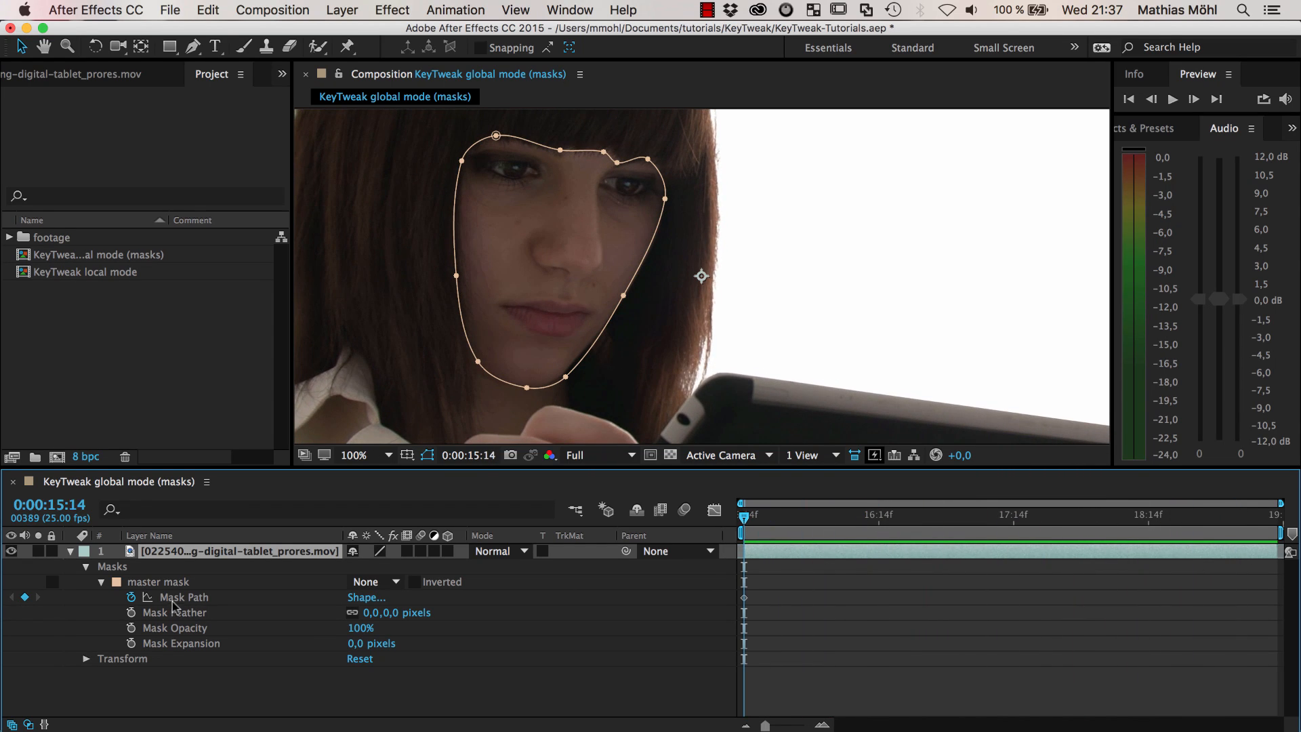
# Track the master mask path using Position, Scale, Rotation & Skew, starting forward
pyautogui.rightClick(182, 596)
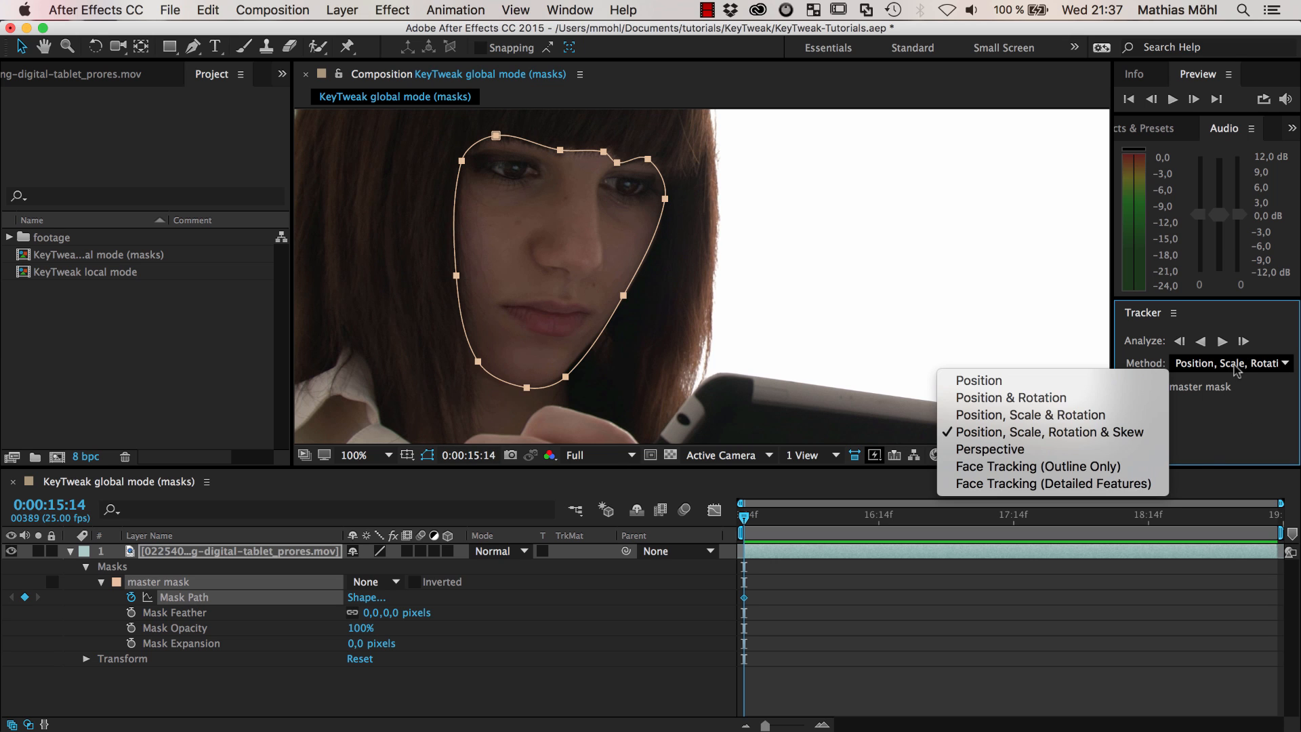
pyautogui.moveTo(1050, 432)
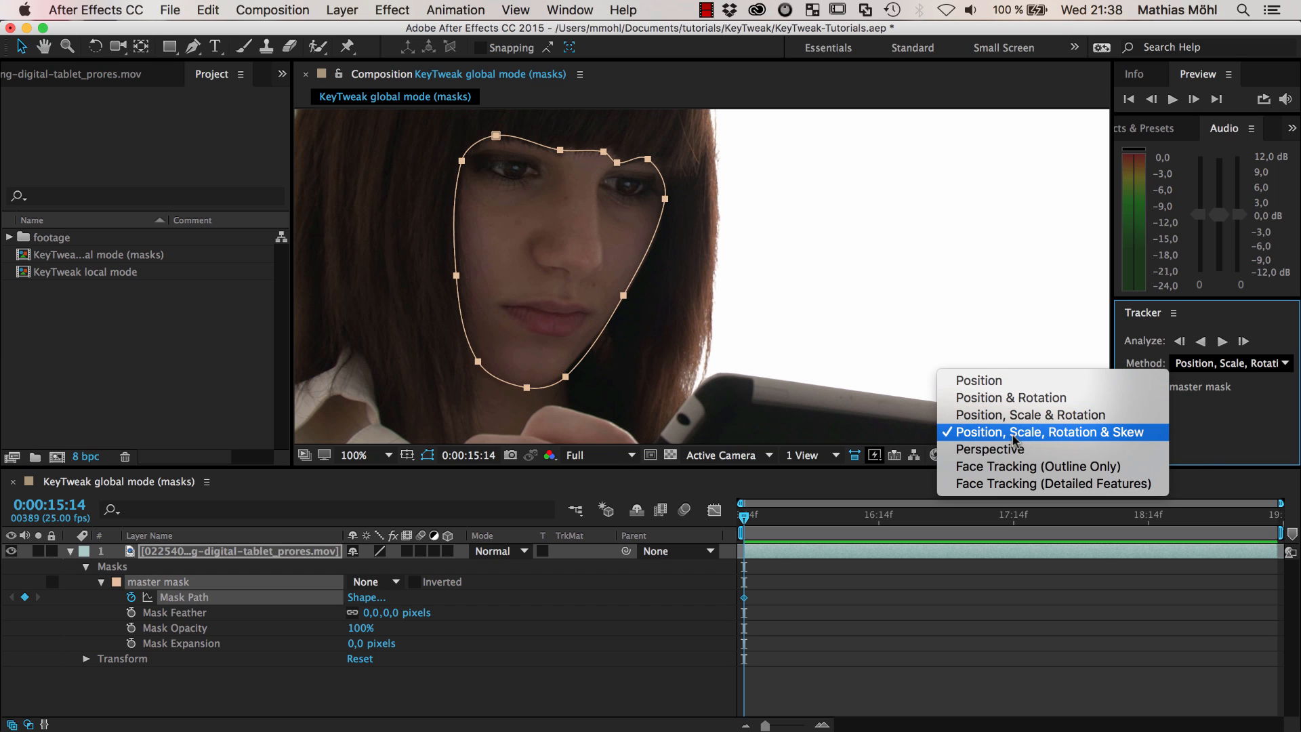
pyautogui.moveTo(1039, 437)
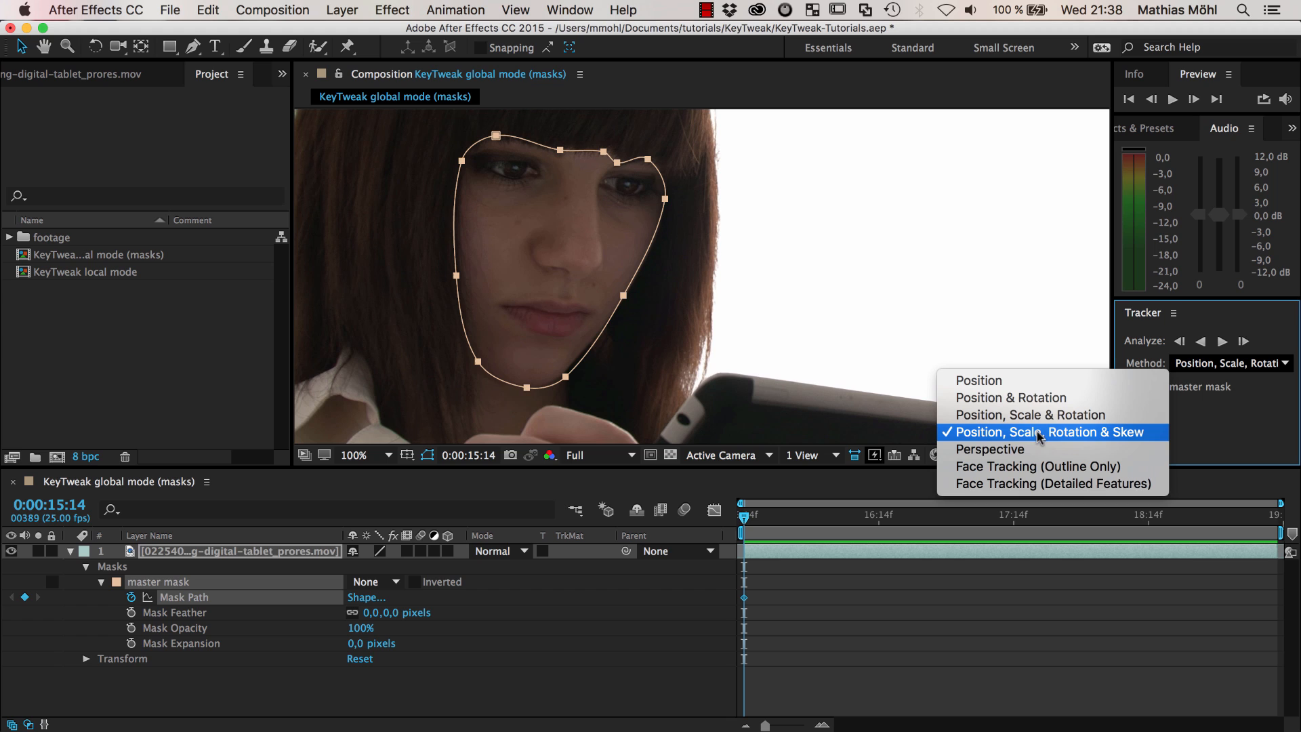
pyautogui.moveTo(1054, 437)
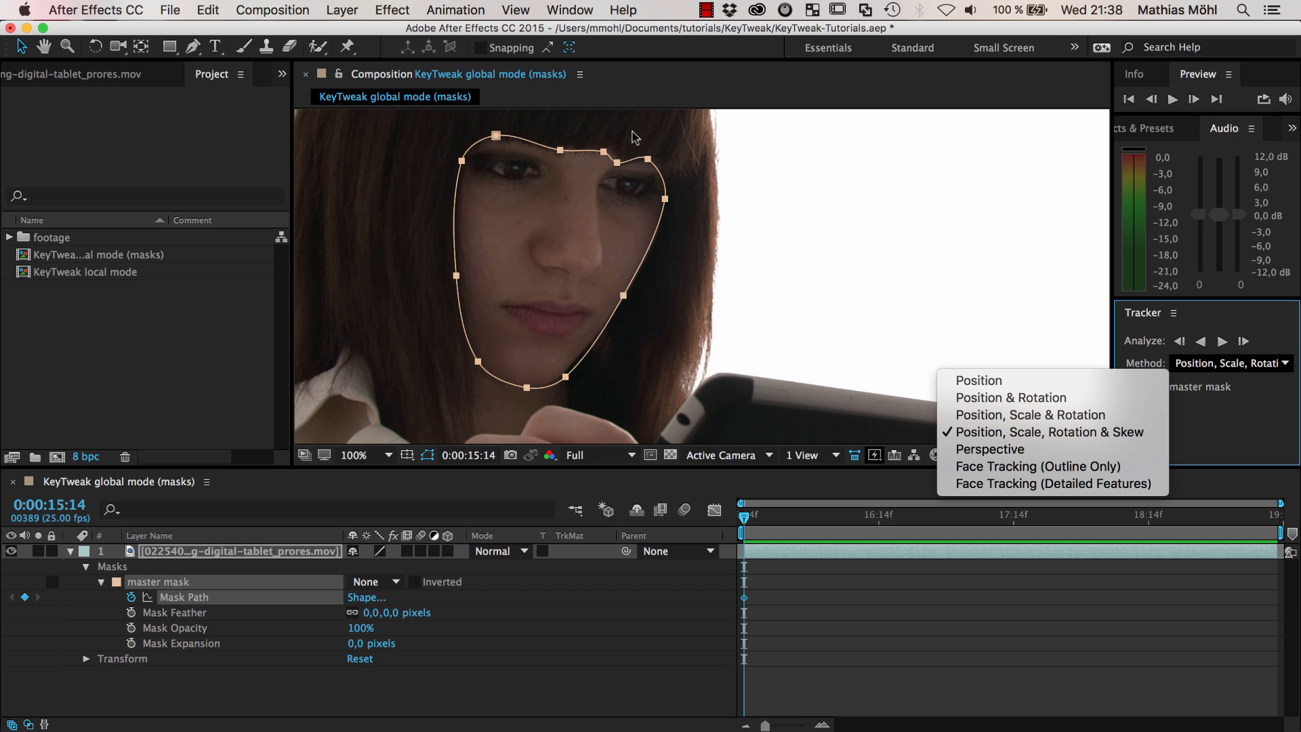
pyautogui.moveTo(1049, 432)
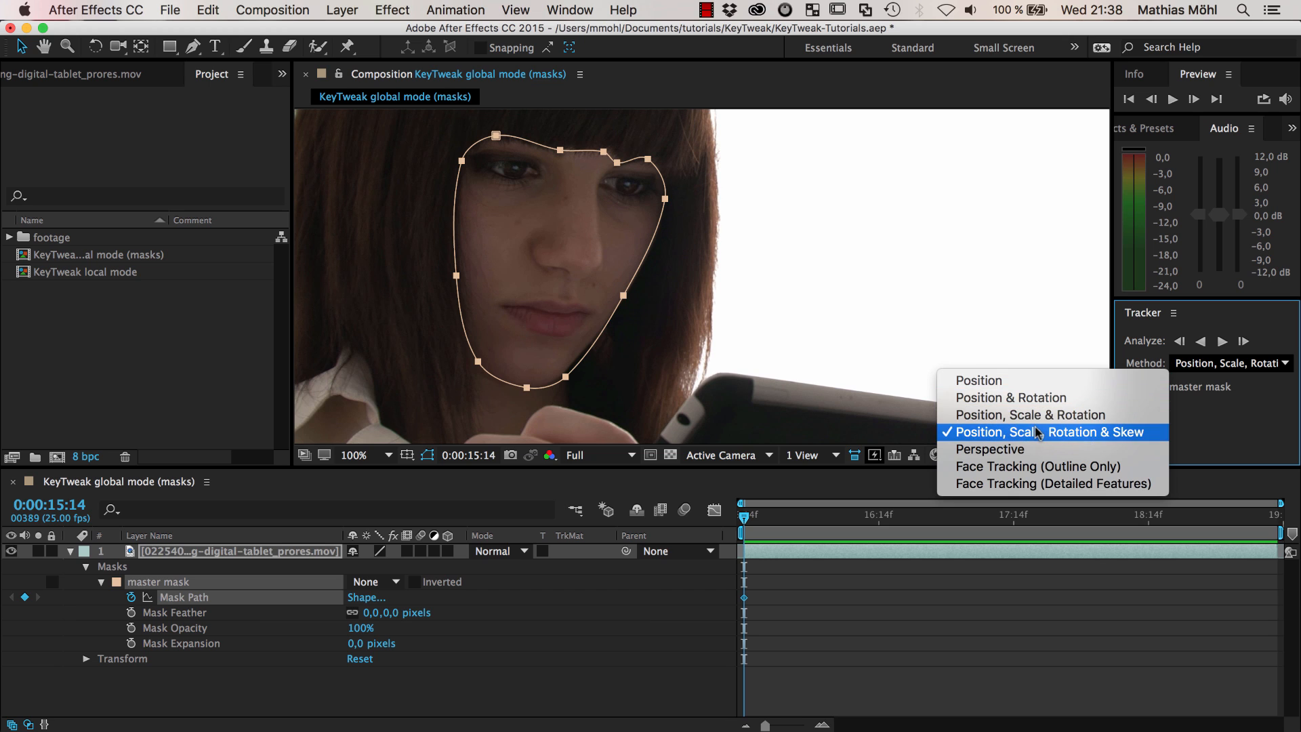
pyautogui.click(1049, 432)
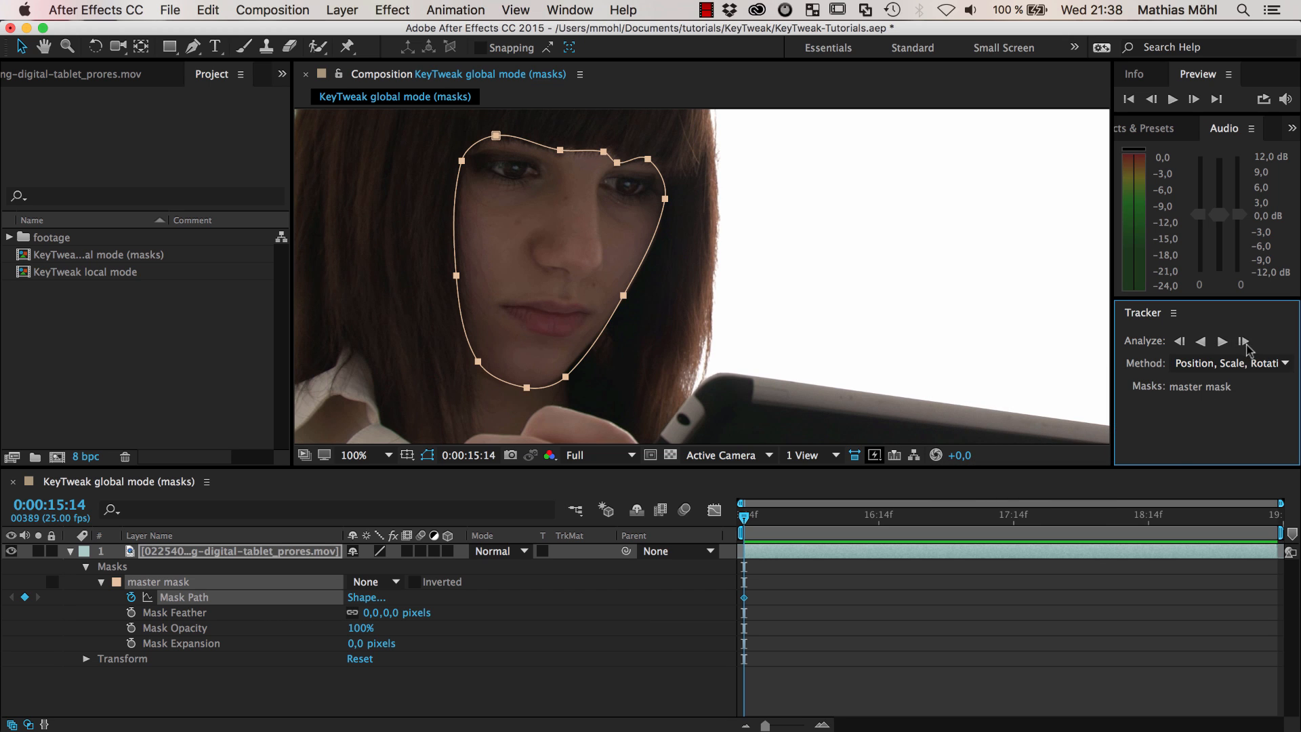
pyautogui.click(1221, 341)
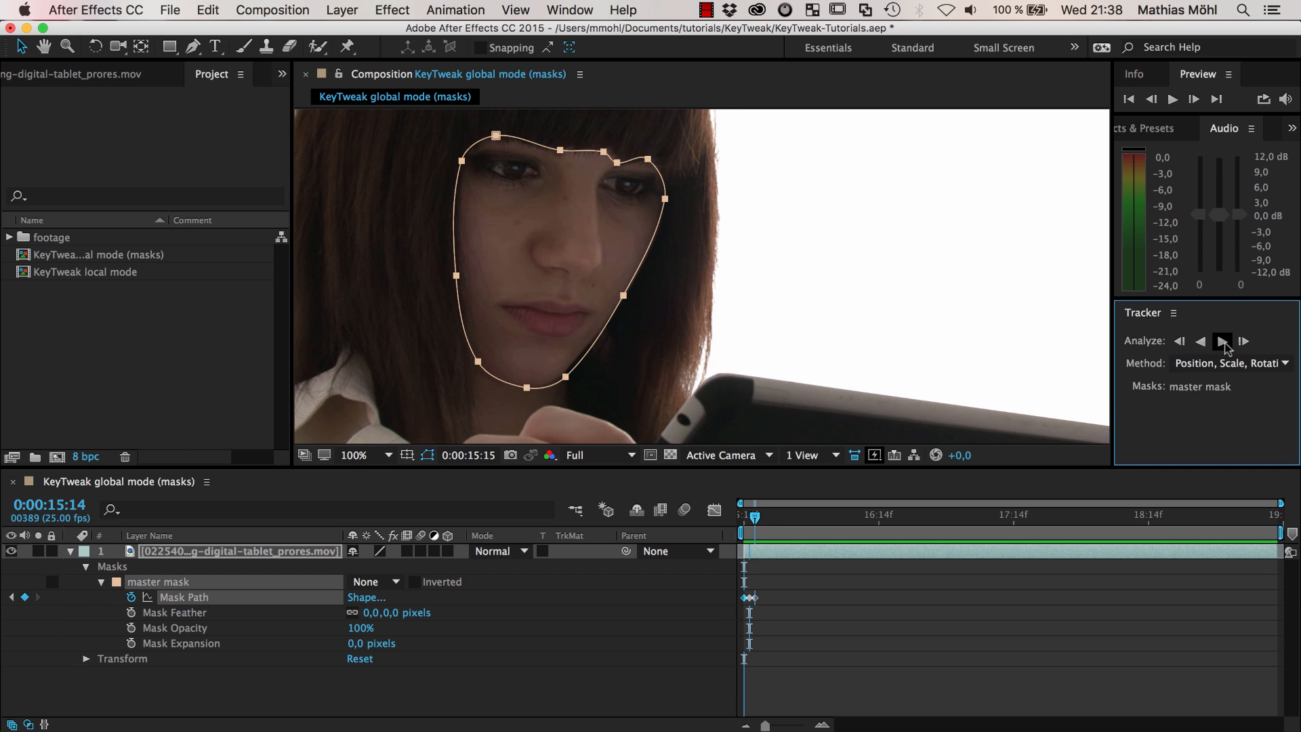
# Track the master mask forward to the clip's end, keying Mask Path throughout
pyautogui.click(1223, 341)
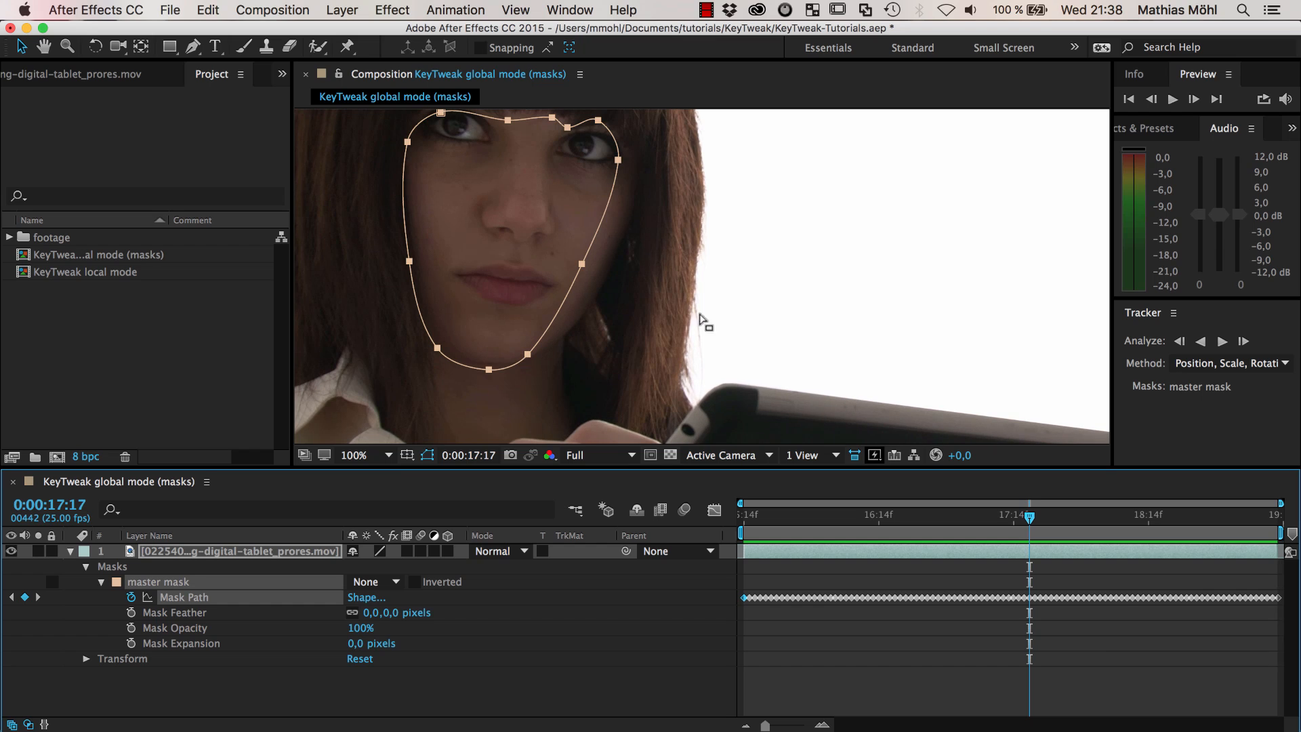
pyautogui.moveTo(960, 621)
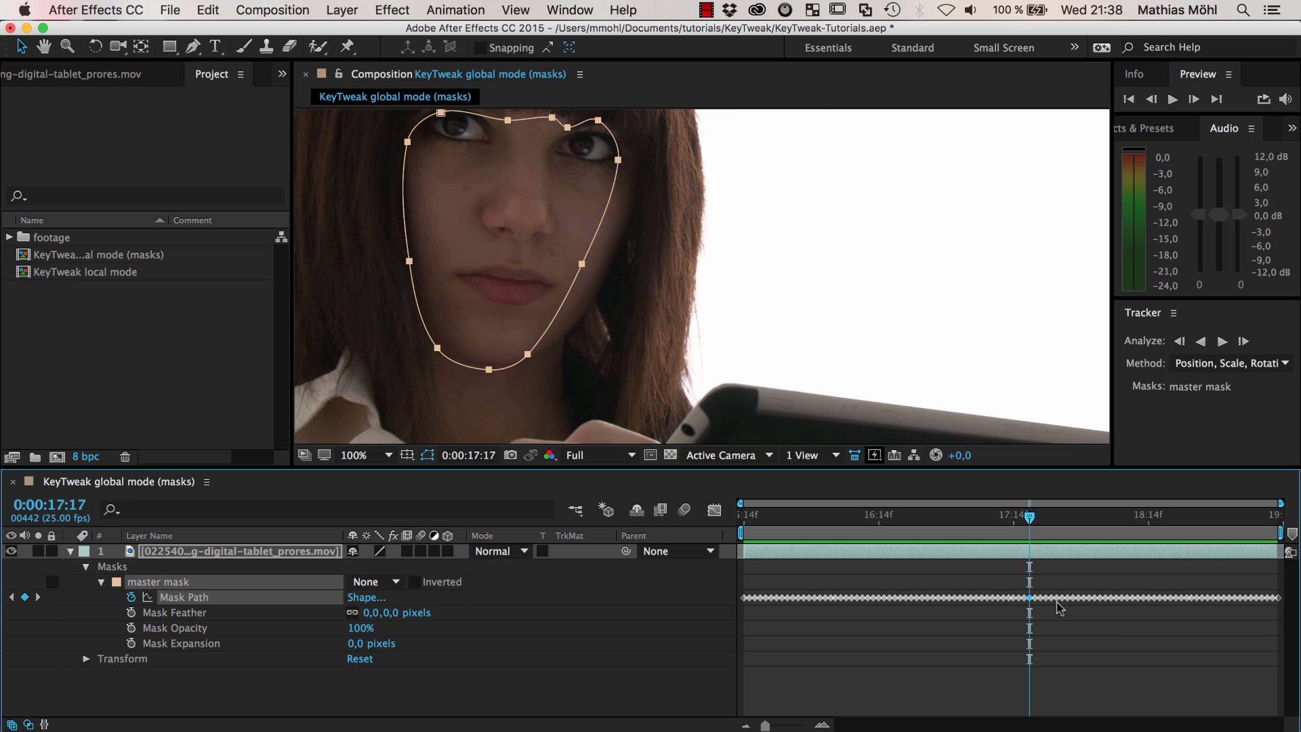
pyautogui.moveTo(625, 364)
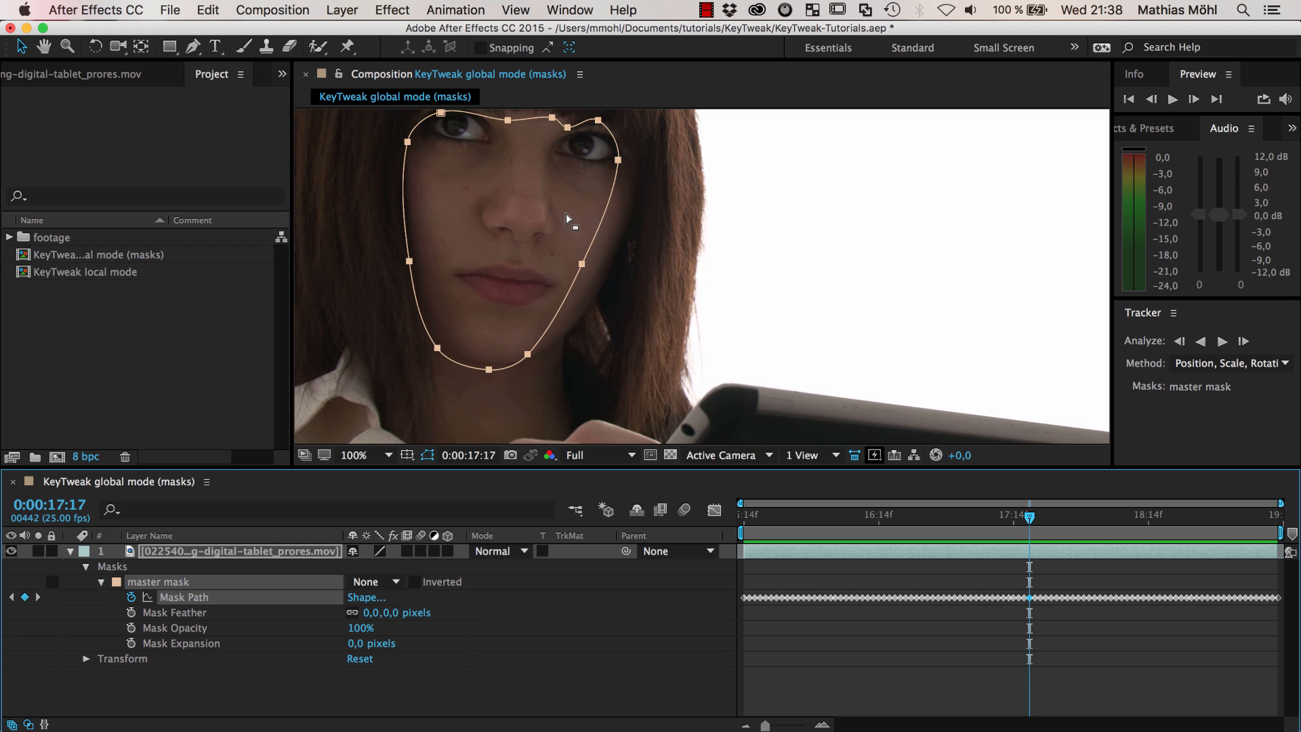
# Launch the KeyTweak.jsxbin script panel from the Window menu
pyautogui.click(569, 10)
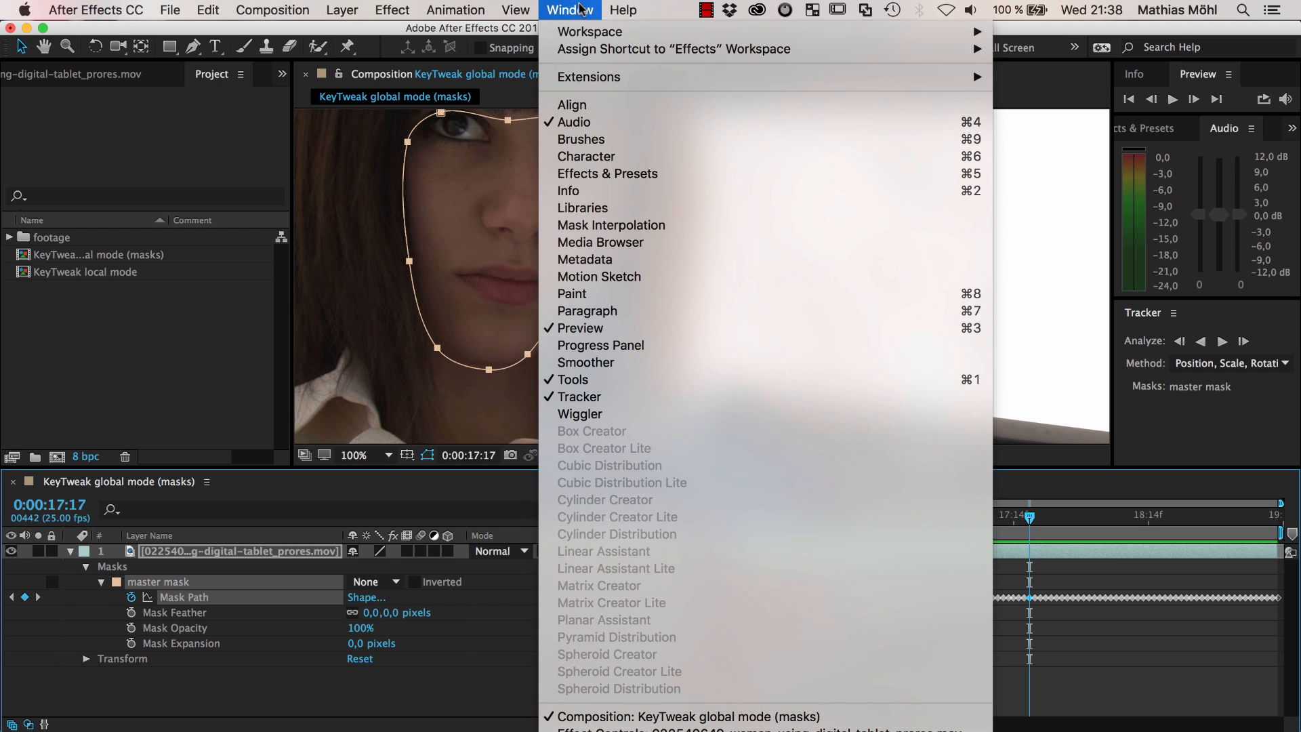
pyautogui.moveTo(697, 627)
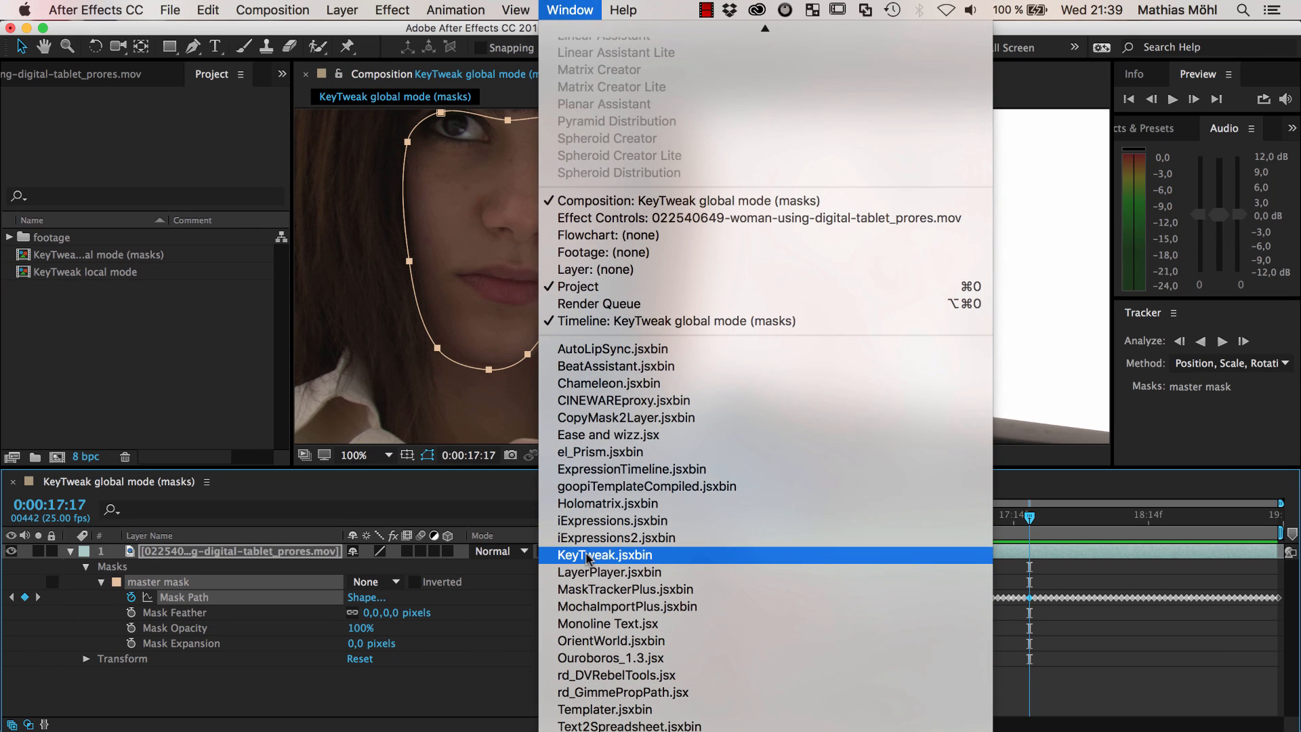
pyautogui.click(604, 555)
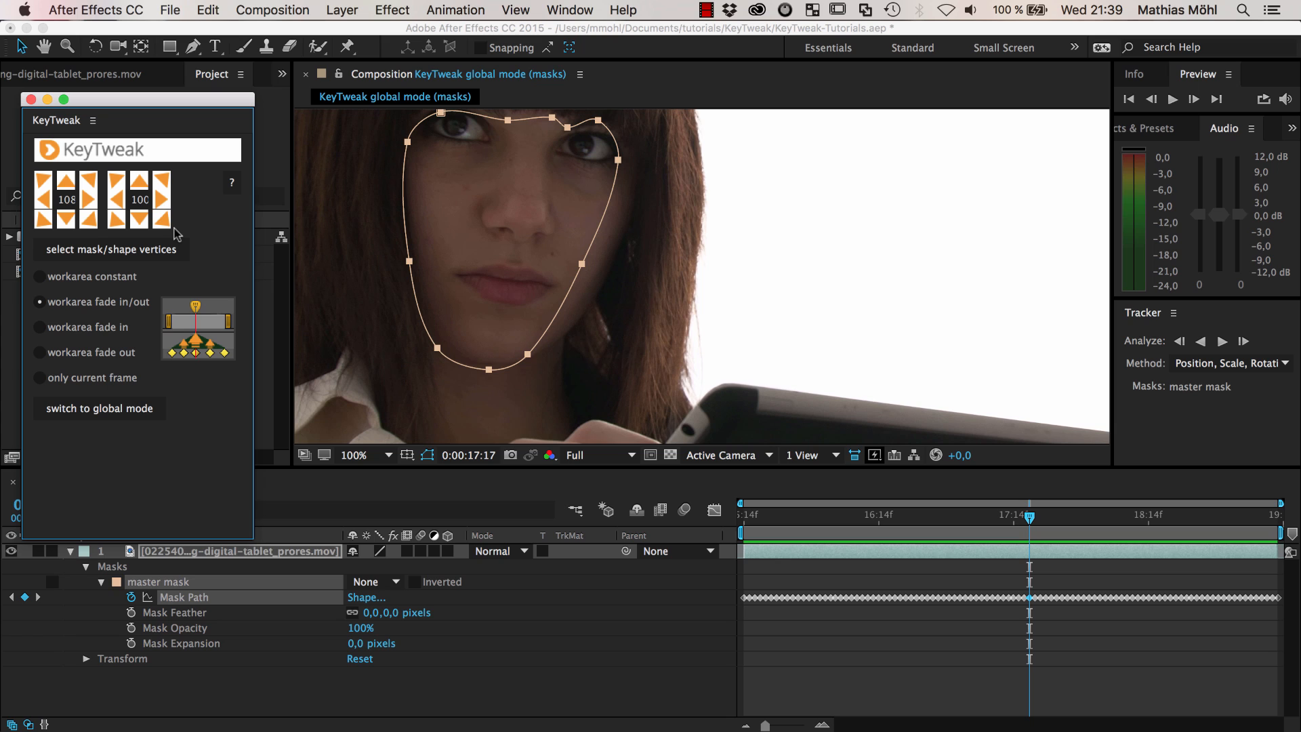
pyautogui.moveTo(181, 231)
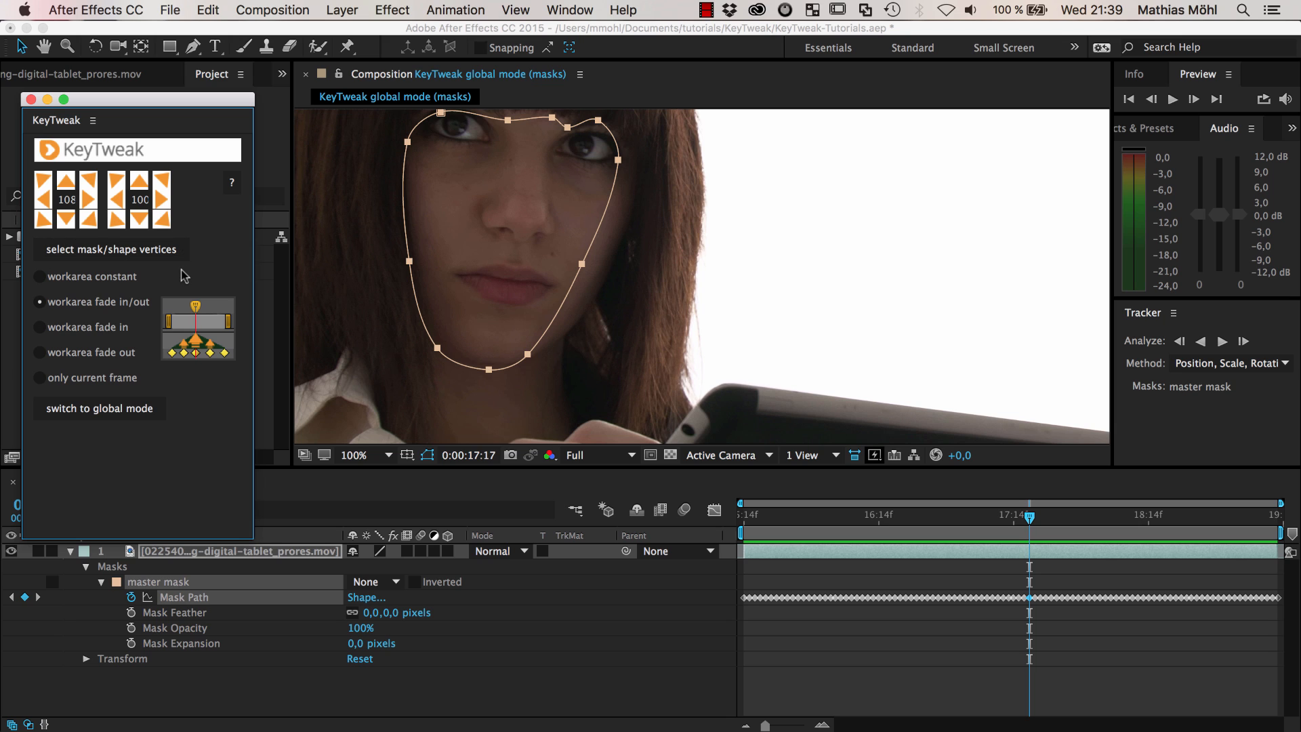
pyautogui.moveTo(83, 377)
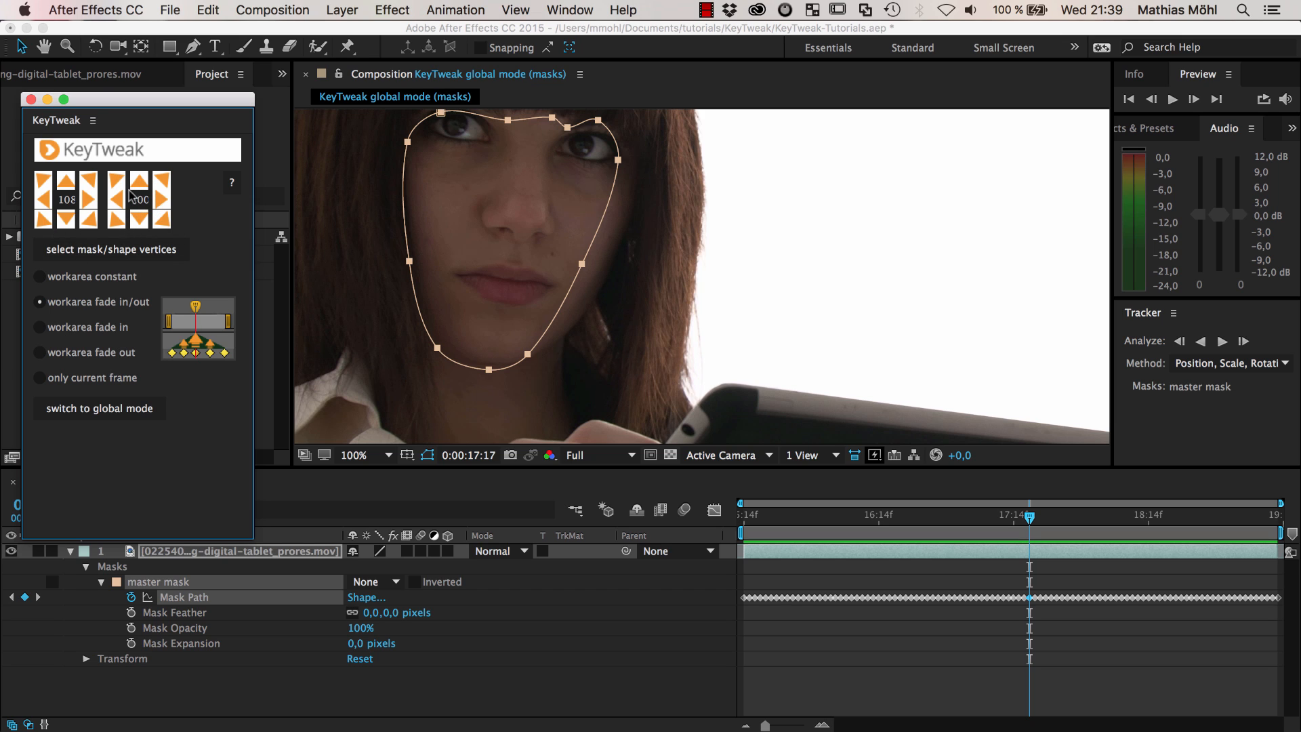
pyautogui.moveTo(124, 219)
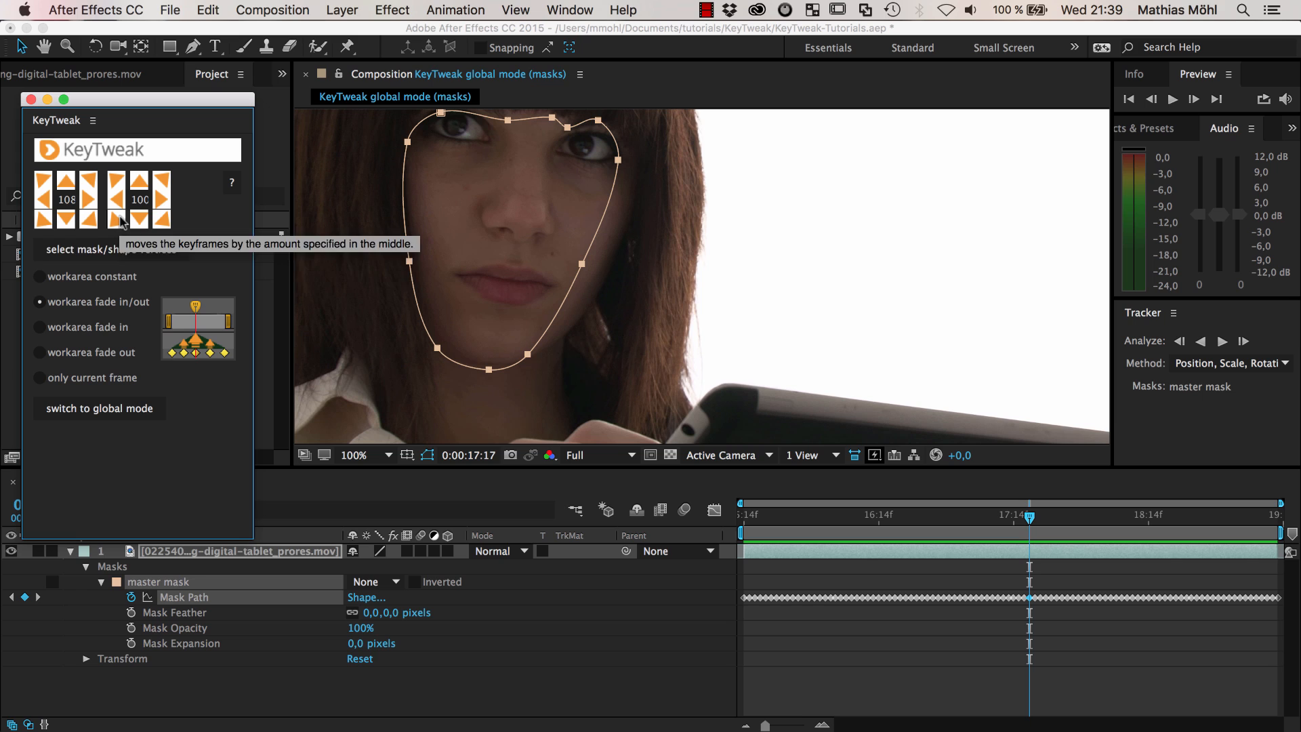
pyautogui.moveTo(158, 267)
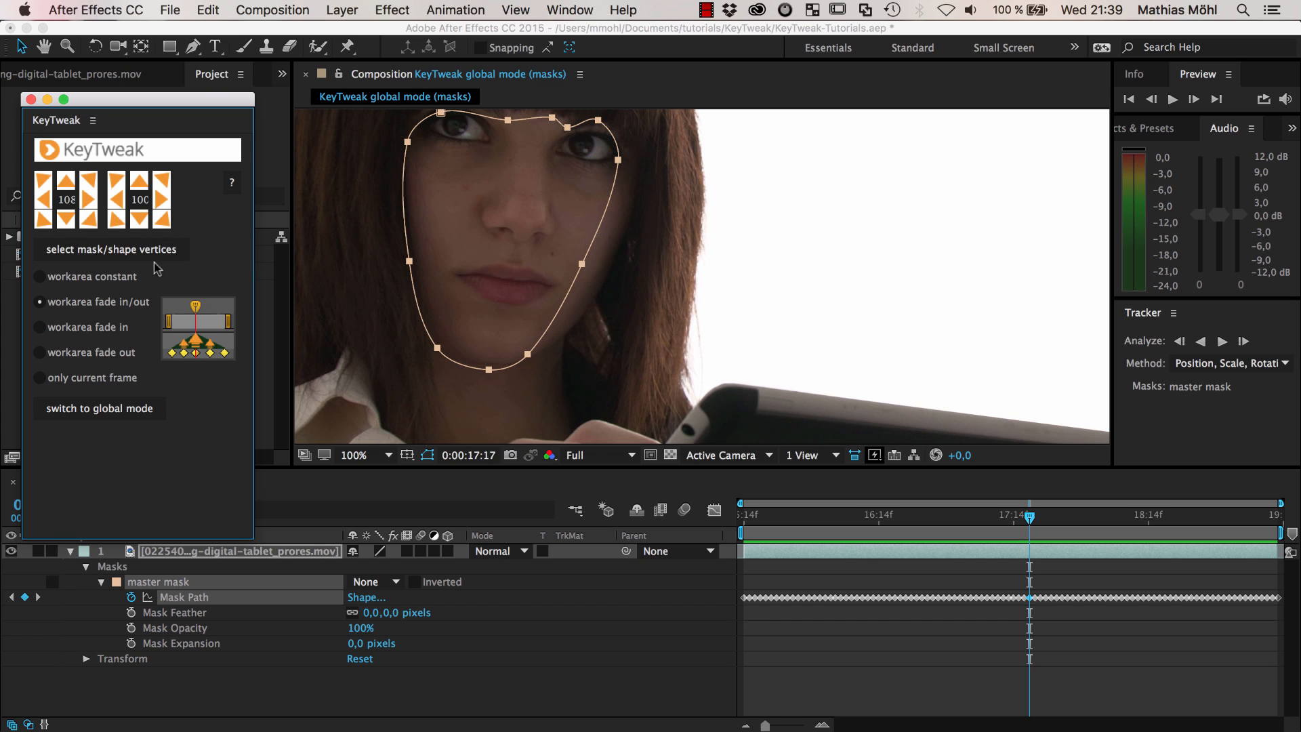
pyautogui.moveTo(154, 267)
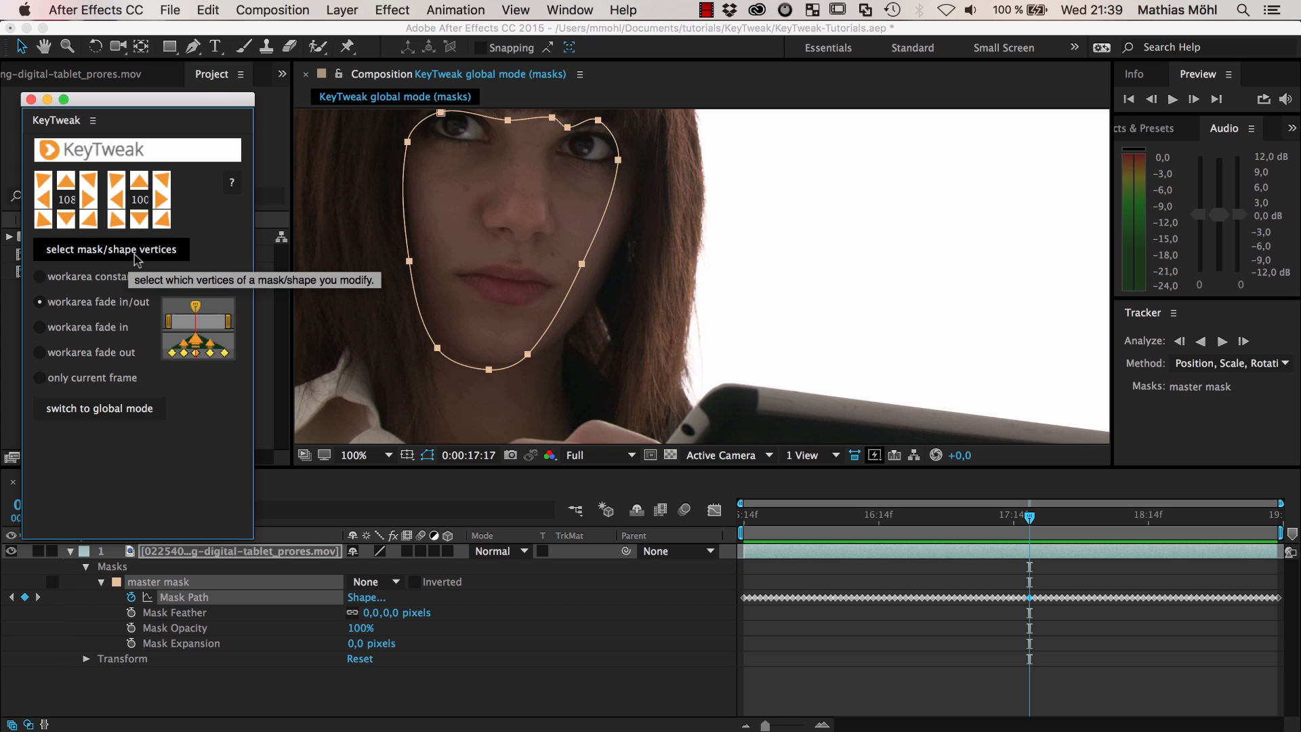
pyautogui.moveTo(578, 147)
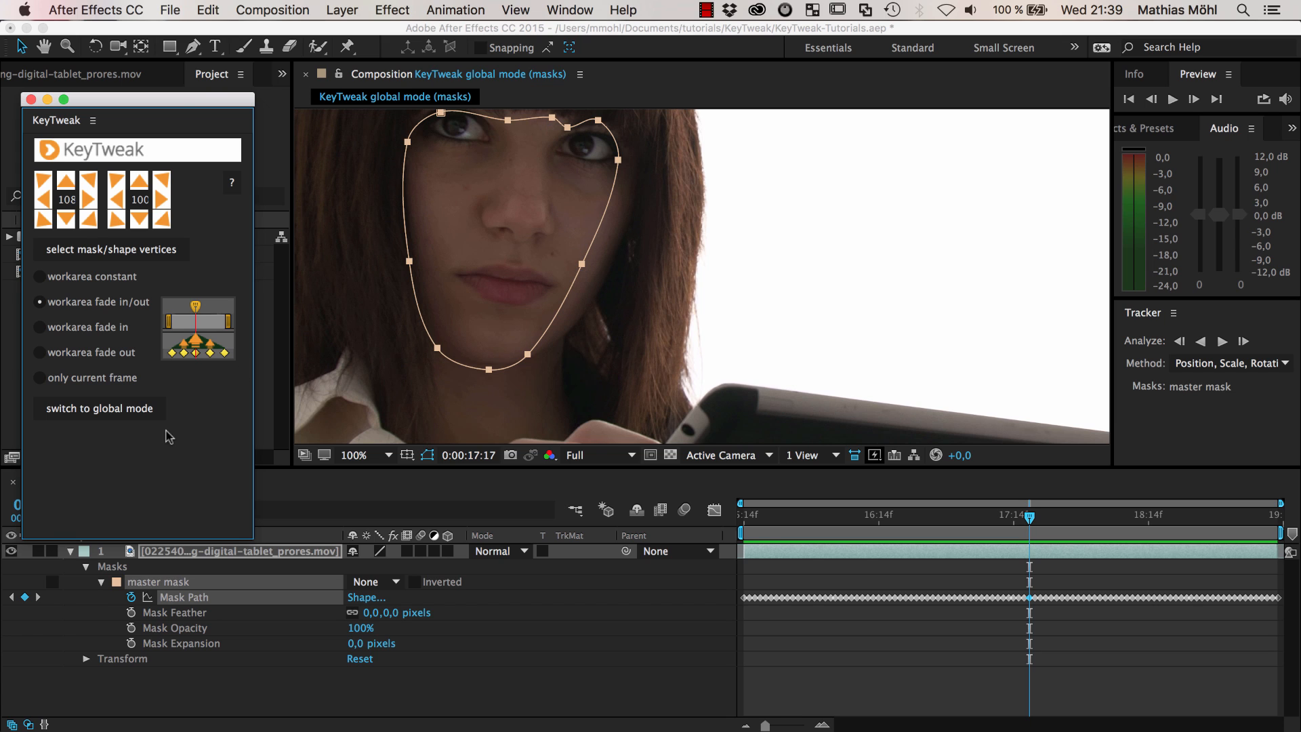
pyautogui.moveTo(414, 291)
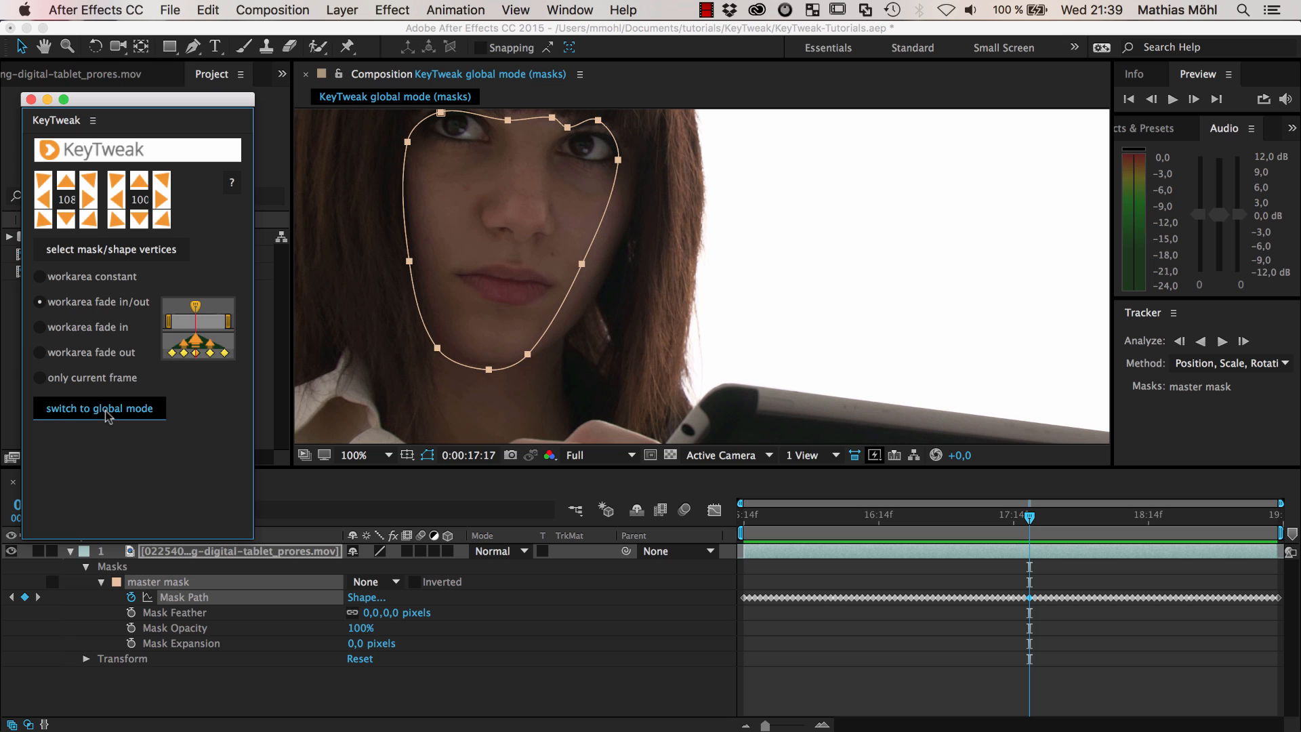
# Switch the KeyTweak panel to its global mode
pyautogui.click(99, 408)
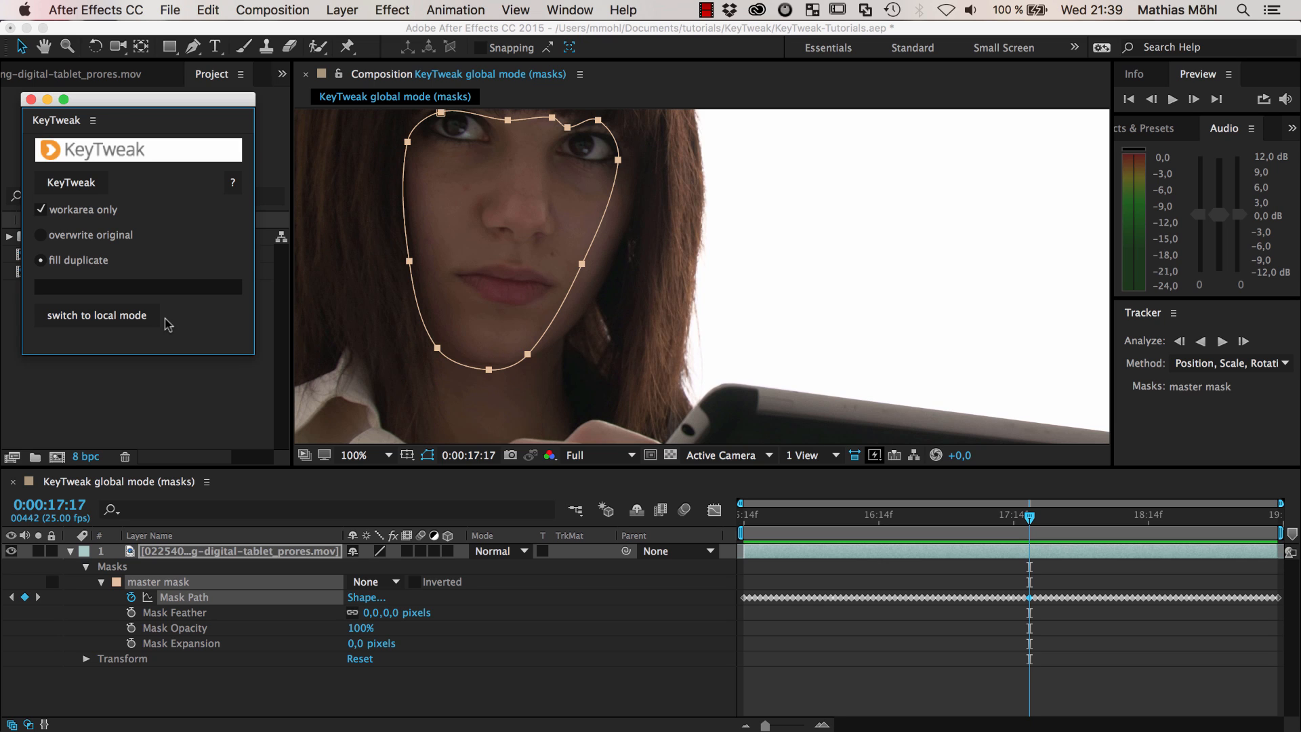
pyautogui.moveTo(585, 537)
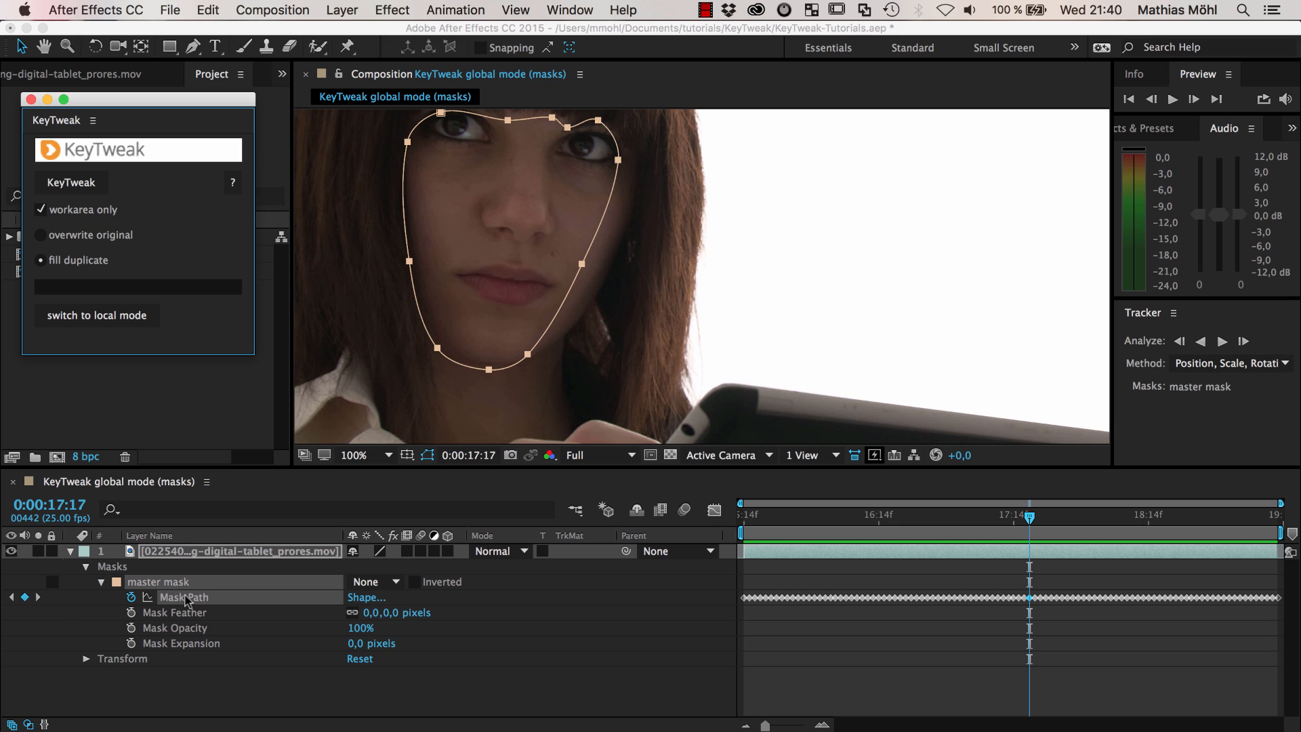
pyautogui.moveTo(186, 538)
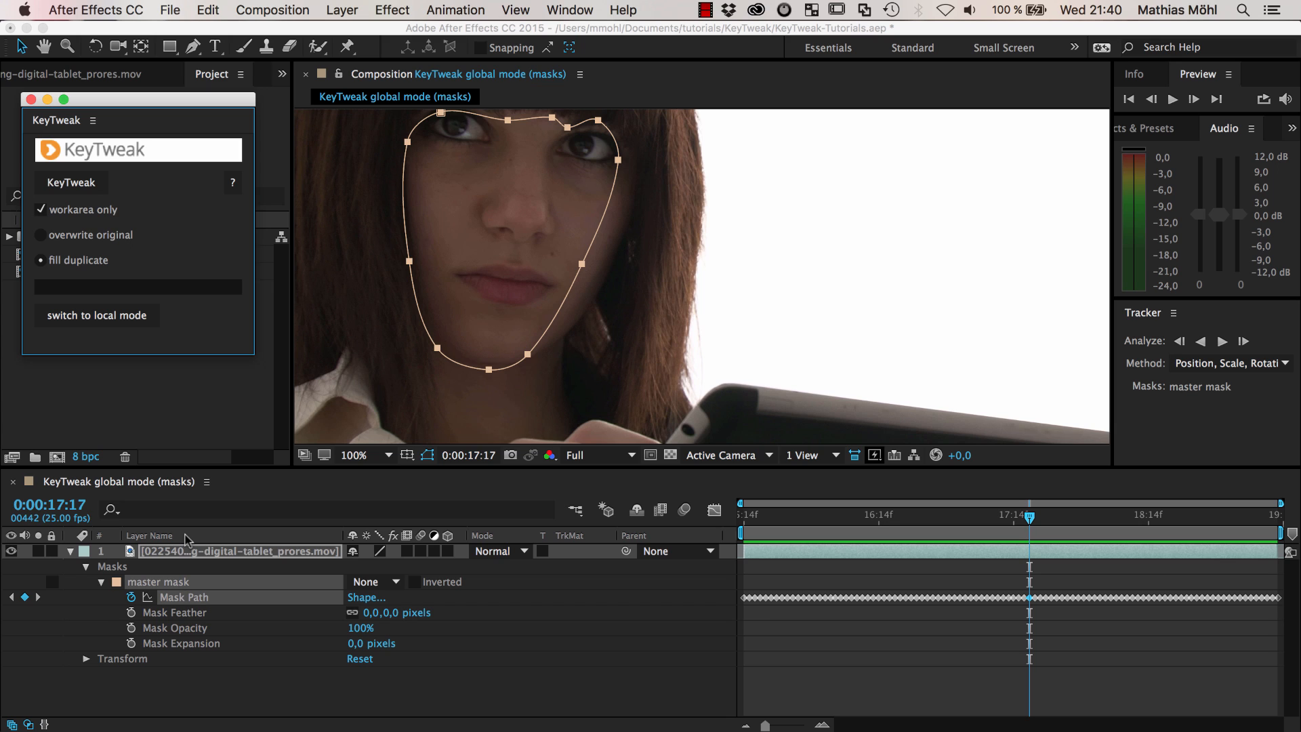
pyautogui.moveTo(185, 536)
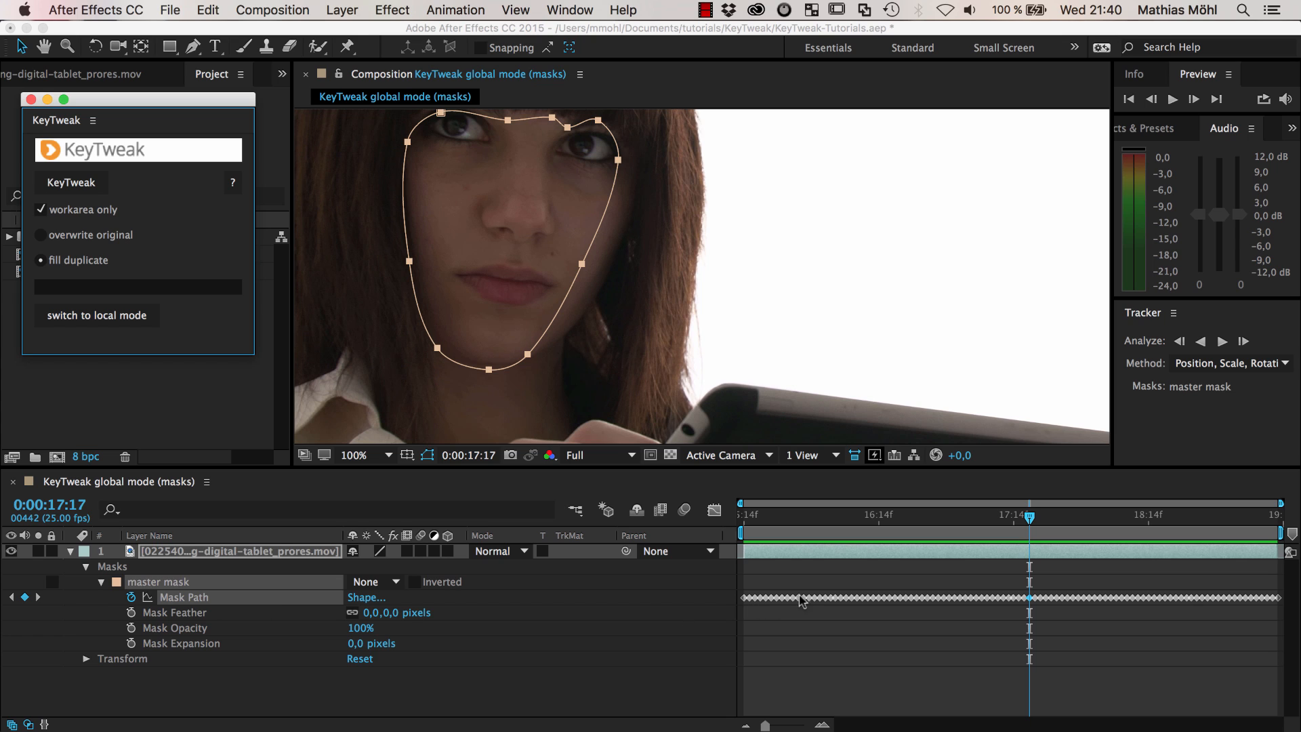
pyautogui.moveTo(791, 604)
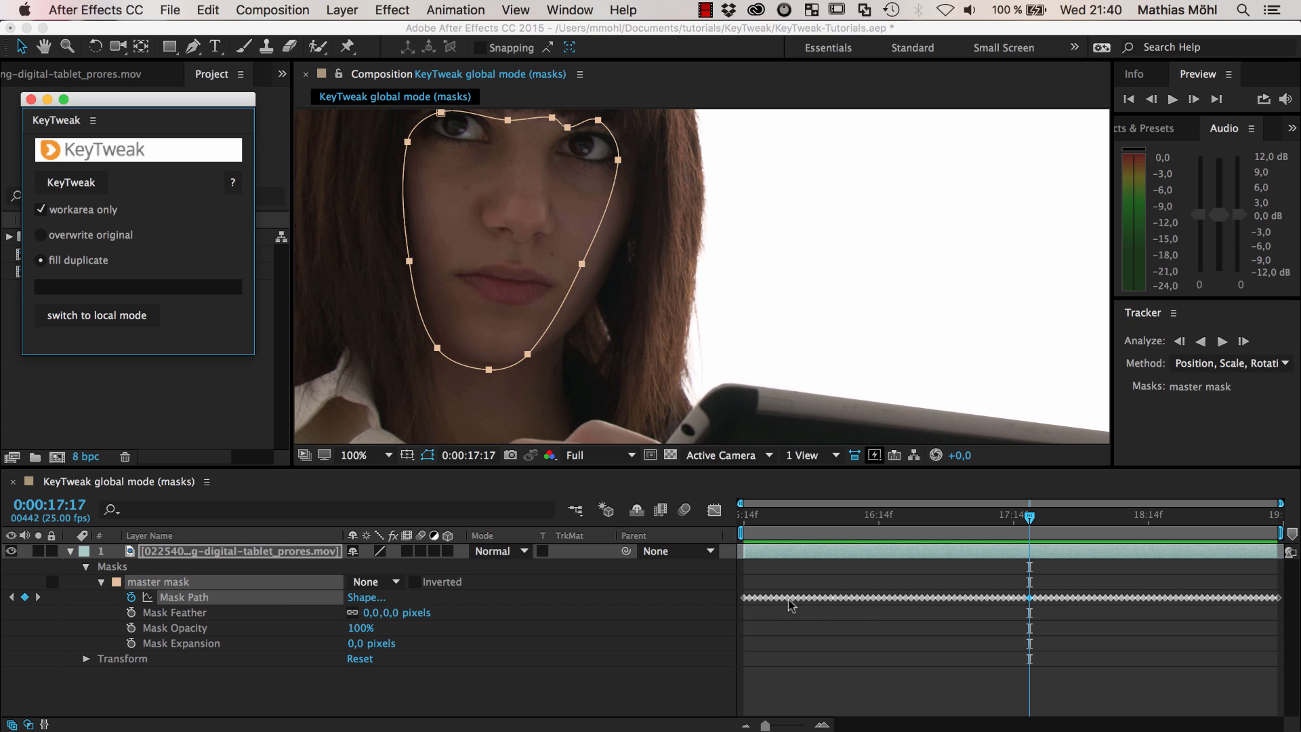
pyautogui.moveTo(787, 604)
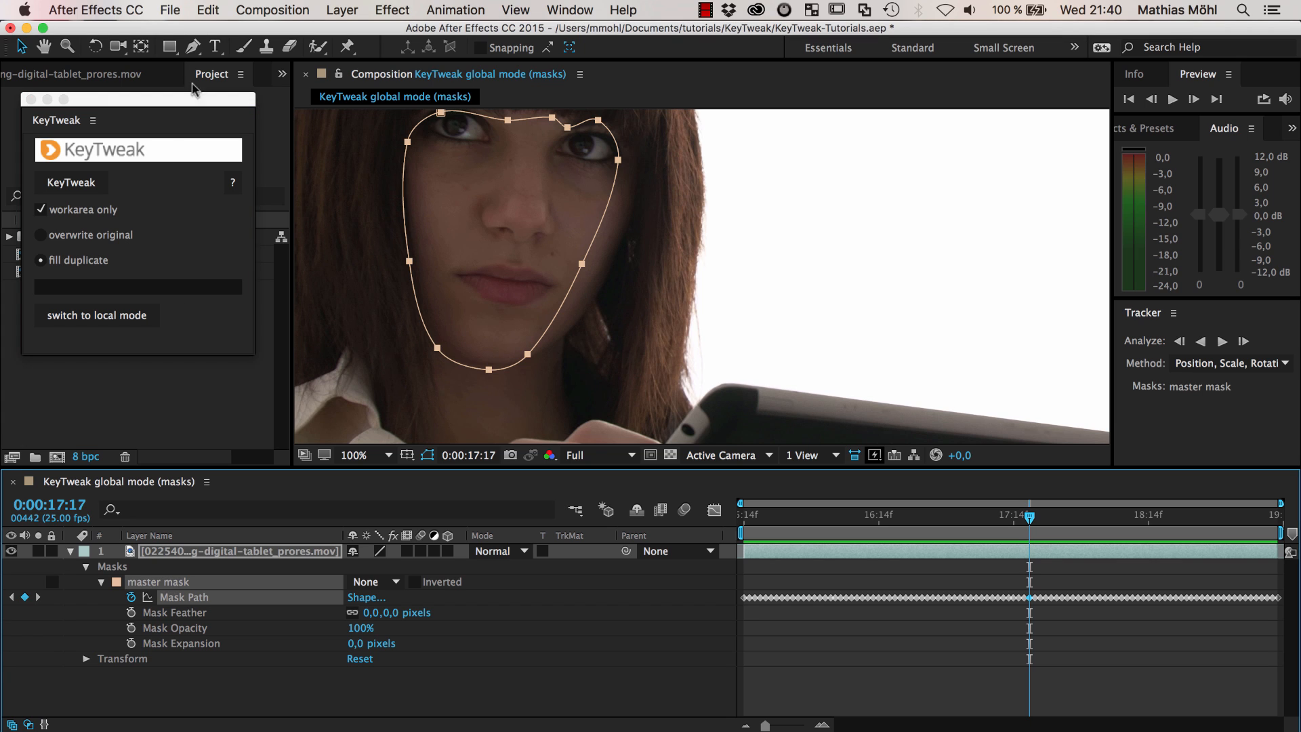
# Set the duplicated 'master mask 2' colour to red
pyautogui.click(206, 10)
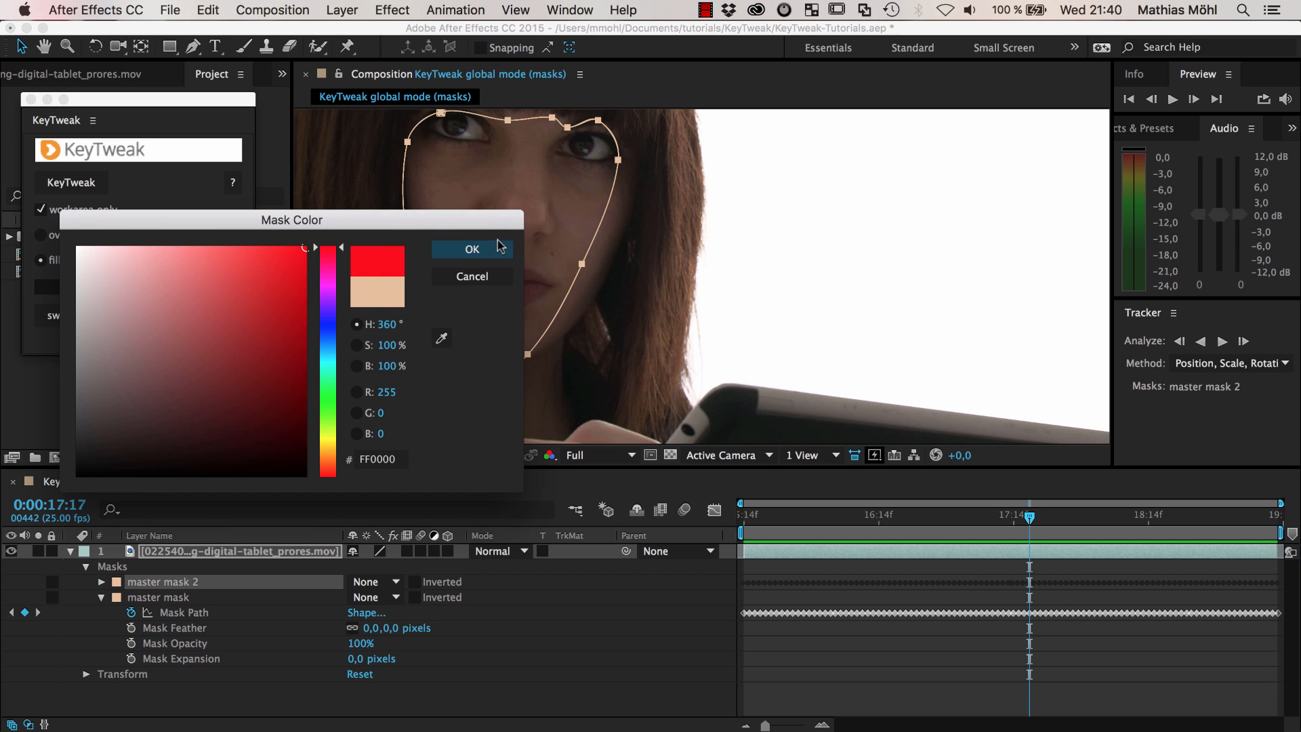
pyautogui.click(472, 248)
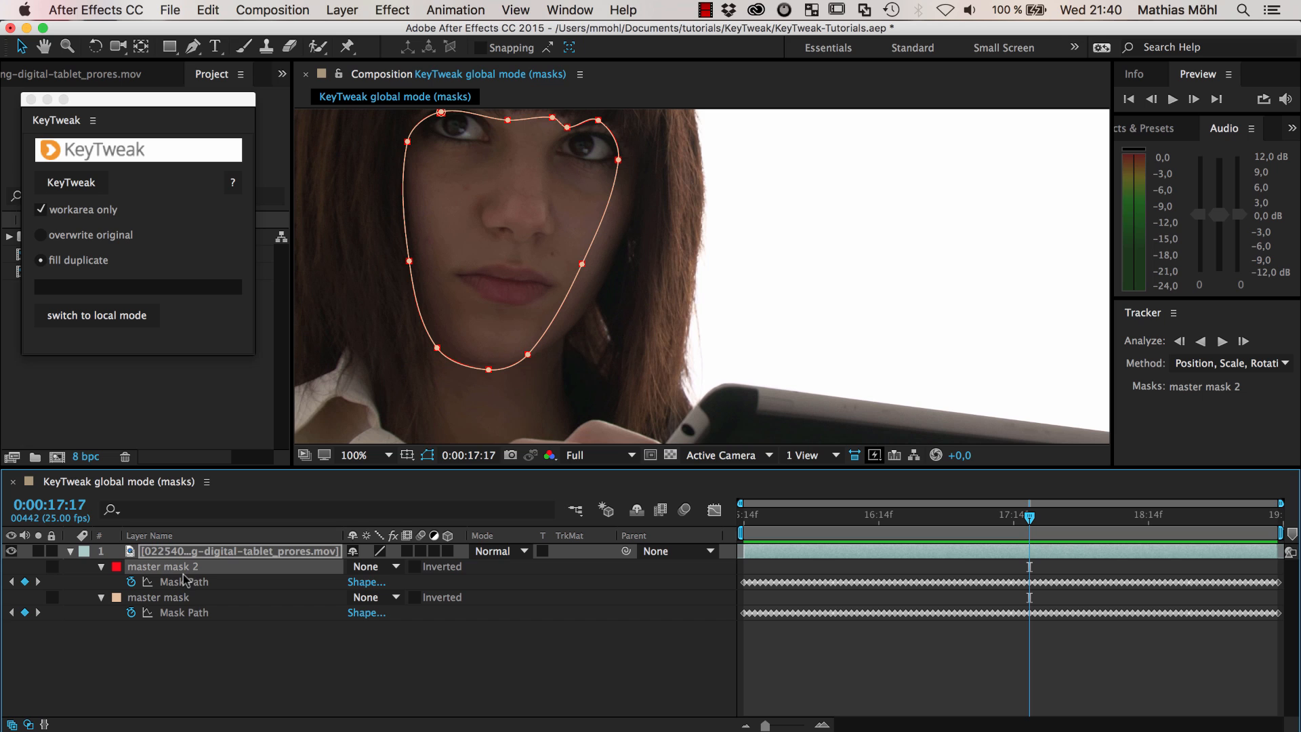
pyautogui.moveTo(725, 628)
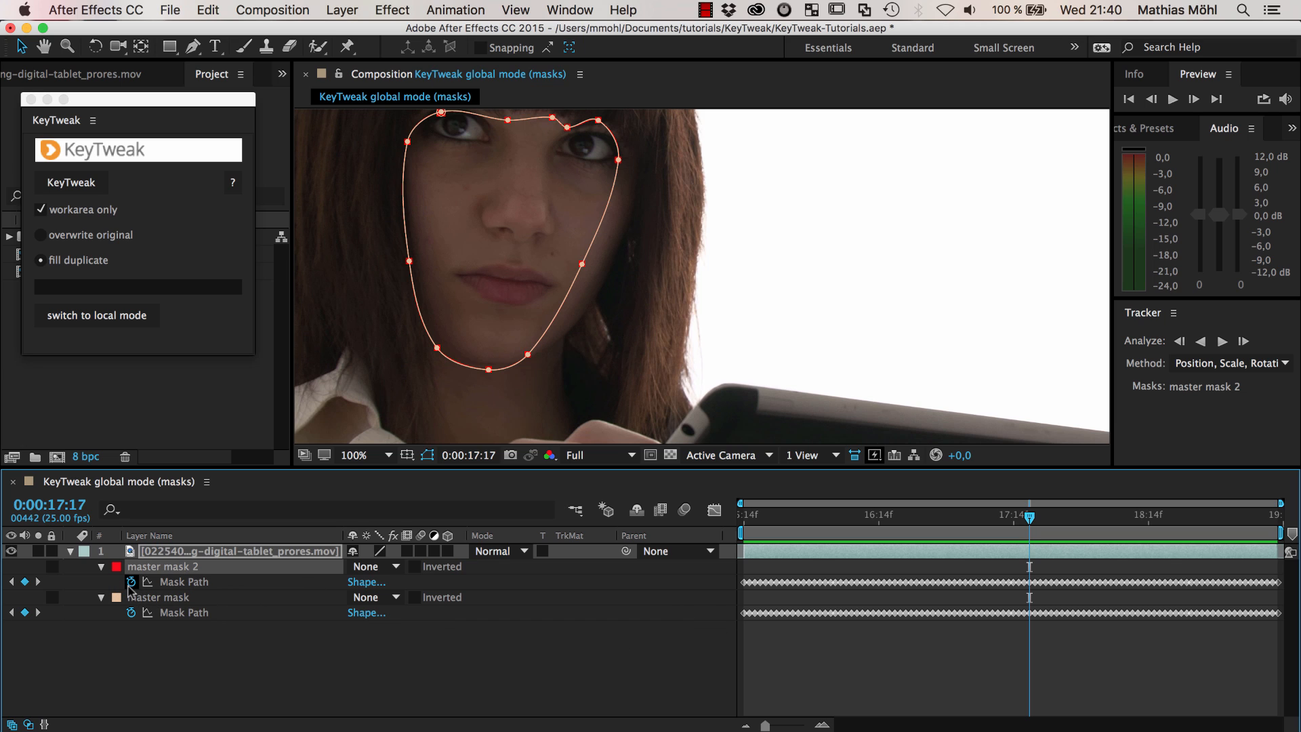
# Clear master mask 2's tracked keyframes and paste the master mask's shape into it
pyautogui.click(184, 581)
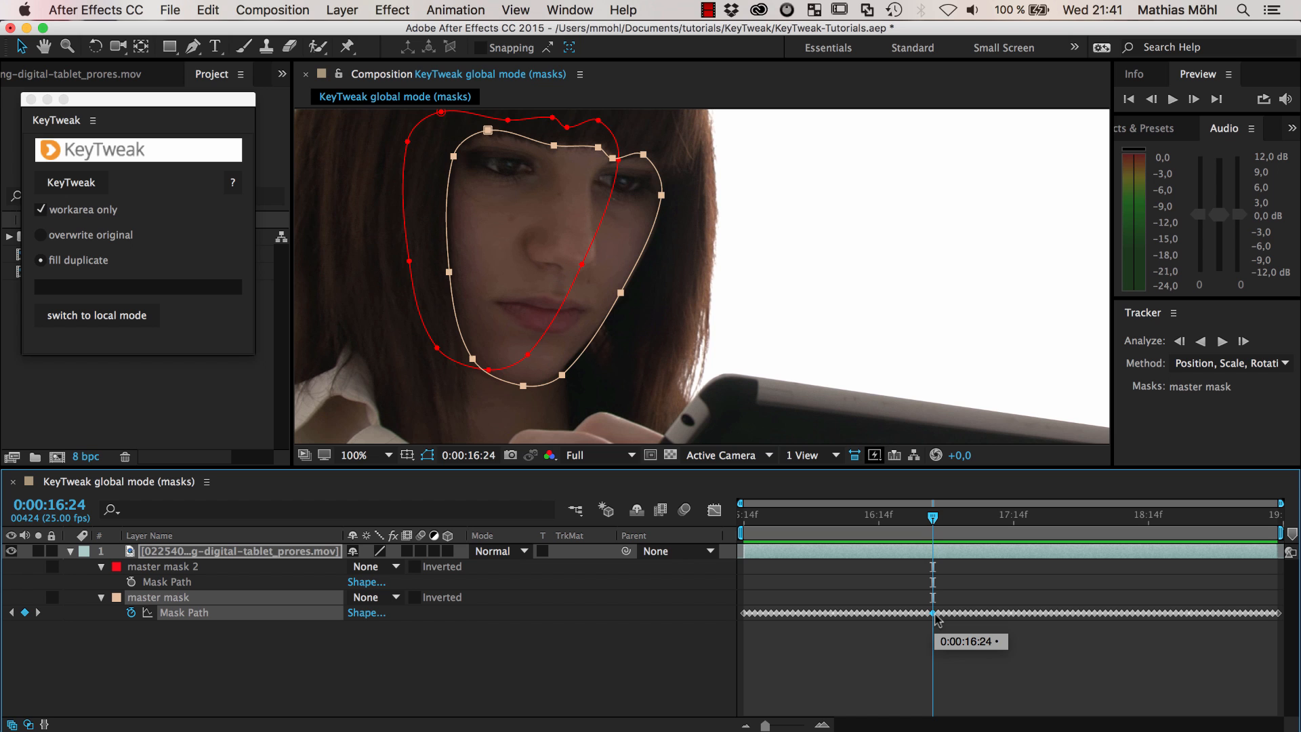
pyautogui.click(208, 10)
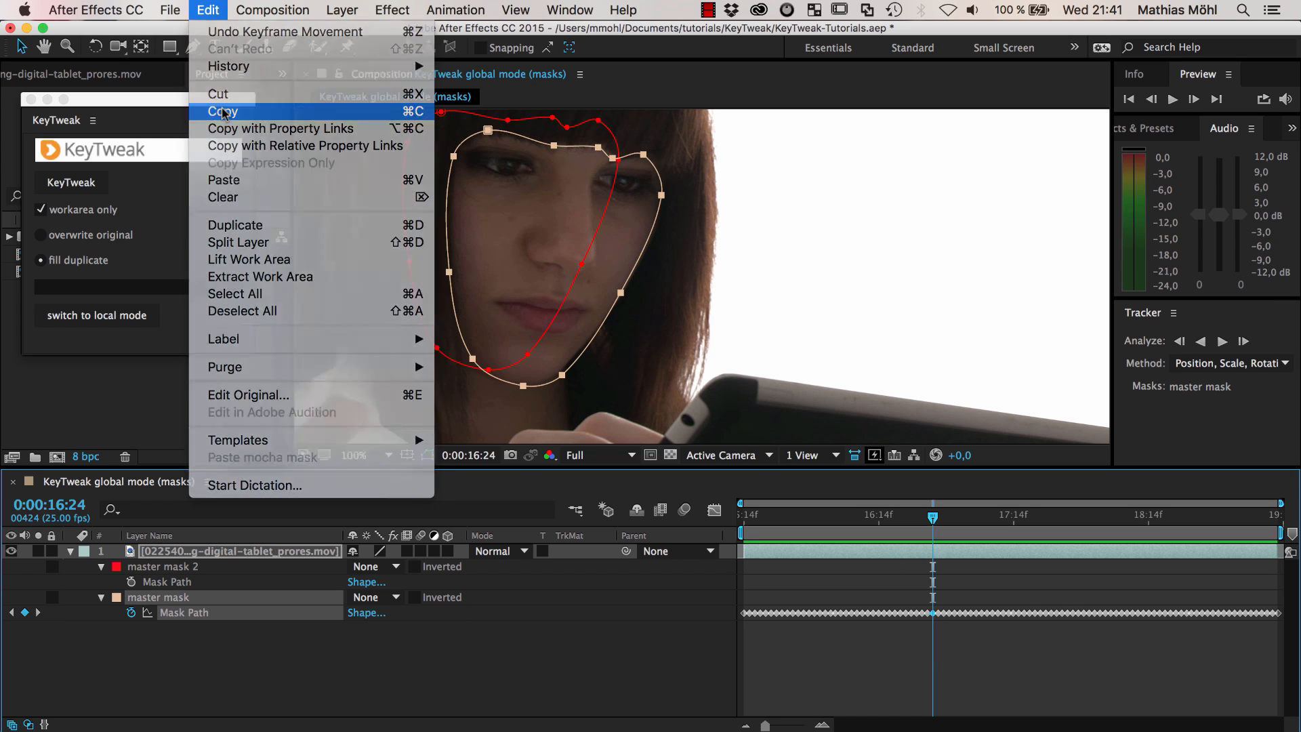
pyautogui.click(222, 111)
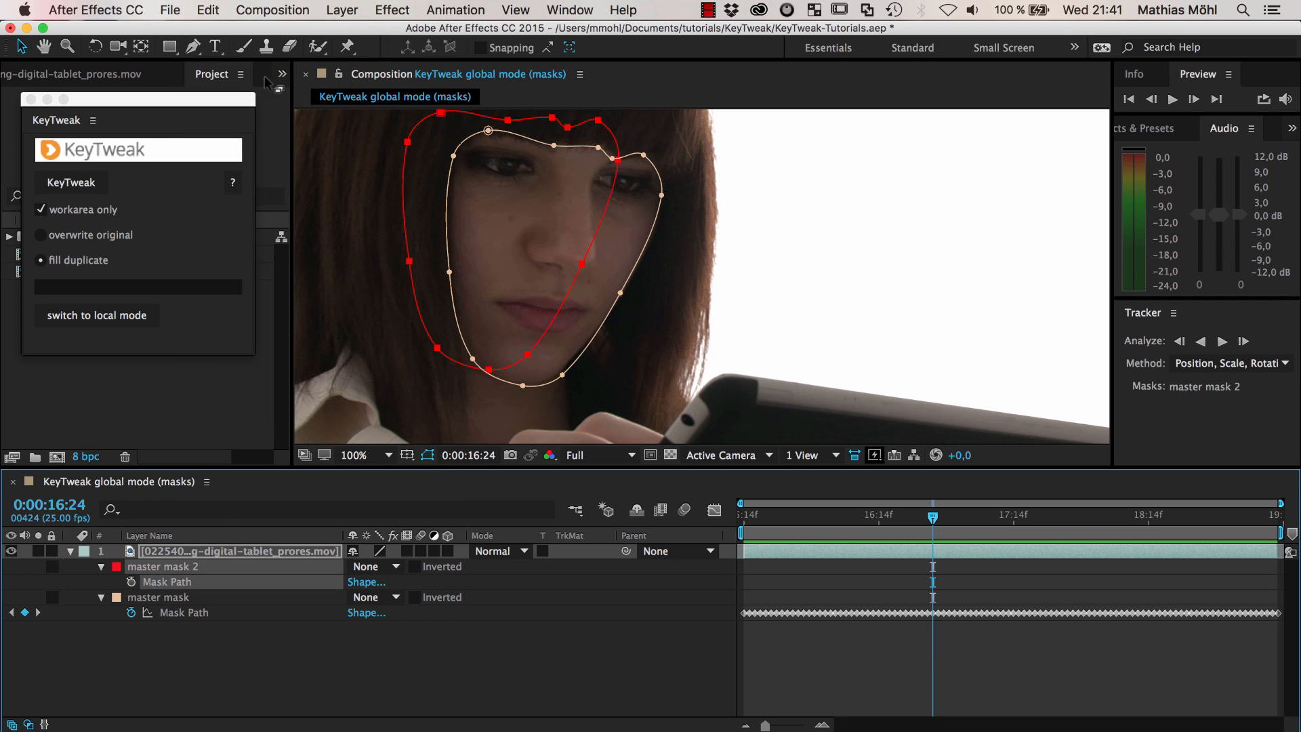
pyautogui.click(207, 10)
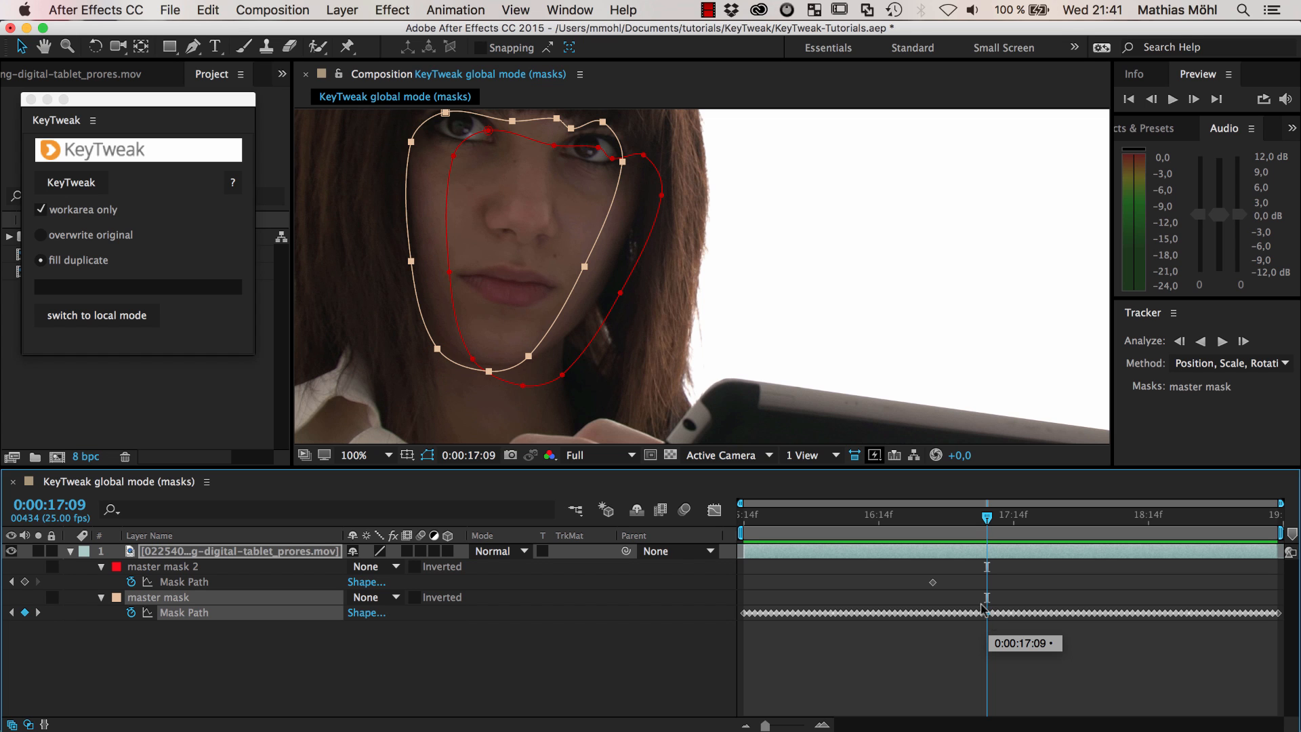
# Paste the master mask shape at a later frame and reshape it around the face
pyautogui.click(207, 10)
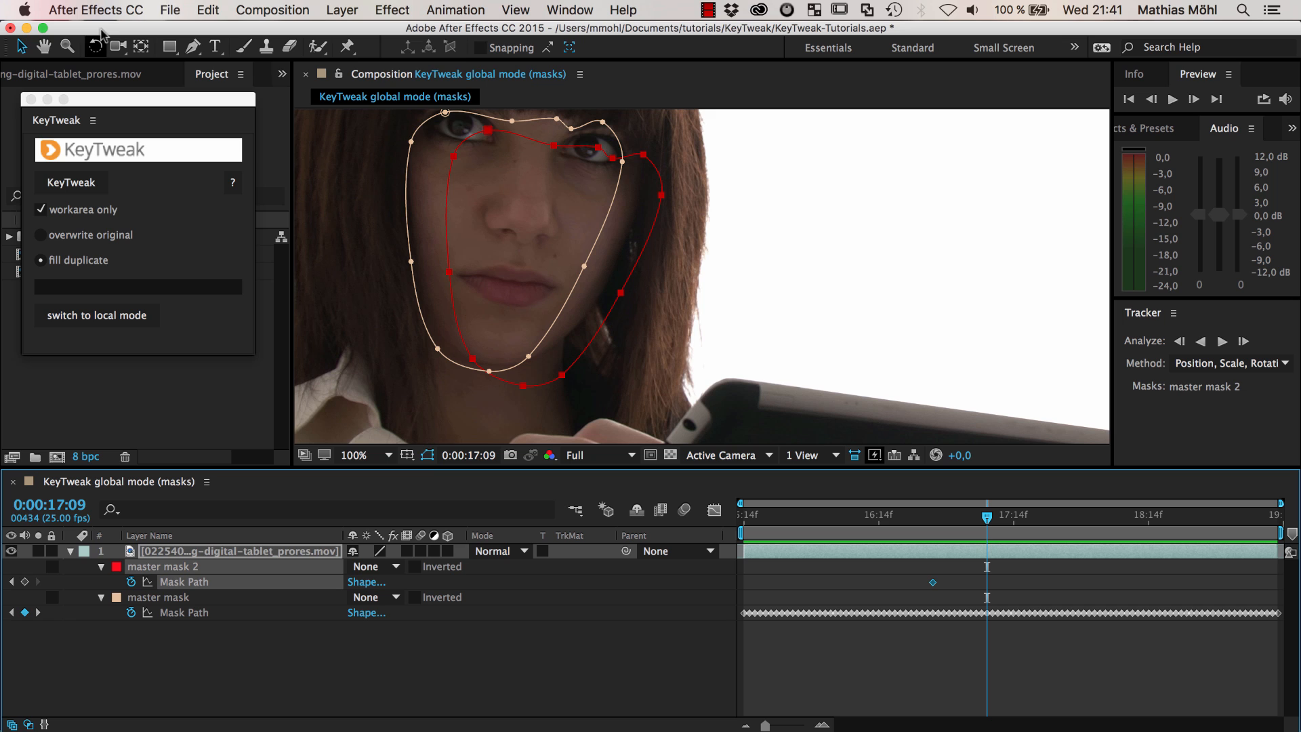
pyautogui.click(207, 10)
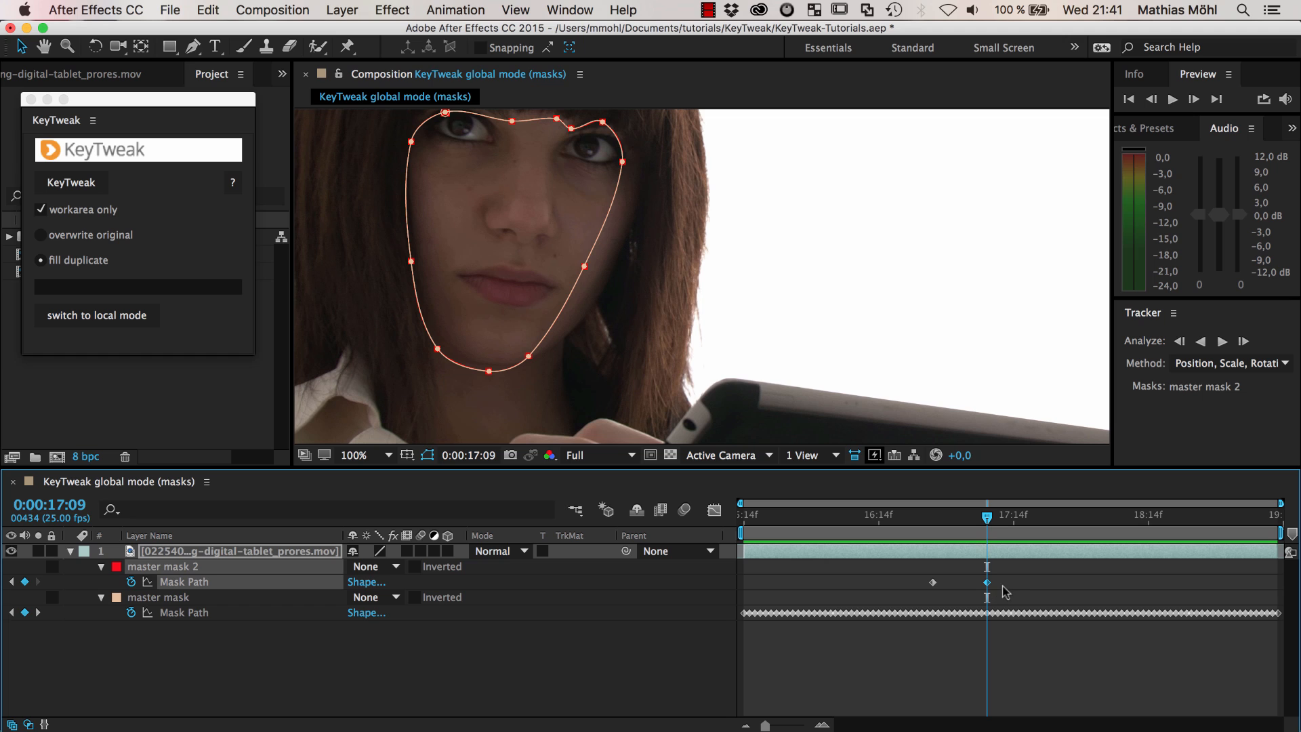
pyautogui.moveTo(606, 276)
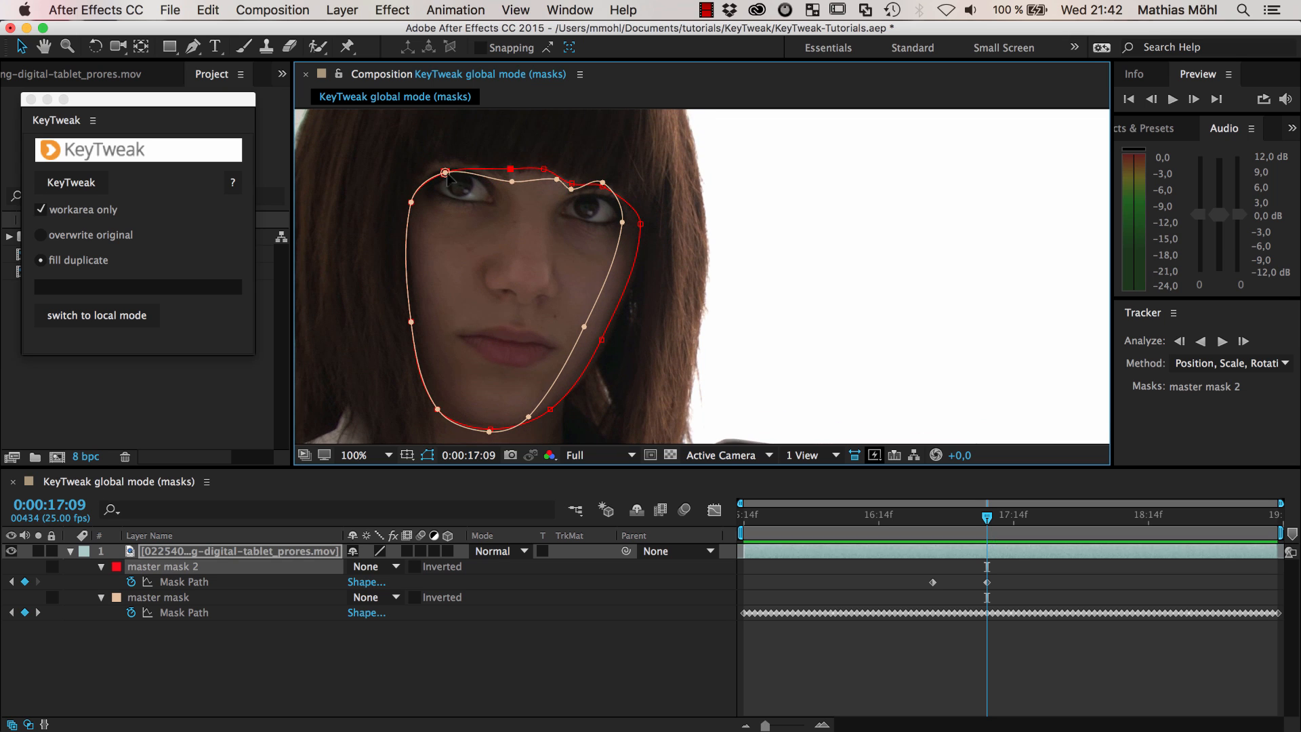
pyautogui.moveTo(444, 173); pyautogui.dragTo(444, 159)
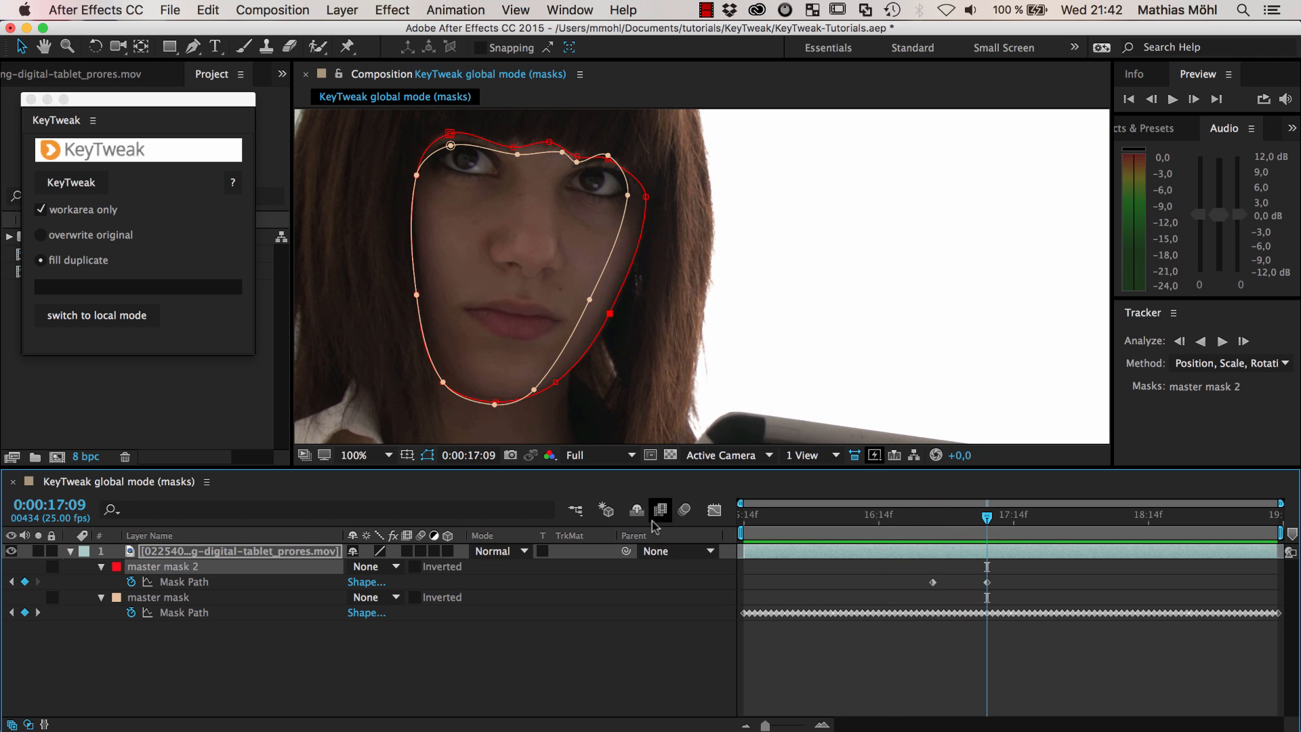
# Select both masks' keyframes; set KeyTweak to overwrite original, work-area-only off
pyautogui.click(184, 582)
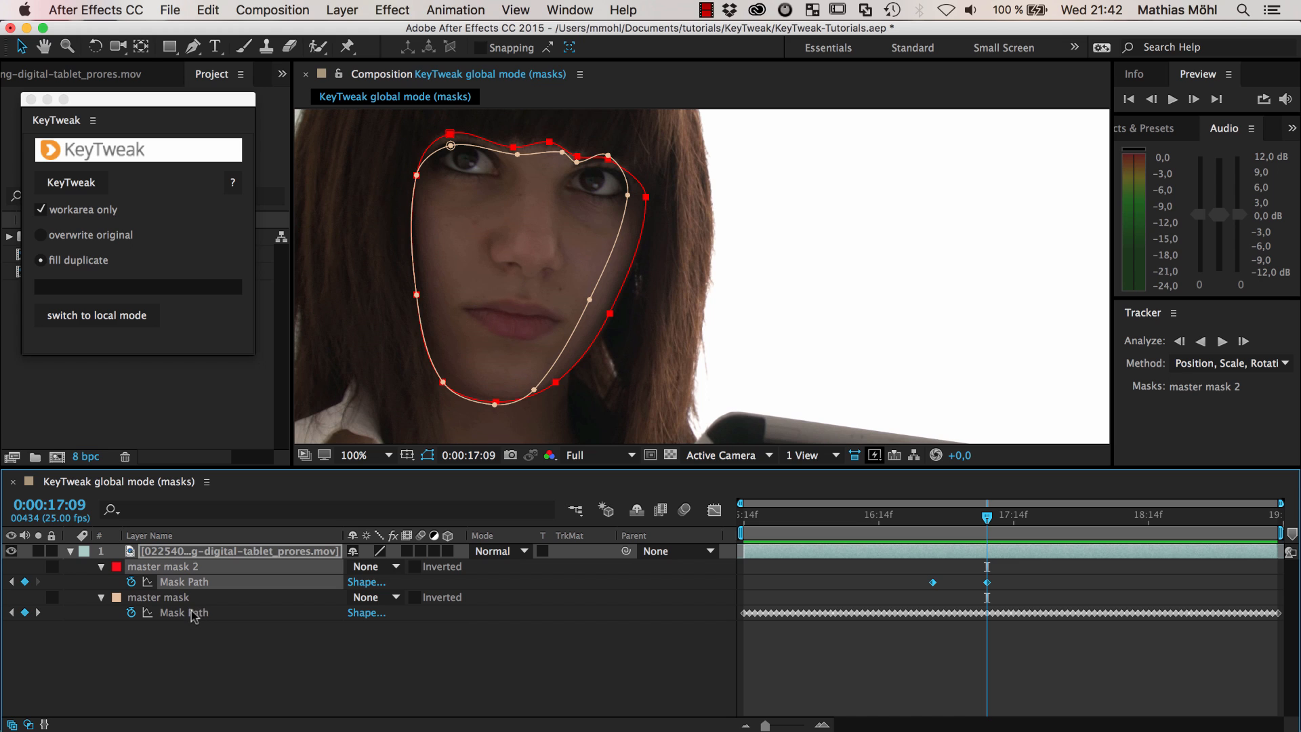
pyautogui.click(158, 598)
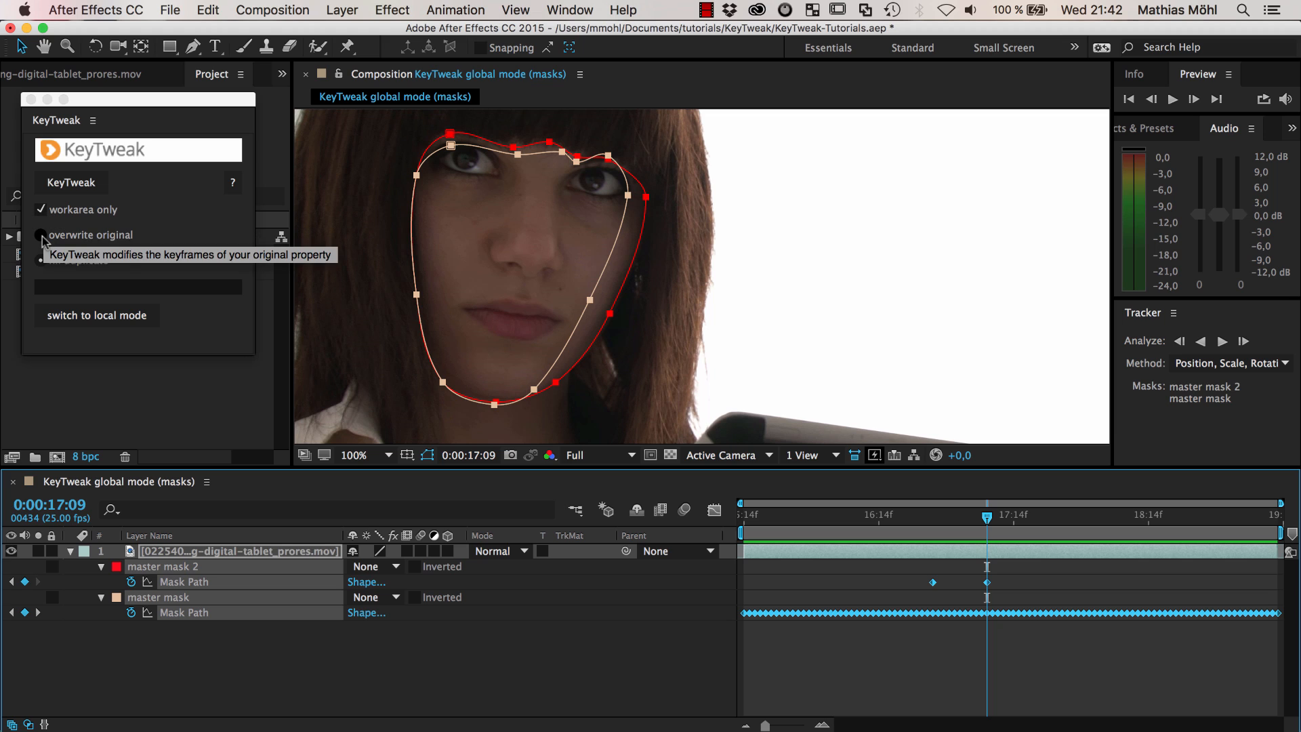
pyautogui.click(40, 235)
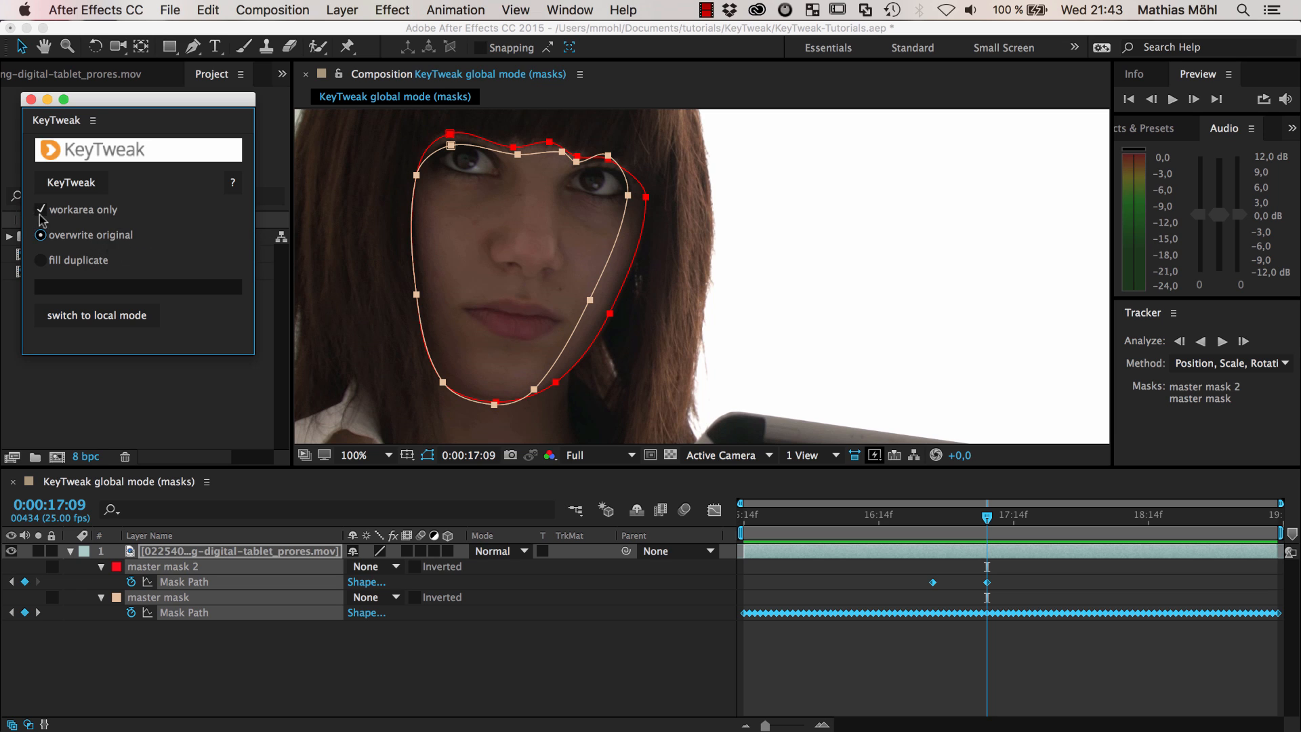
pyautogui.click(40, 210)
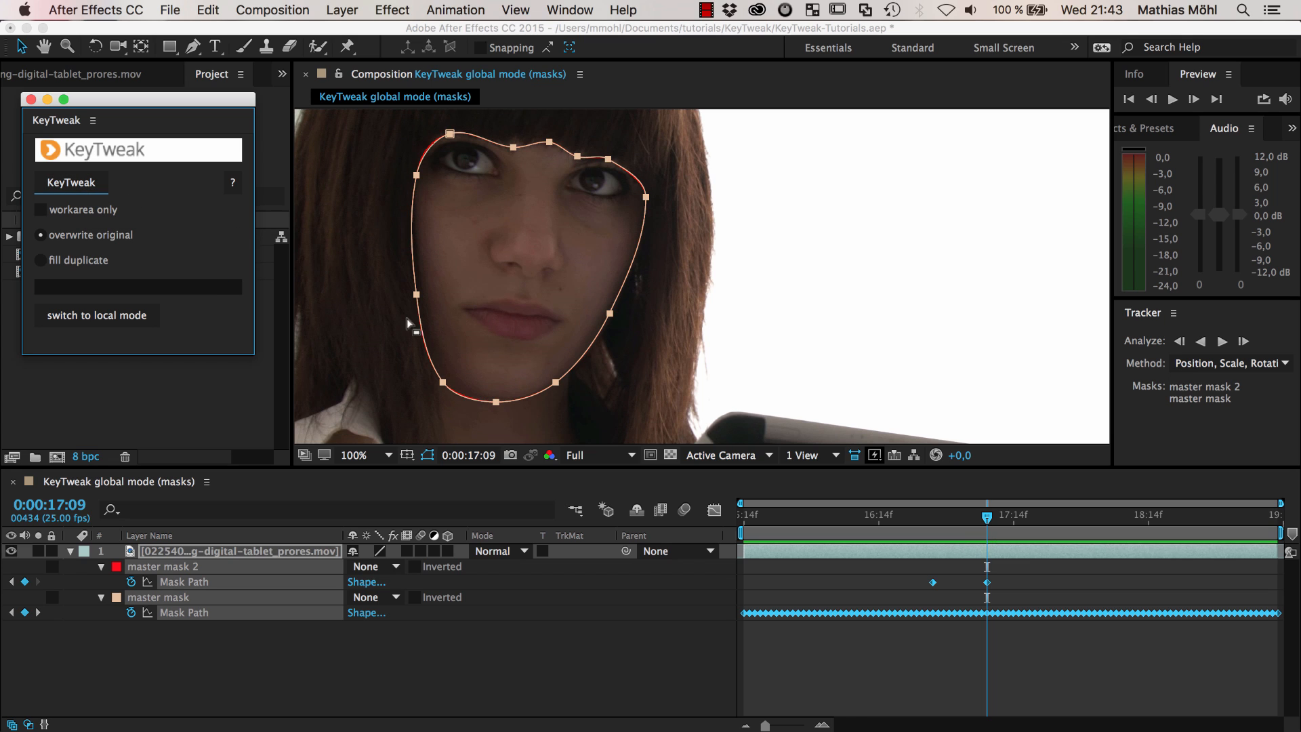
pyautogui.moveTo(828, 513)
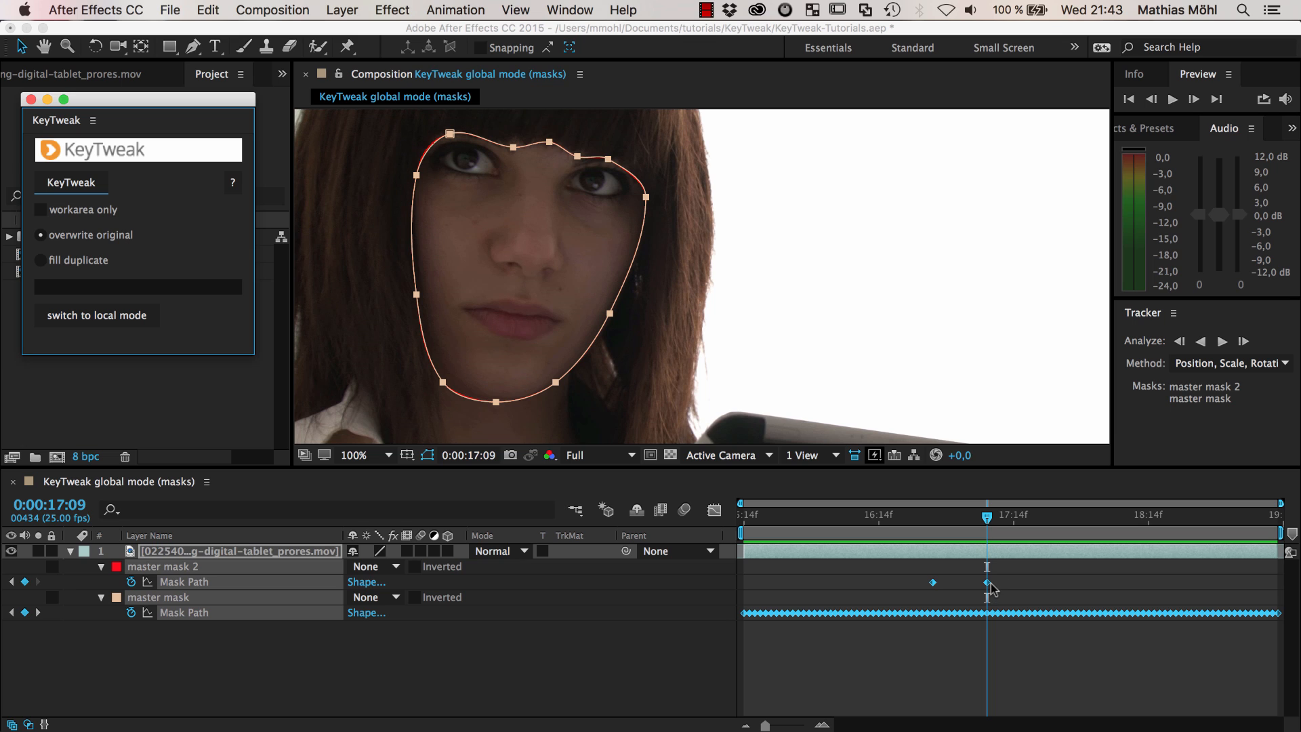
pyautogui.moveTo(994, 587)
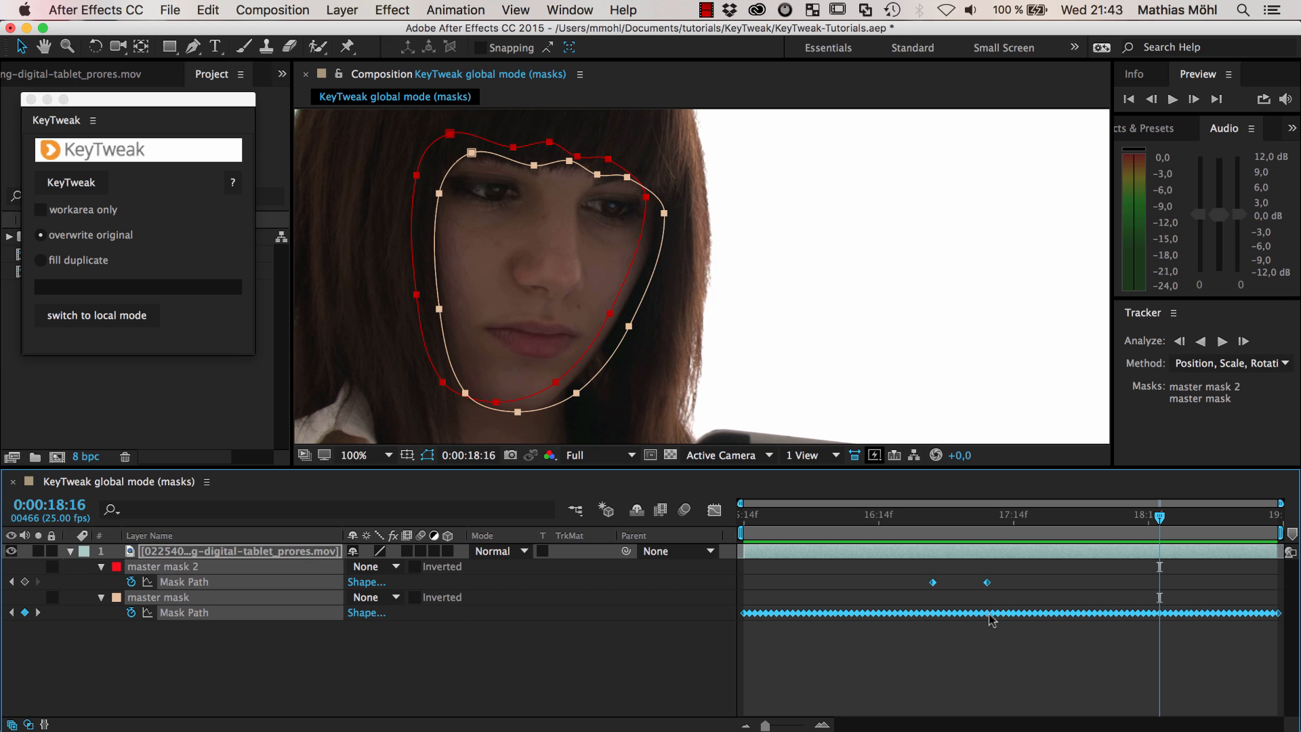
pyautogui.click(982, 515)
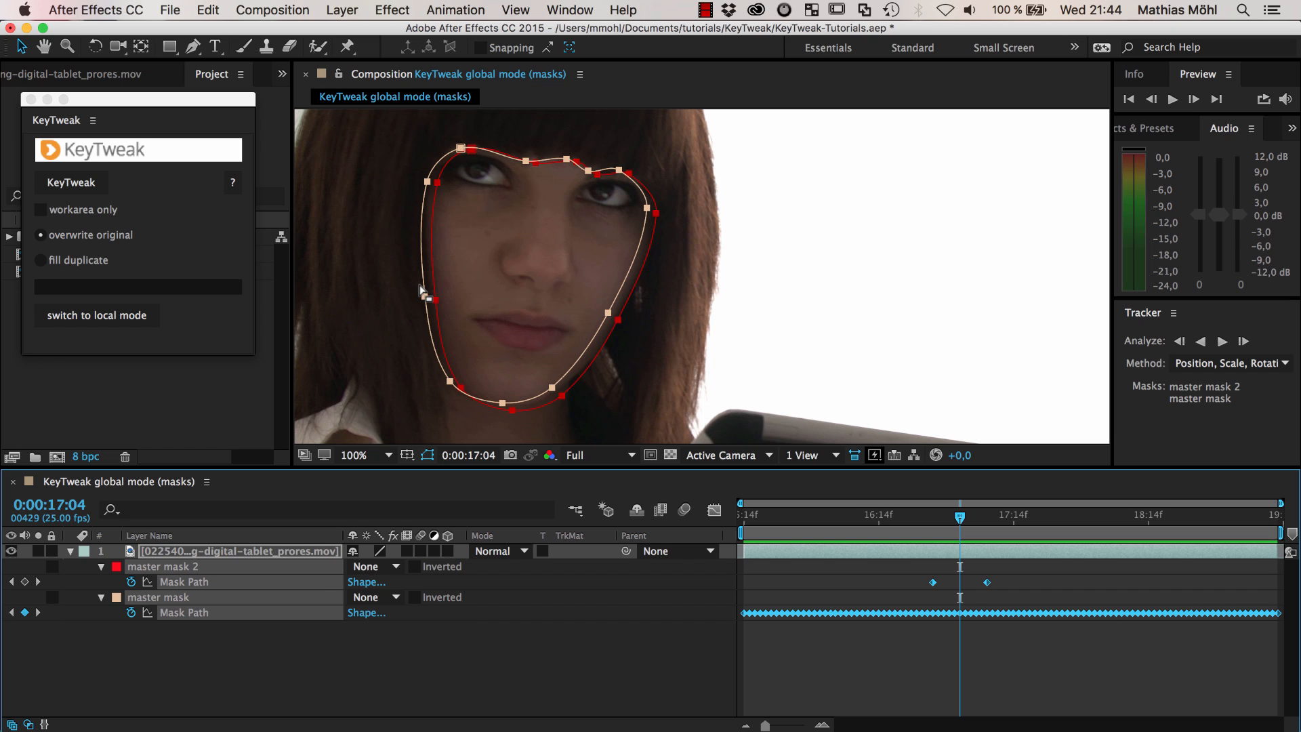
pyautogui.moveTo(622, 326)
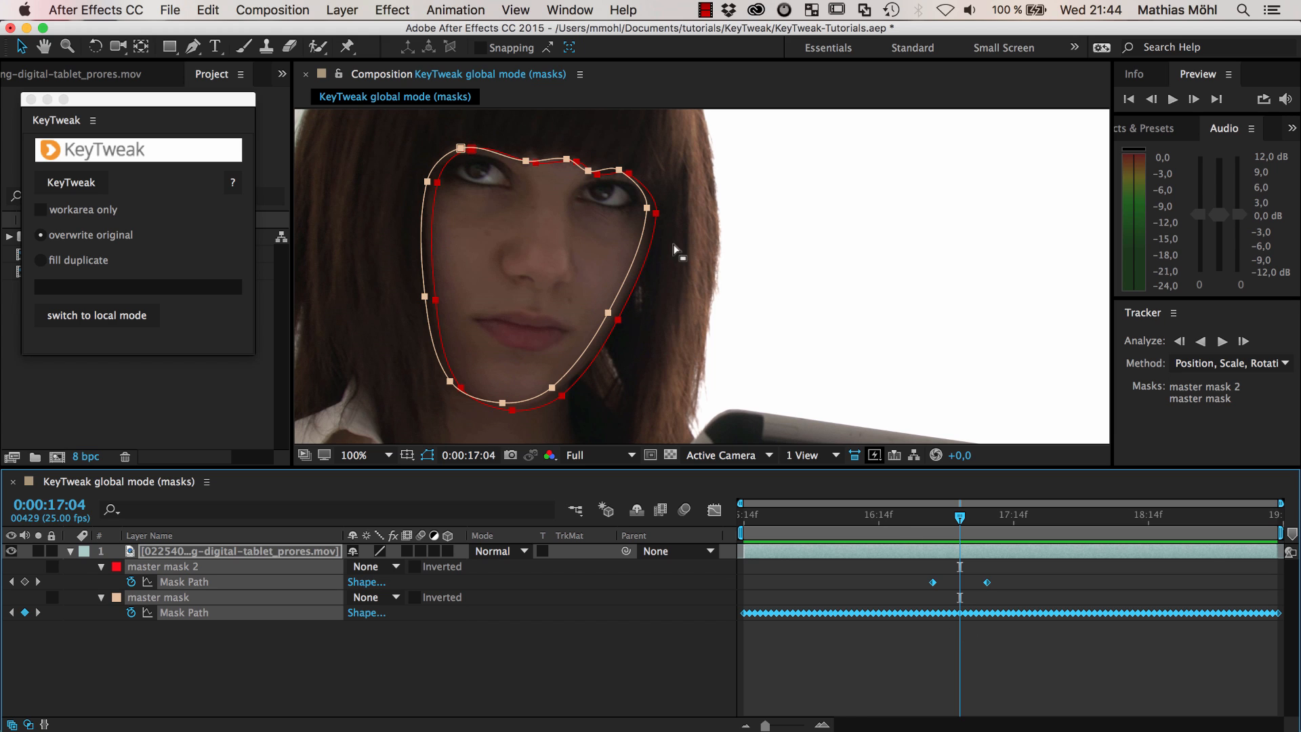
pyautogui.moveTo(951, 585)
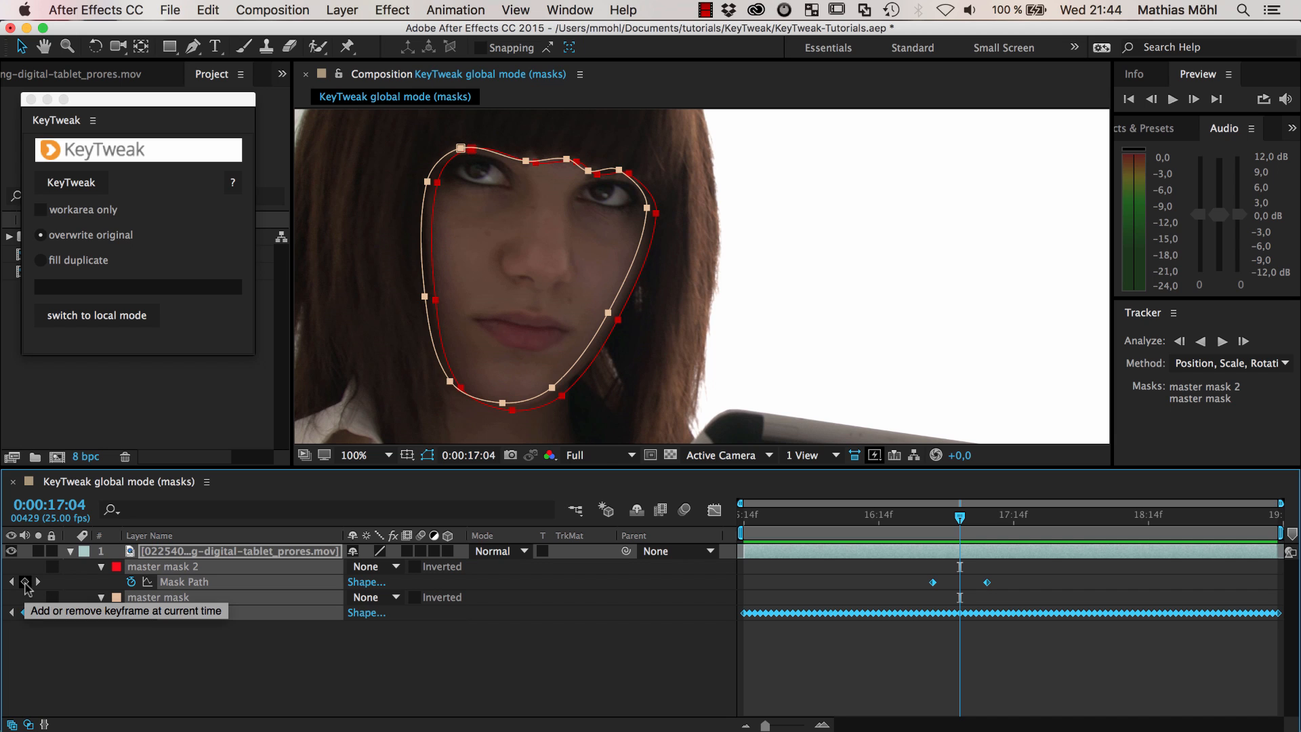
# Add a Mask Path keyframe to master mask 2 at 0:00:17:04
pyautogui.click(24, 583)
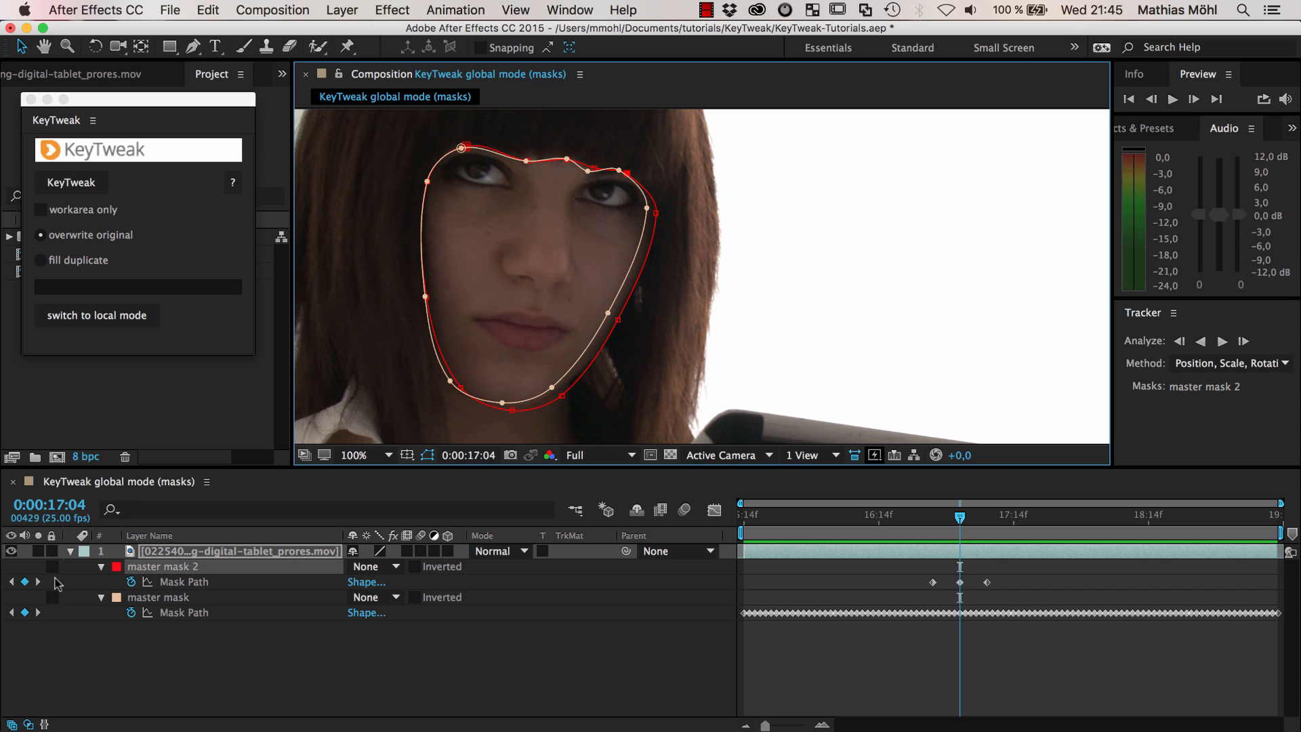
pyautogui.moveTo(37, 582)
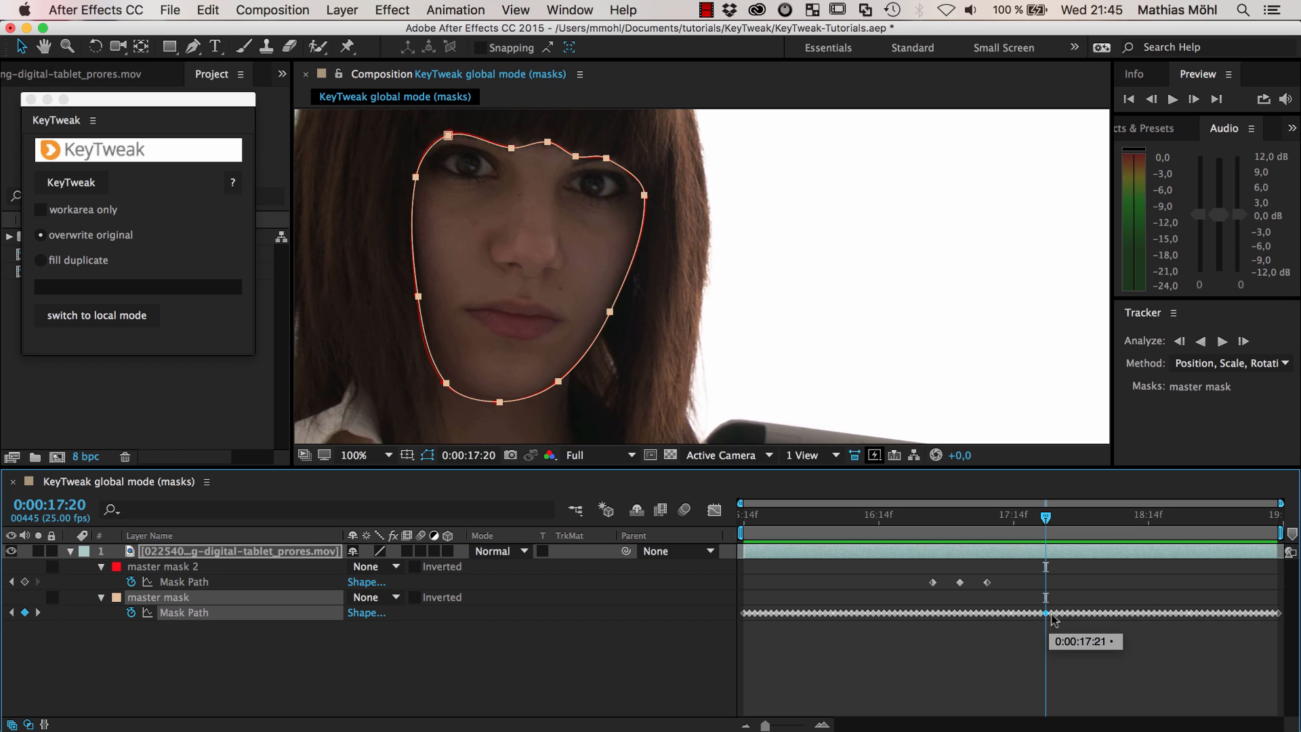
# Add a later Mask Path keyframe on master mask 2 and select its path keyframes
pyautogui.click(183, 580)
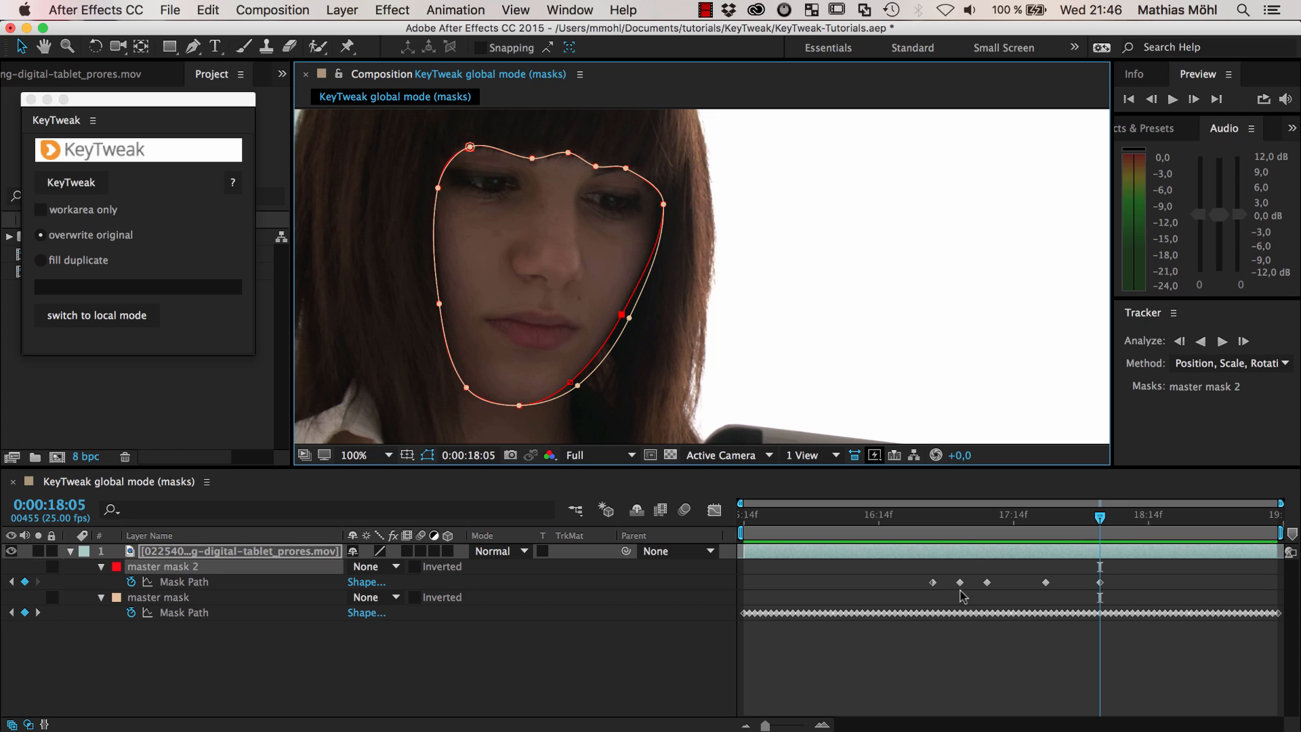
pyautogui.moveTo(1114, 589)
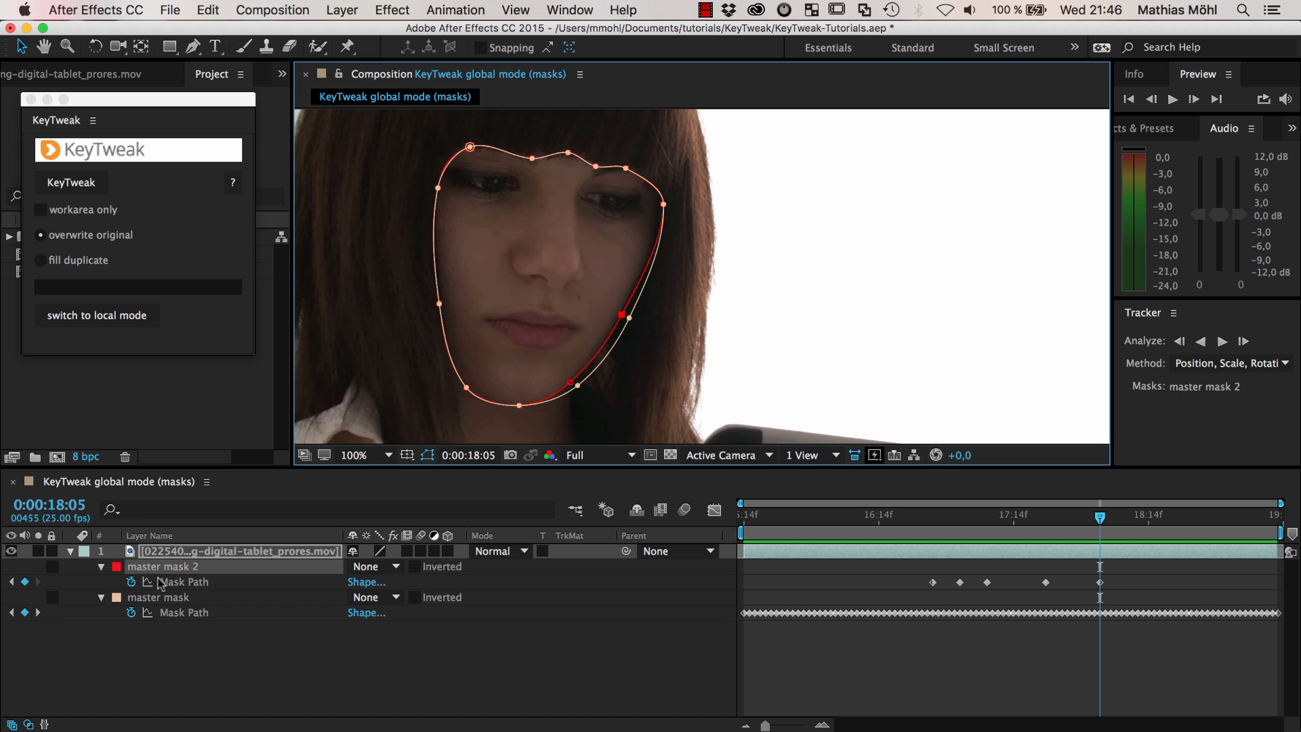
pyautogui.click(184, 612)
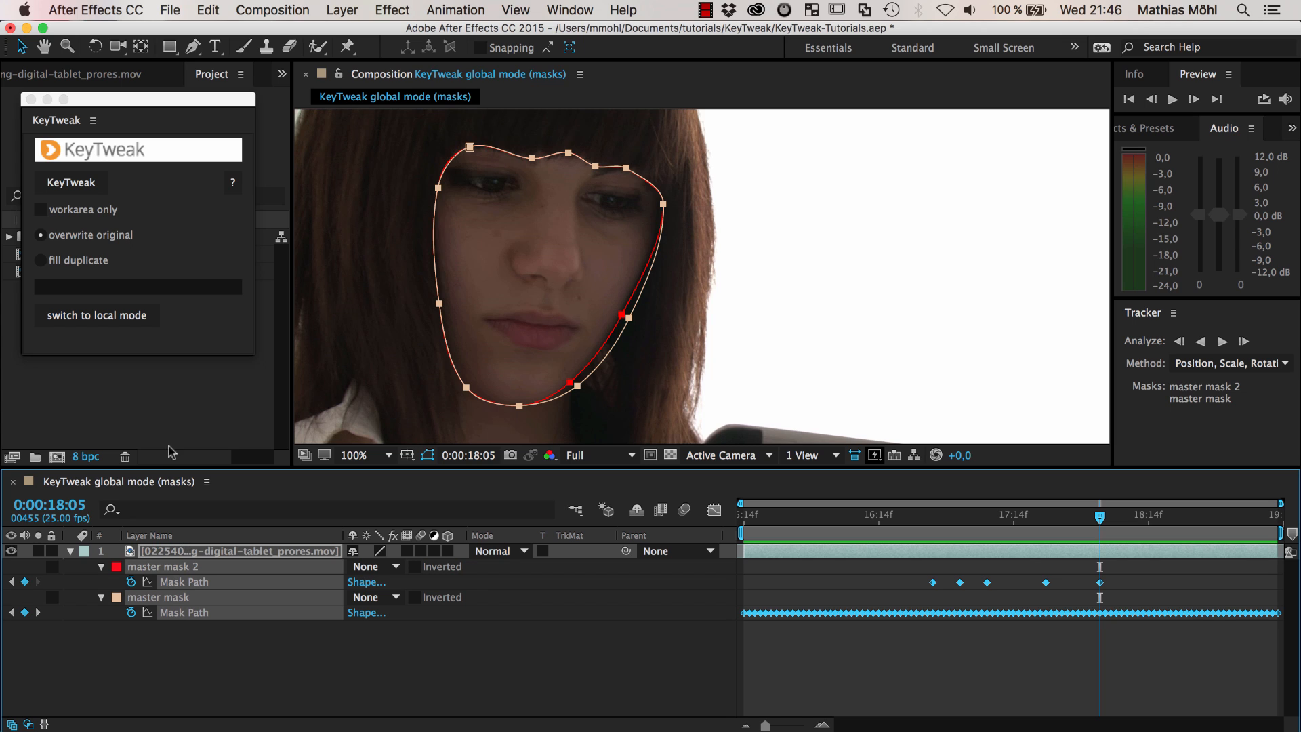
pyautogui.click(70, 183)
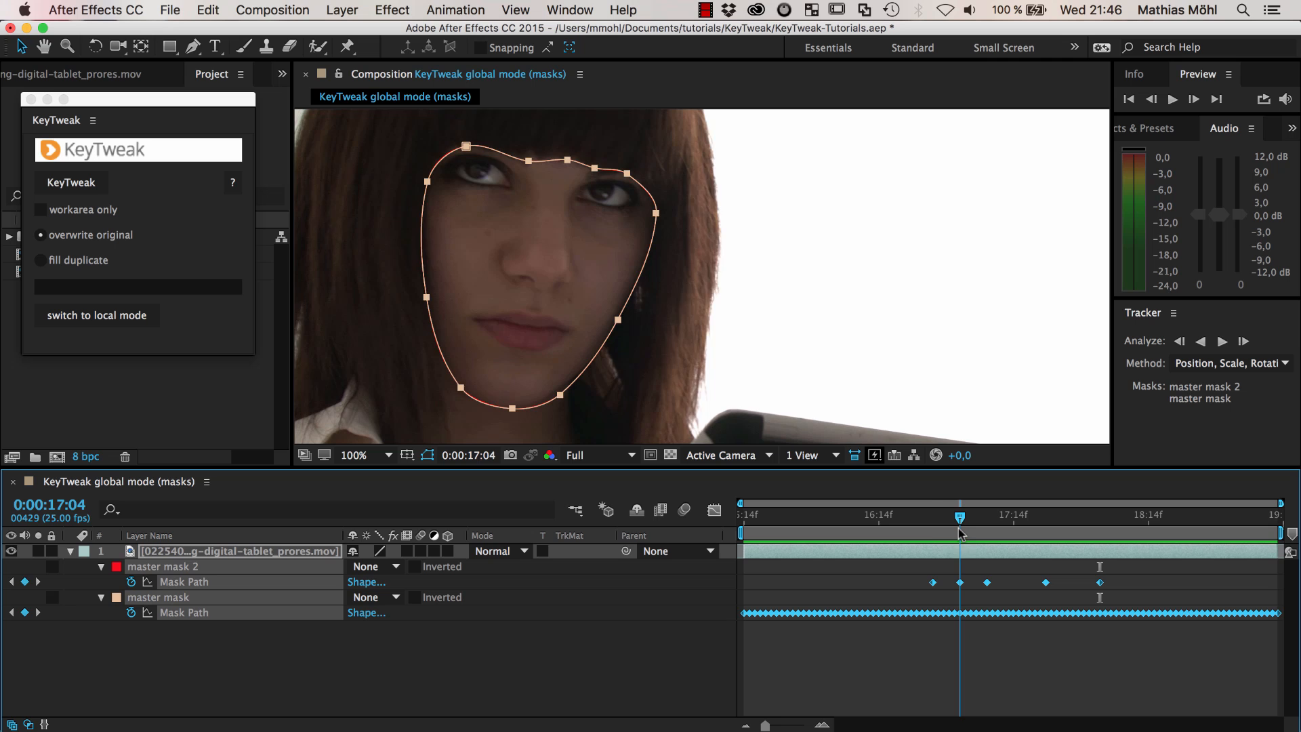
pyautogui.moveTo(961, 514); pyautogui.dragTo(857, 515)
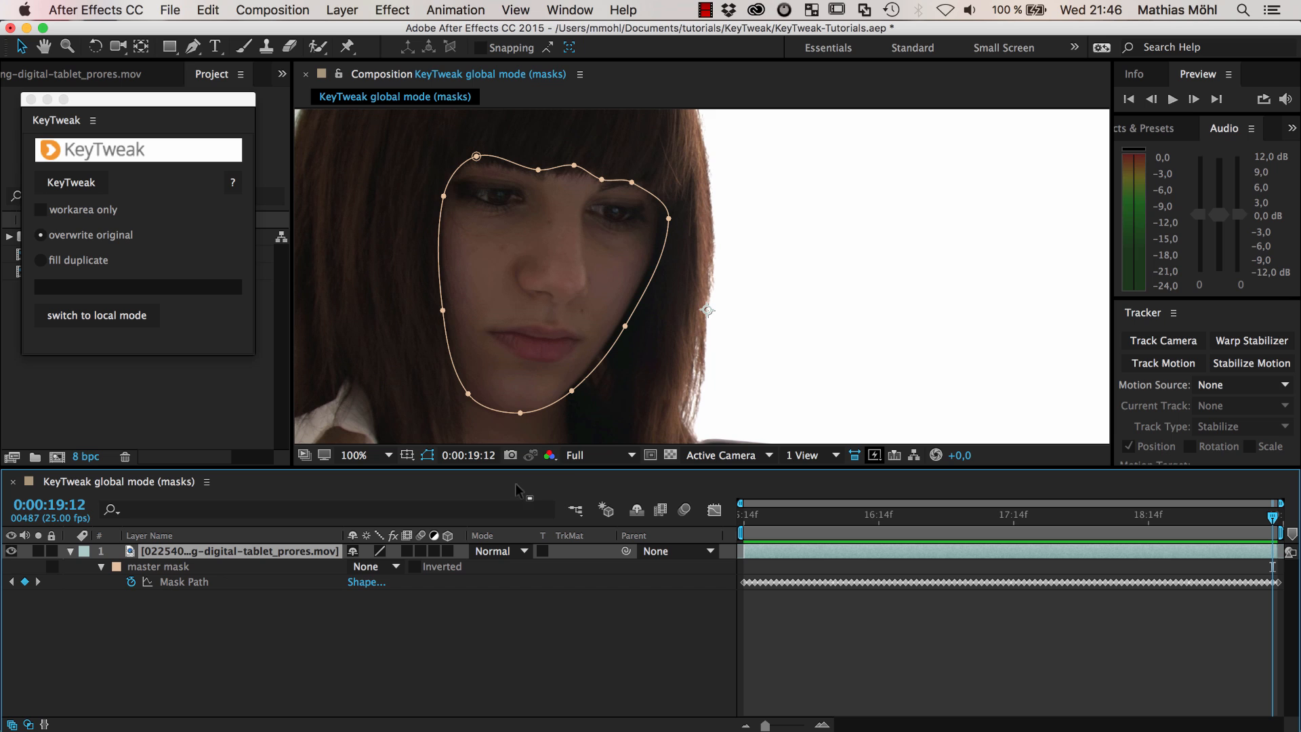
pyautogui.moveTo(174, 573)
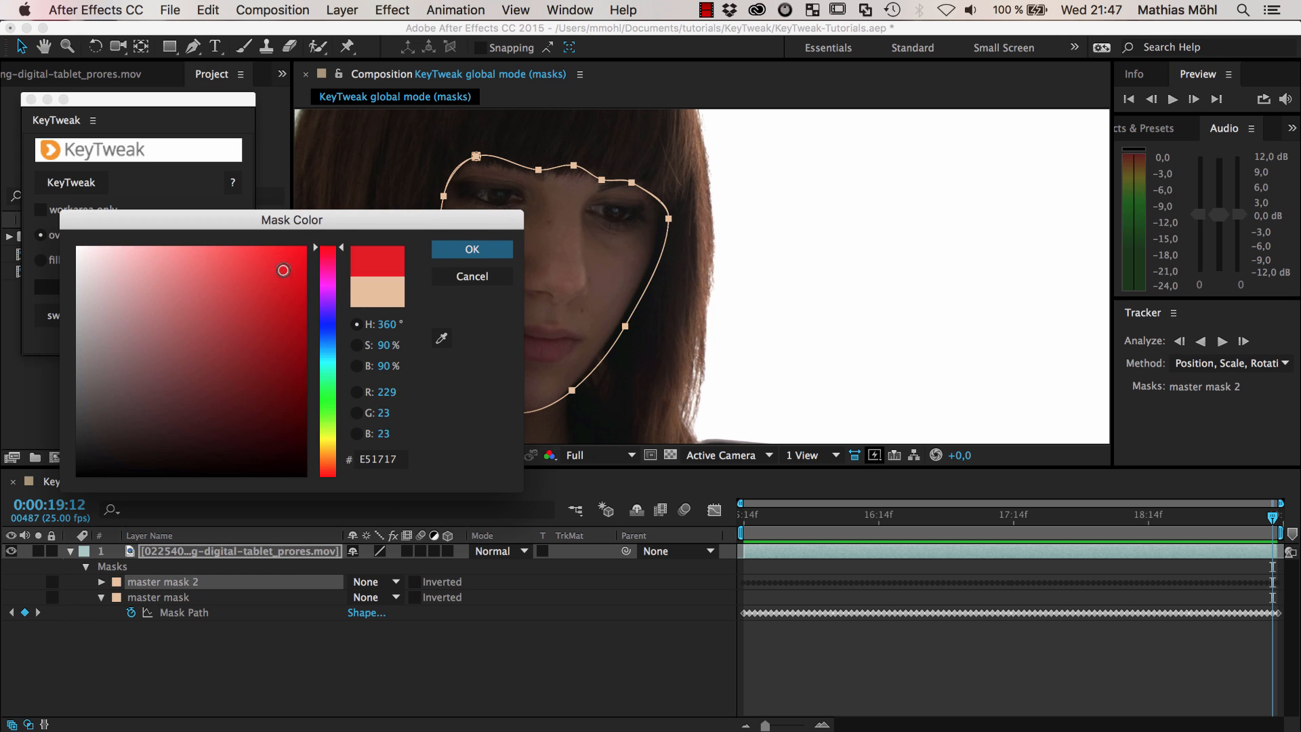
# Make the mask copy red, clear its tracked keyframes, and move to an earlier frame
pyautogui.click(472, 249)
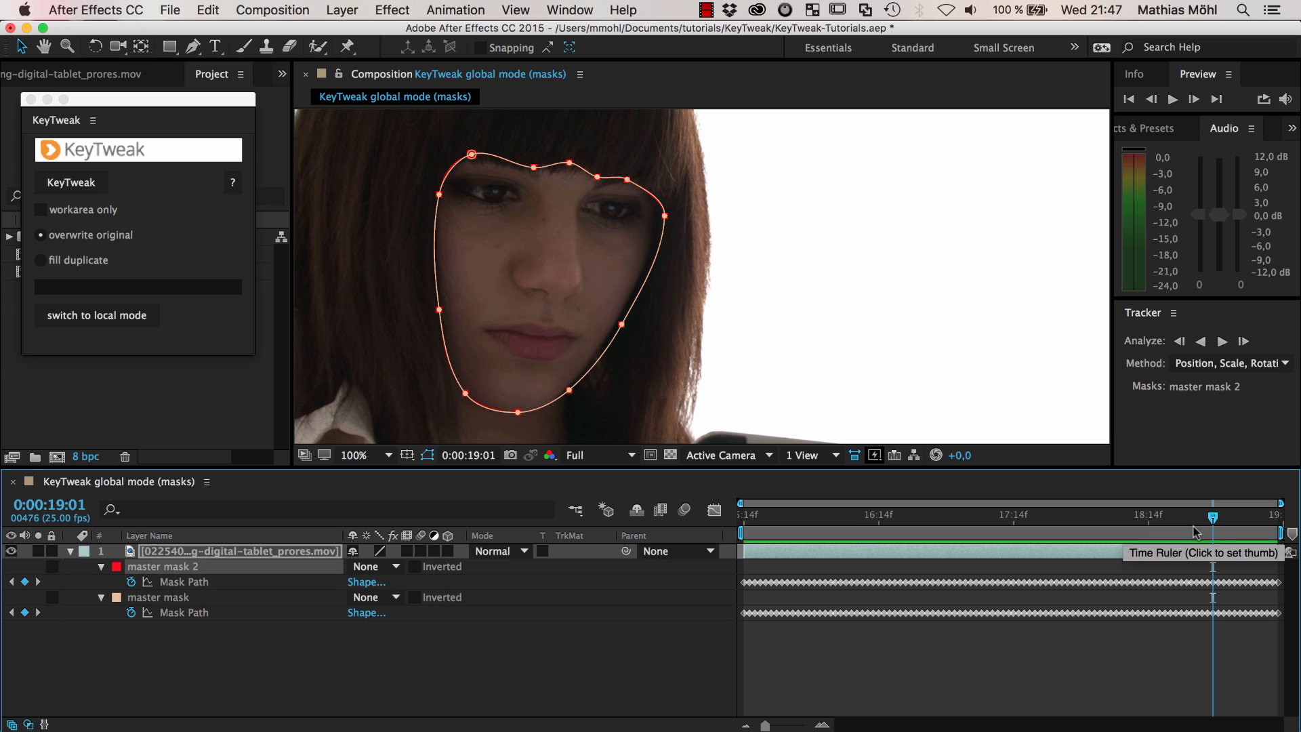
pyautogui.click(166, 581)
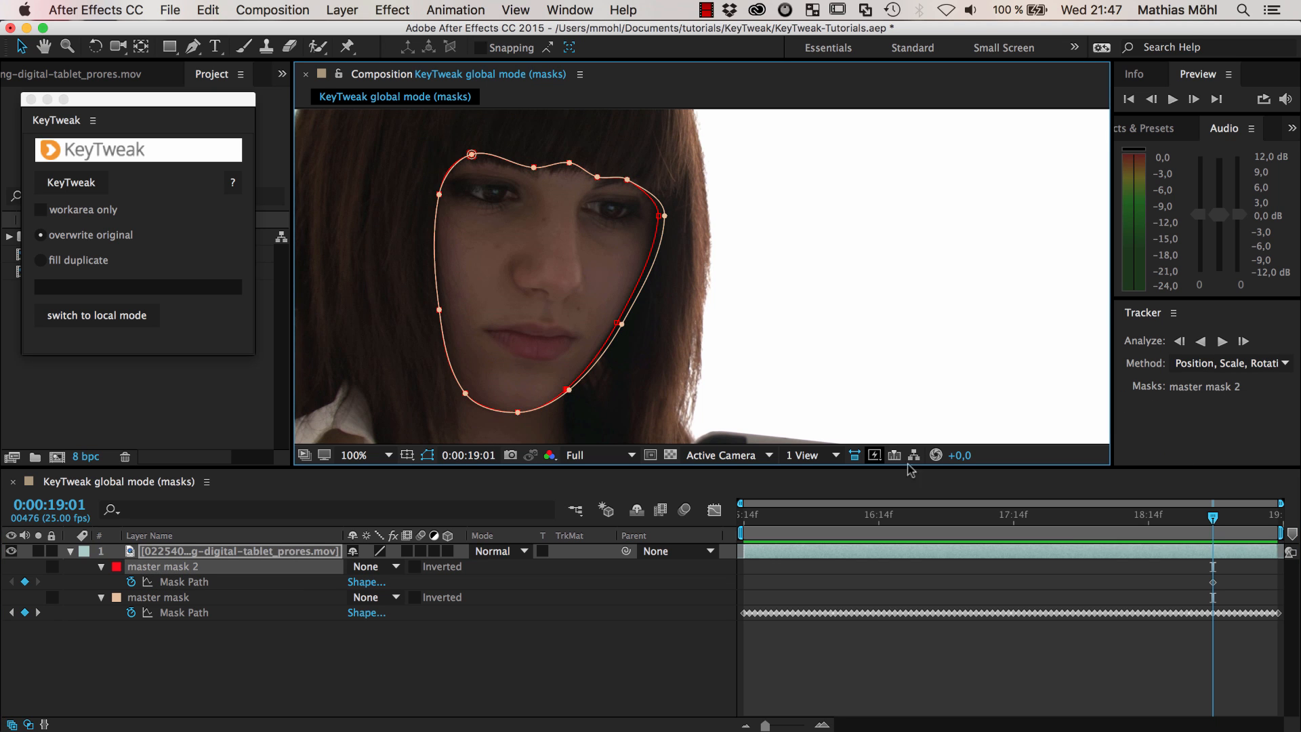
pyautogui.click(1127, 514)
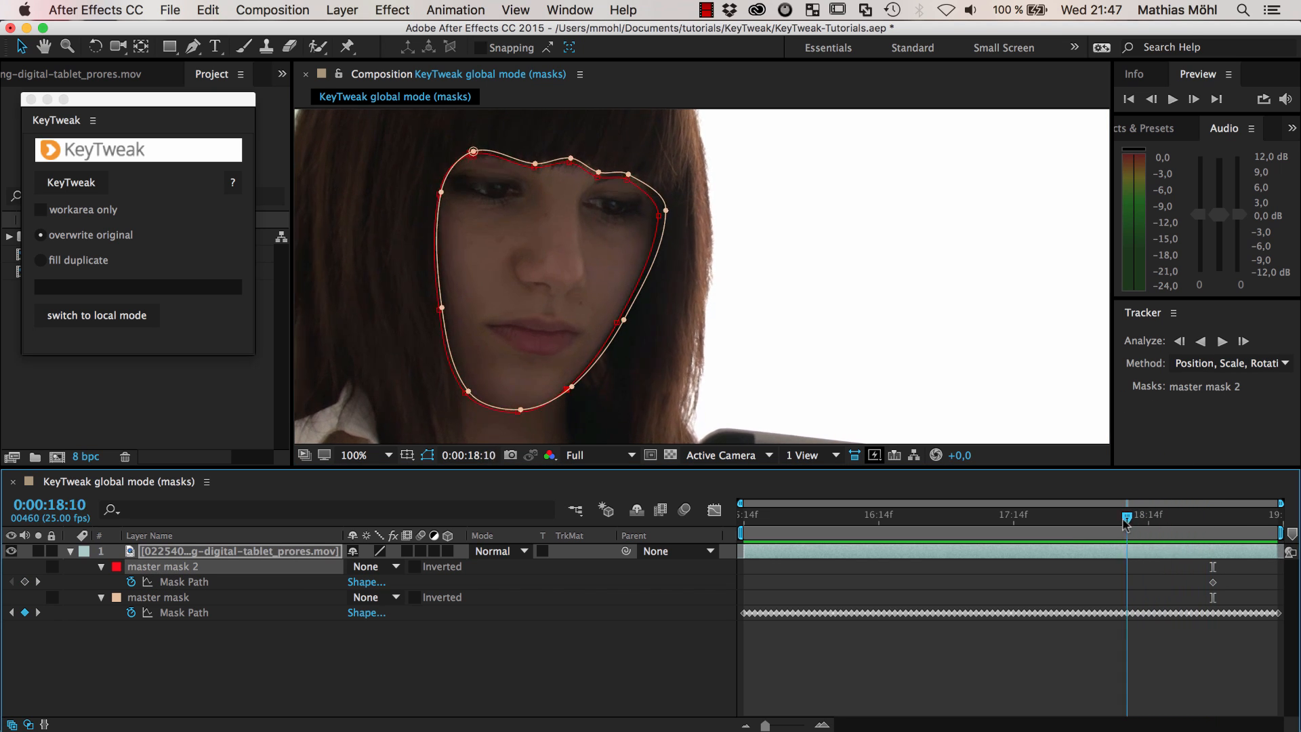
pyautogui.moveTo(1127, 515); pyautogui.dragTo(1089, 514)
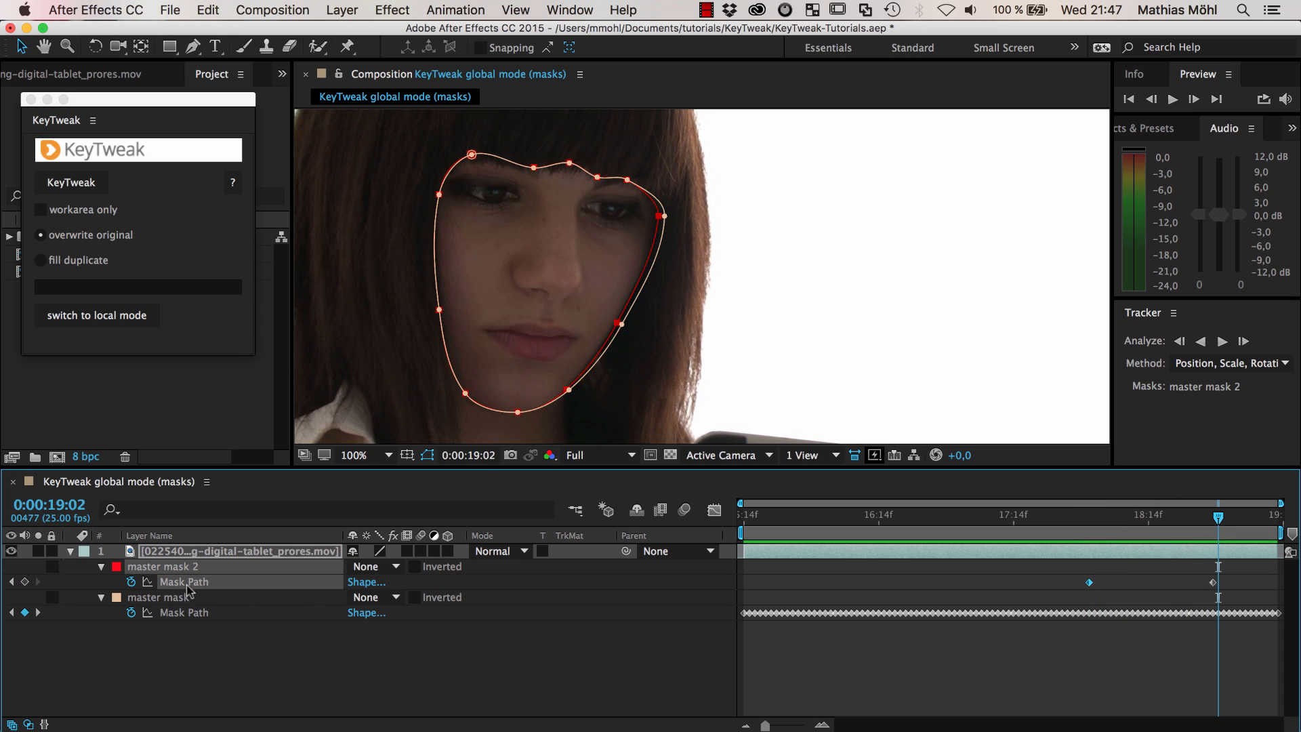
# Run KeyTweak with both Mask Paths selected, spreading master mask 2's correction onto the tracked mask
pyautogui.click(158, 597)
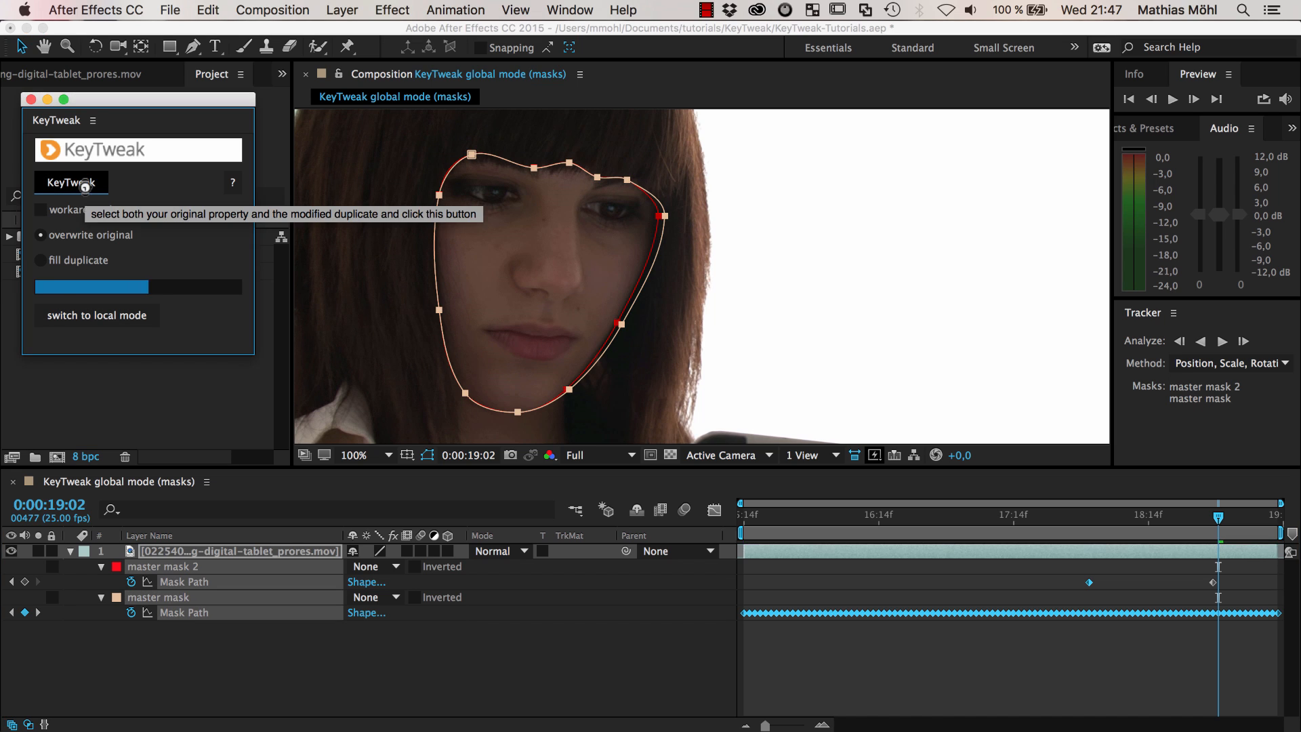
pyautogui.click(71, 181)
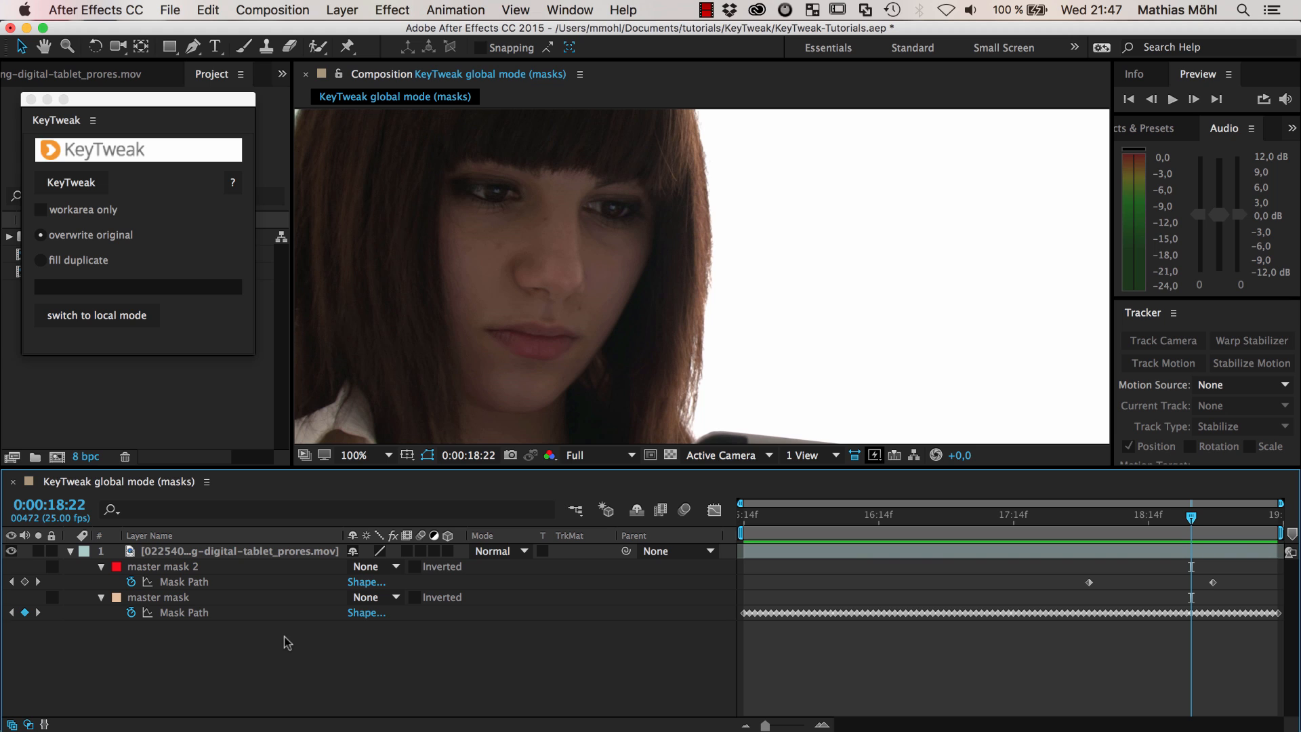
pyautogui.moveTo(172, 377)
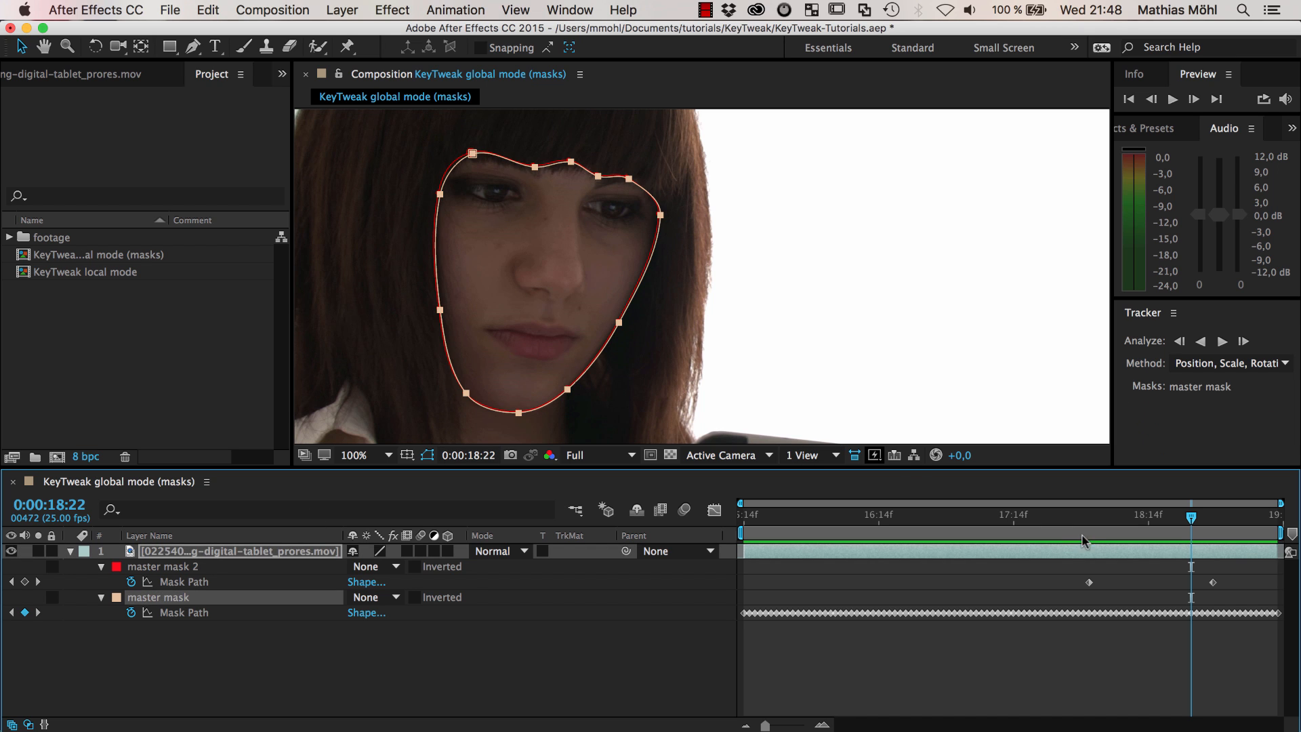
# Delete master mask 2 and draw a left eye mask with its mode set to None
pyautogui.click(163, 565)
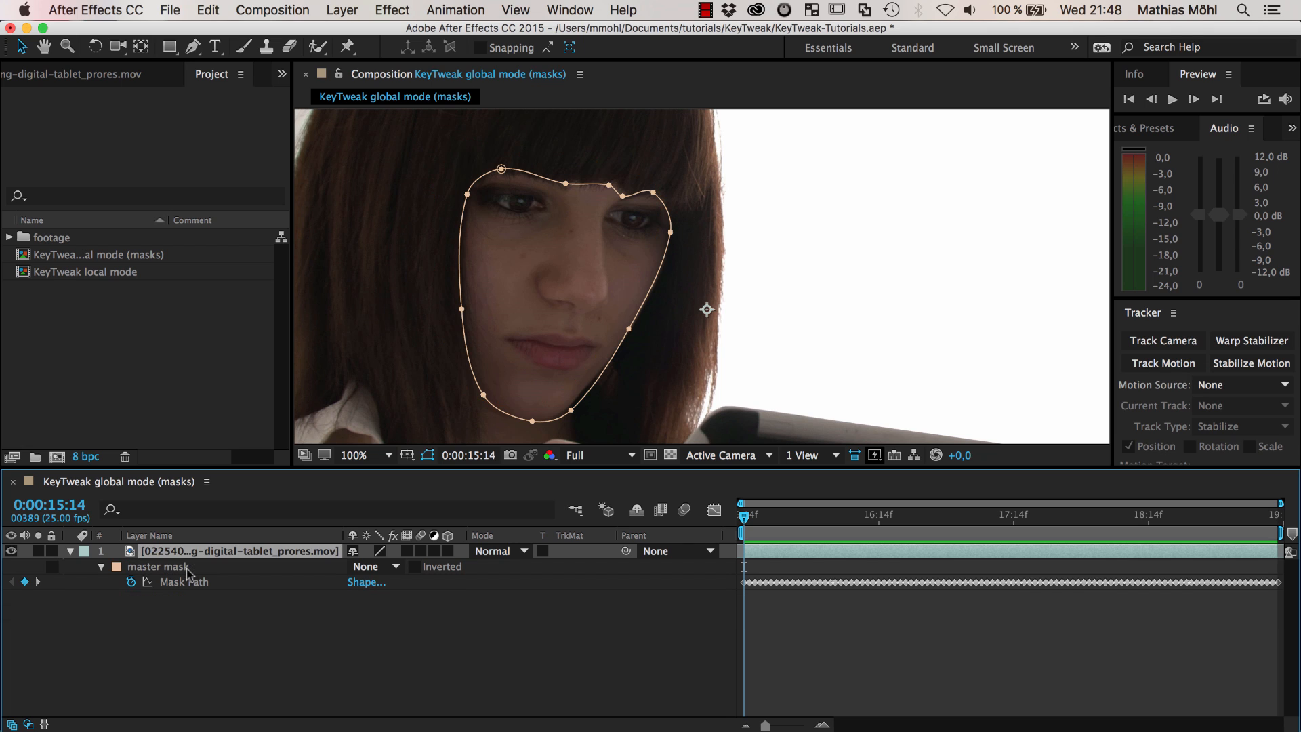
pyautogui.moveTo(675, 372)
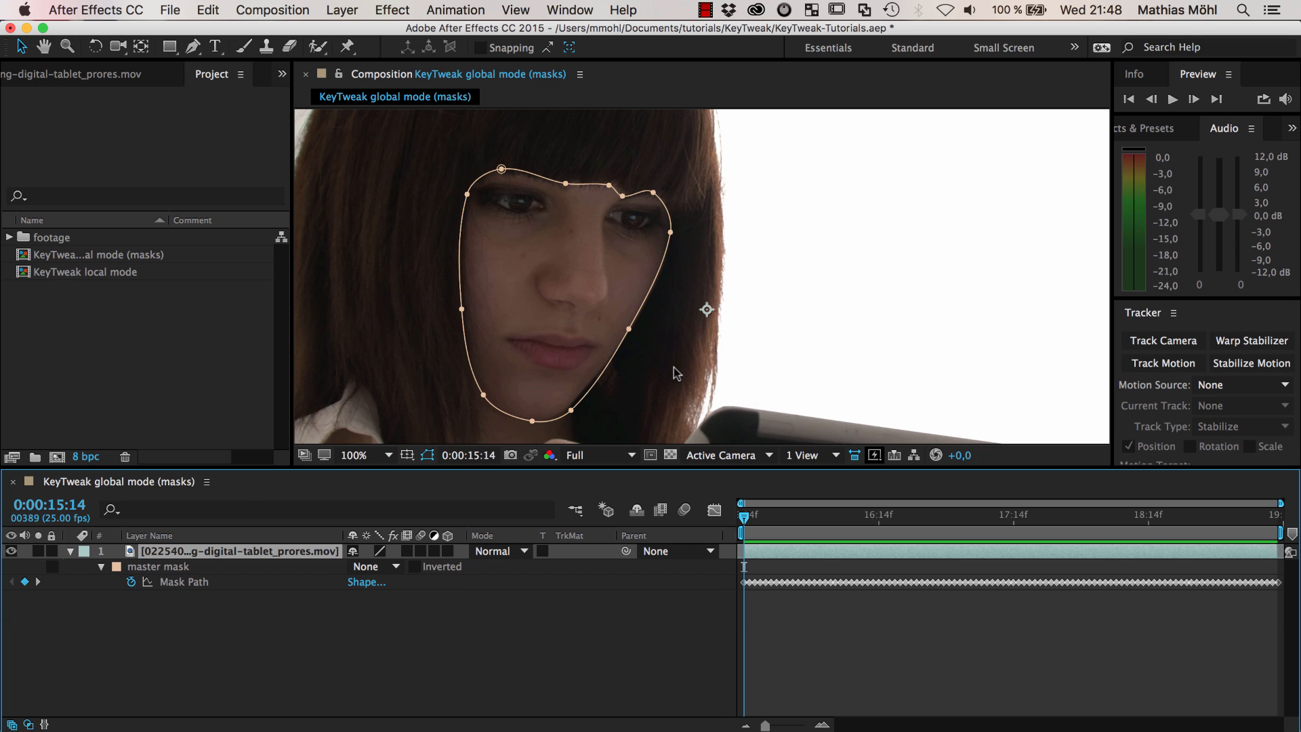
pyautogui.moveTo(543, 280)
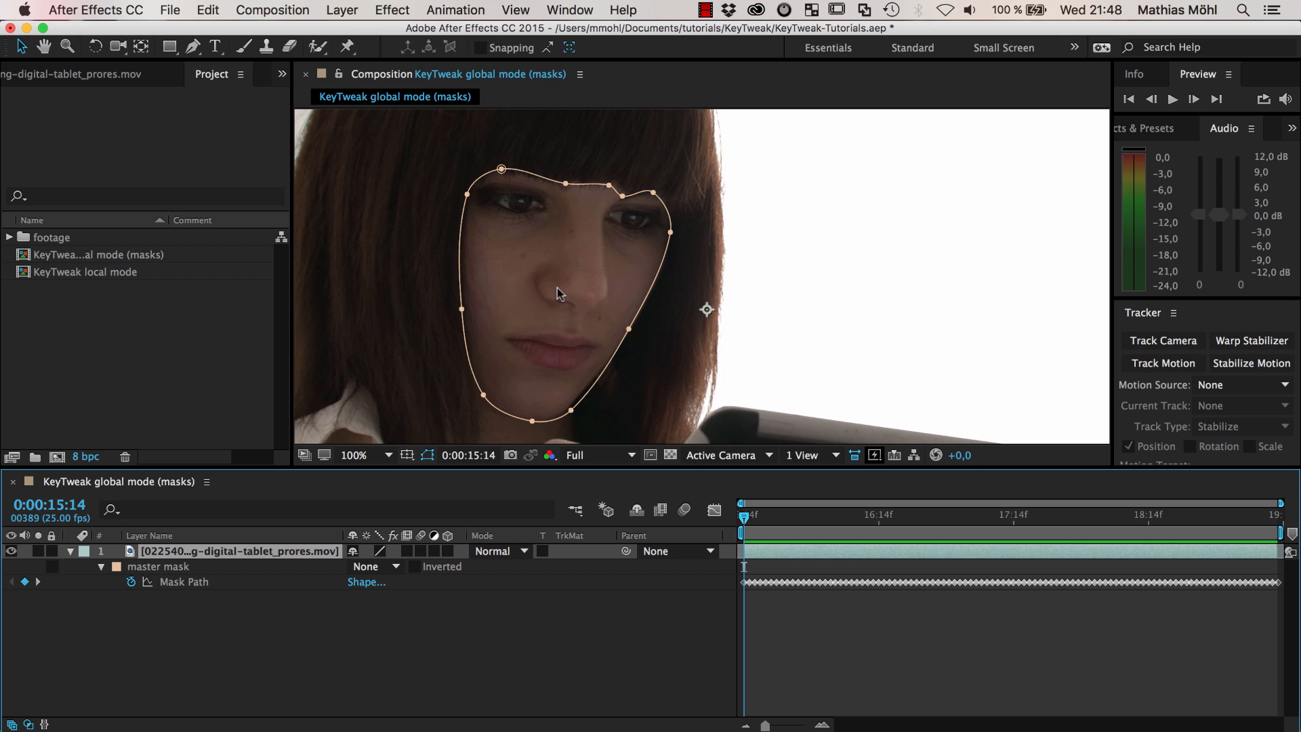
pyautogui.moveTo(558, 352)
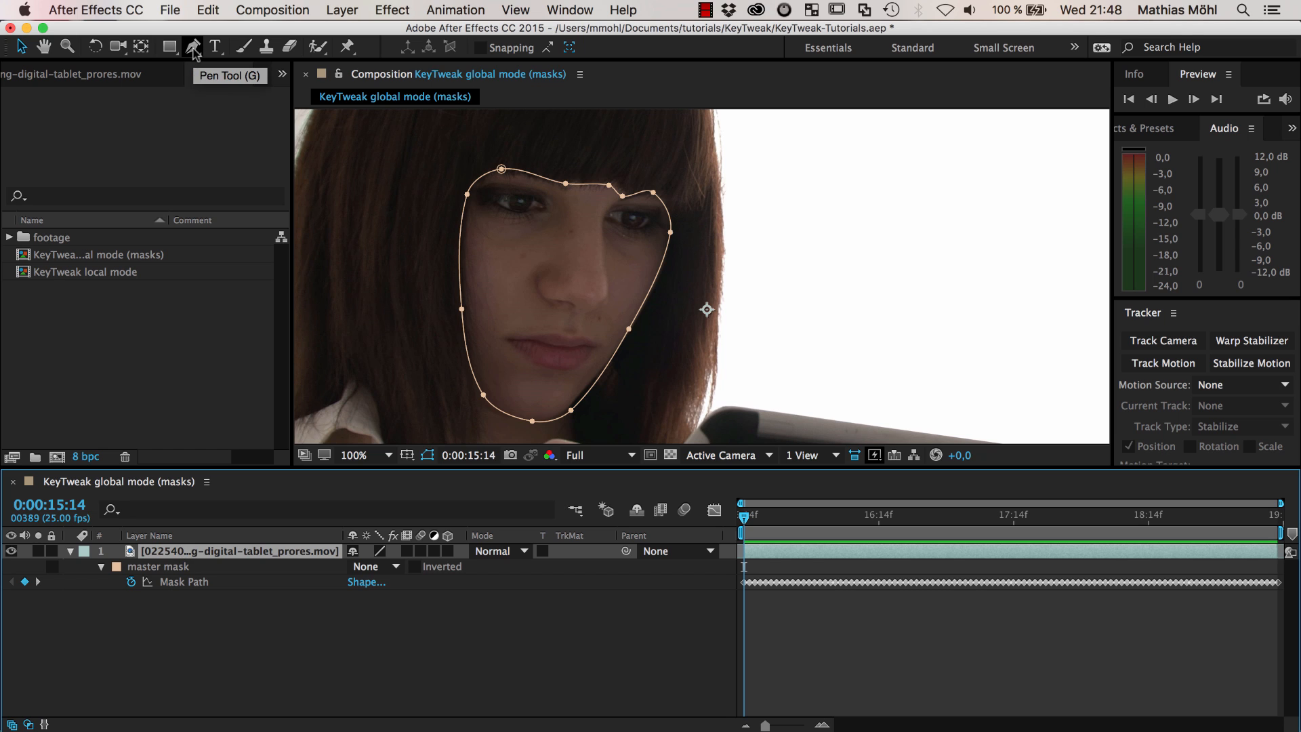
pyautogui.click(192, 47)
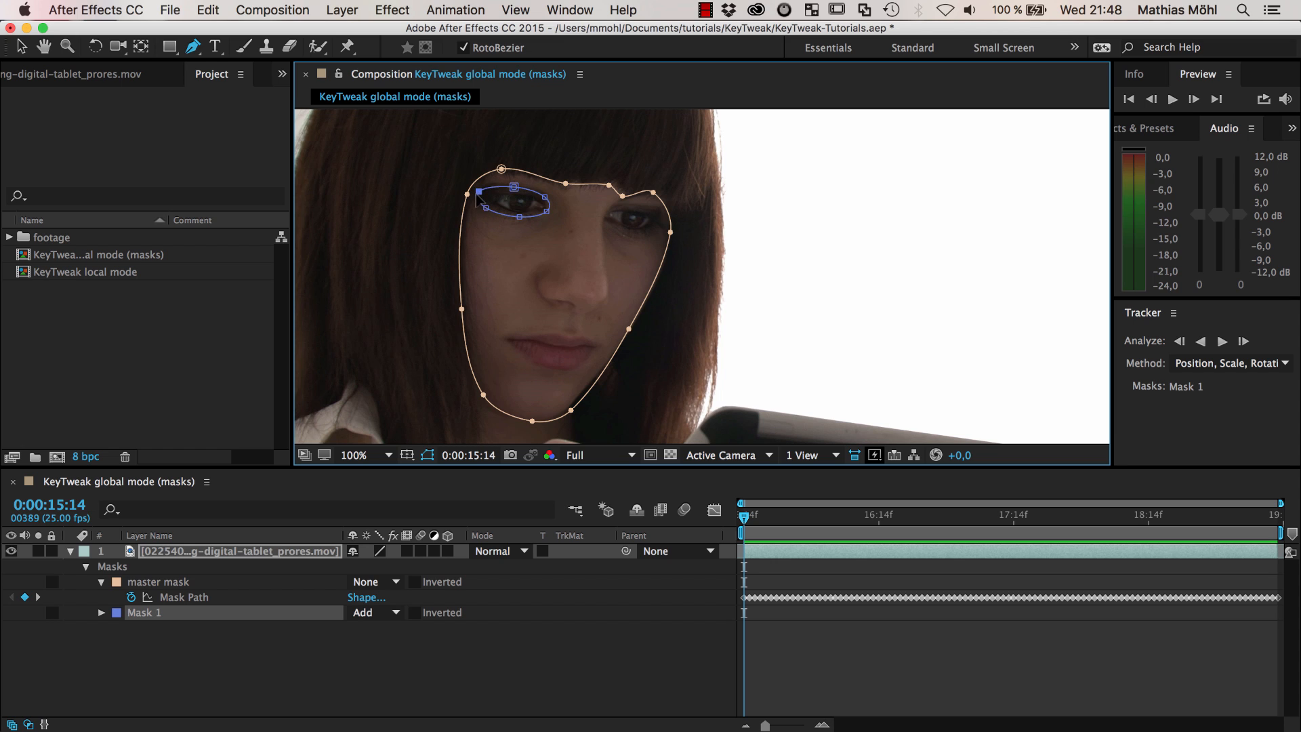
pyautogui.click(374, 613)
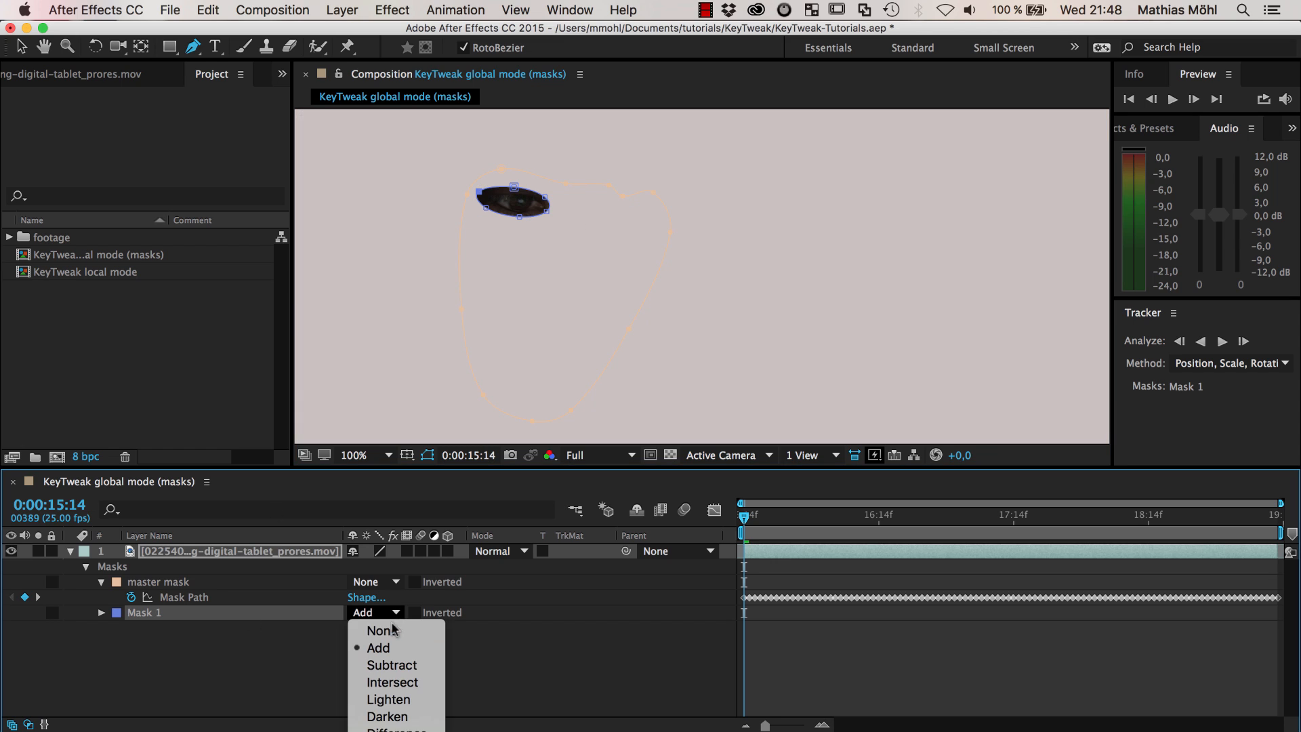
pyautogui.click(381, 630)
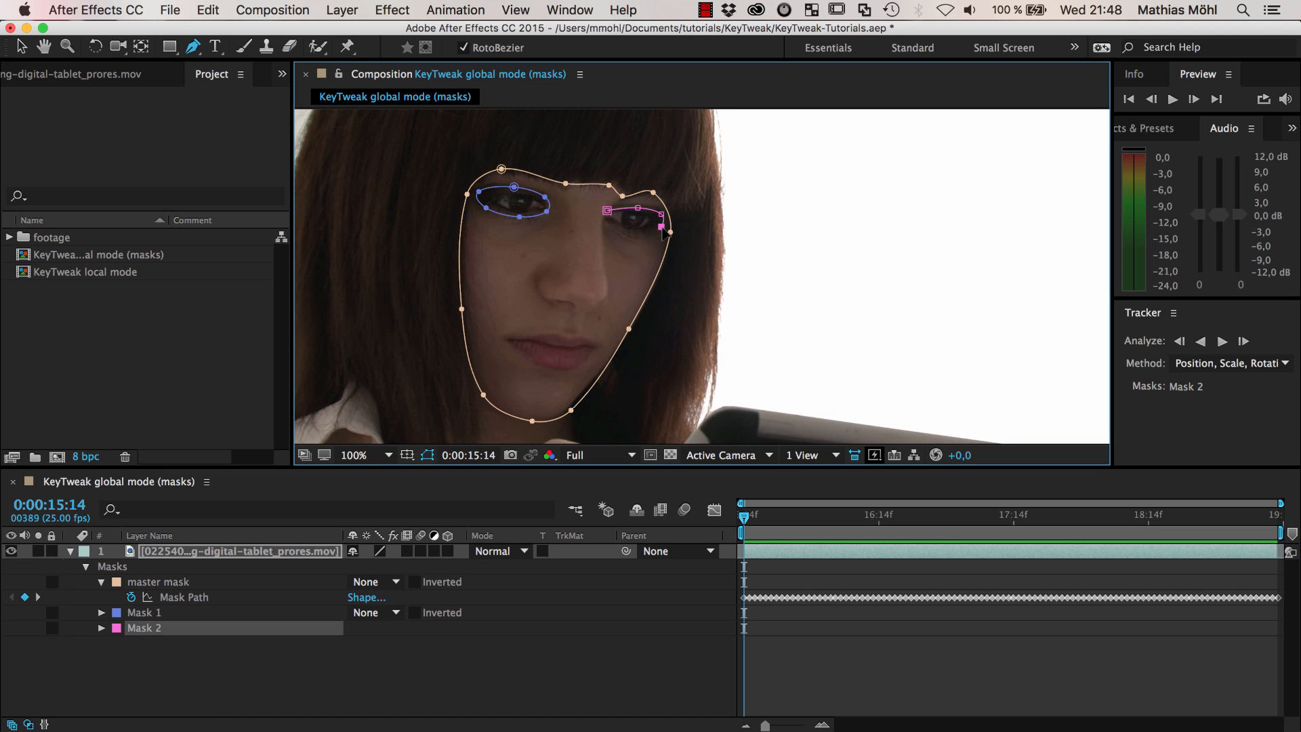
# Outline the right eye with Mask 2 and set its mode to None
pyautogui.click(372, 628)
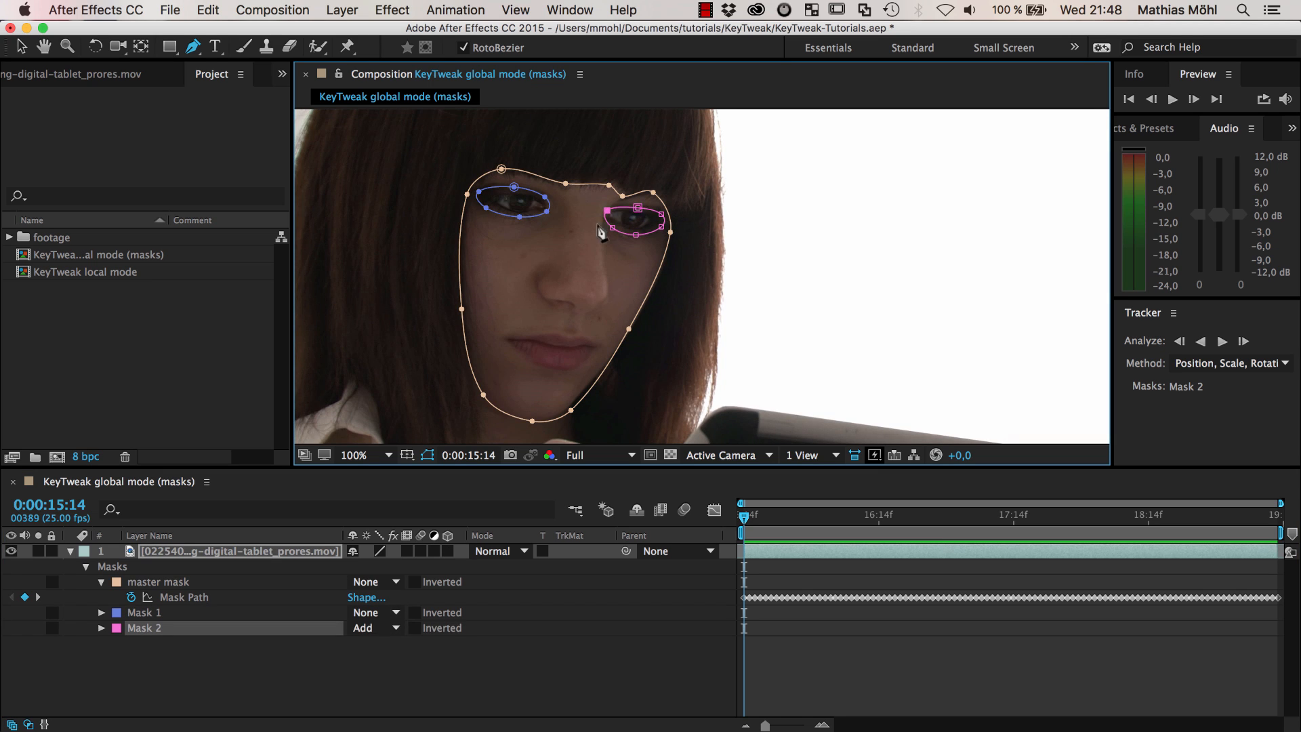
pyautogui.click(374, 627)
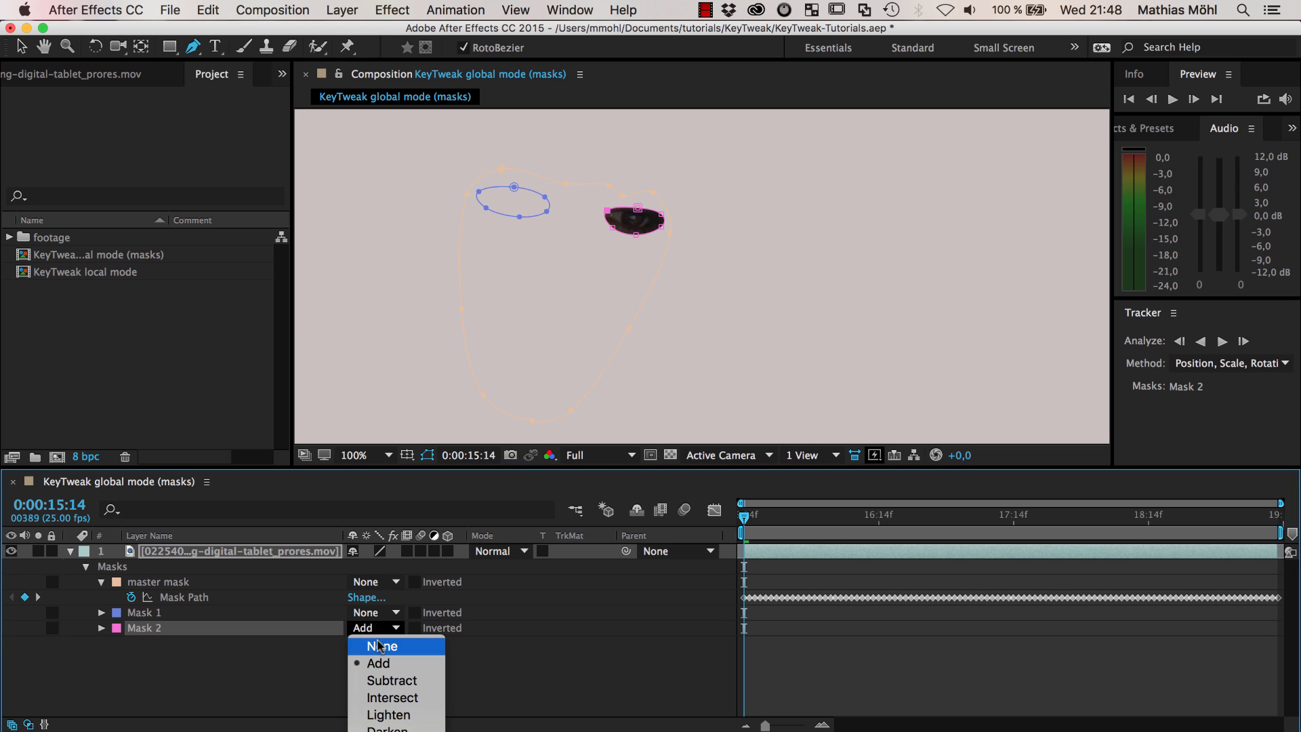
pyautogui.click(382, 646)
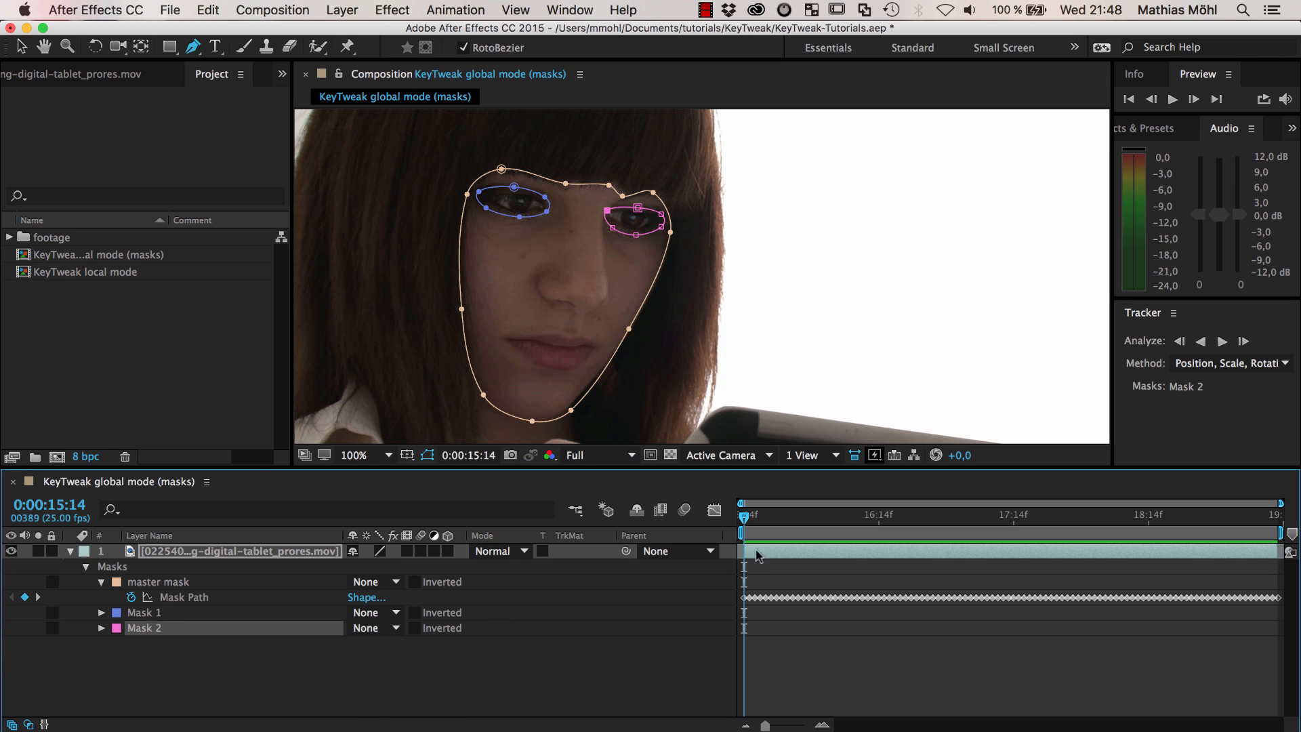
pyautogui.moveTo(755, 514); pyautogui.dragTo(745, 514)
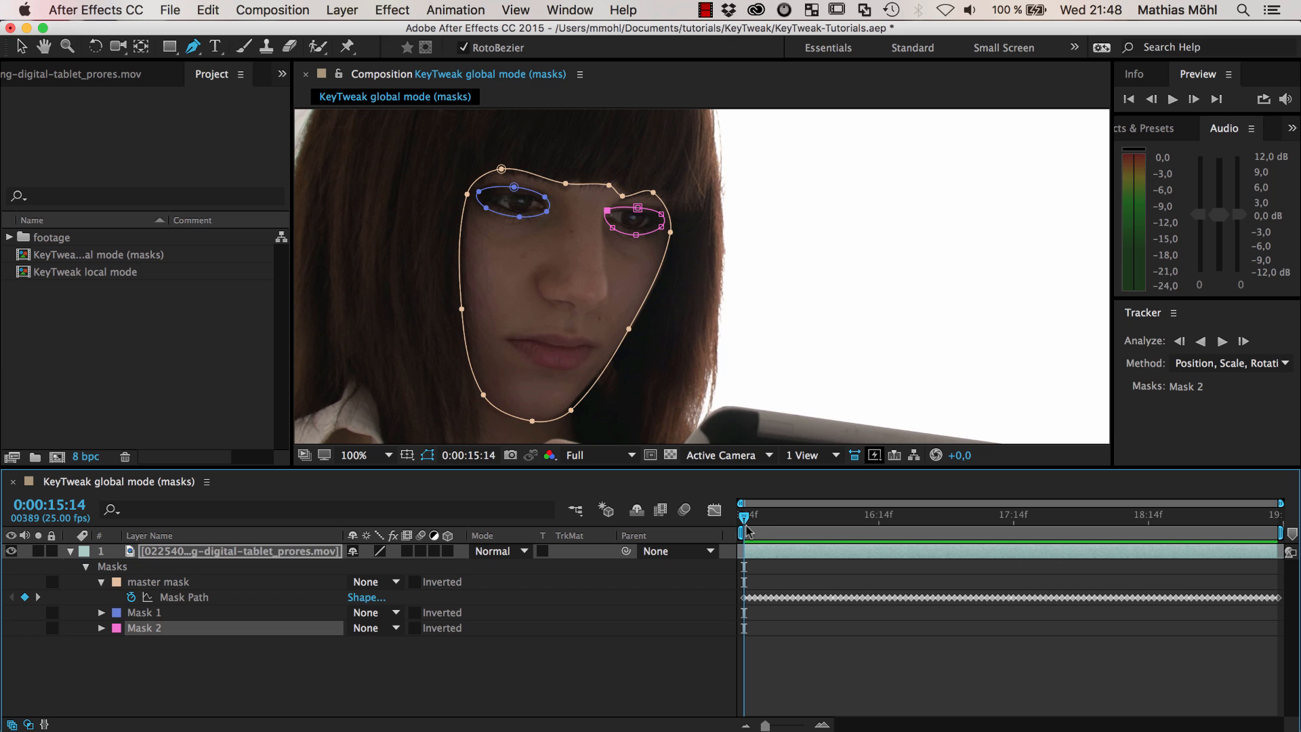
pyautogui.moveTo(696, 297)
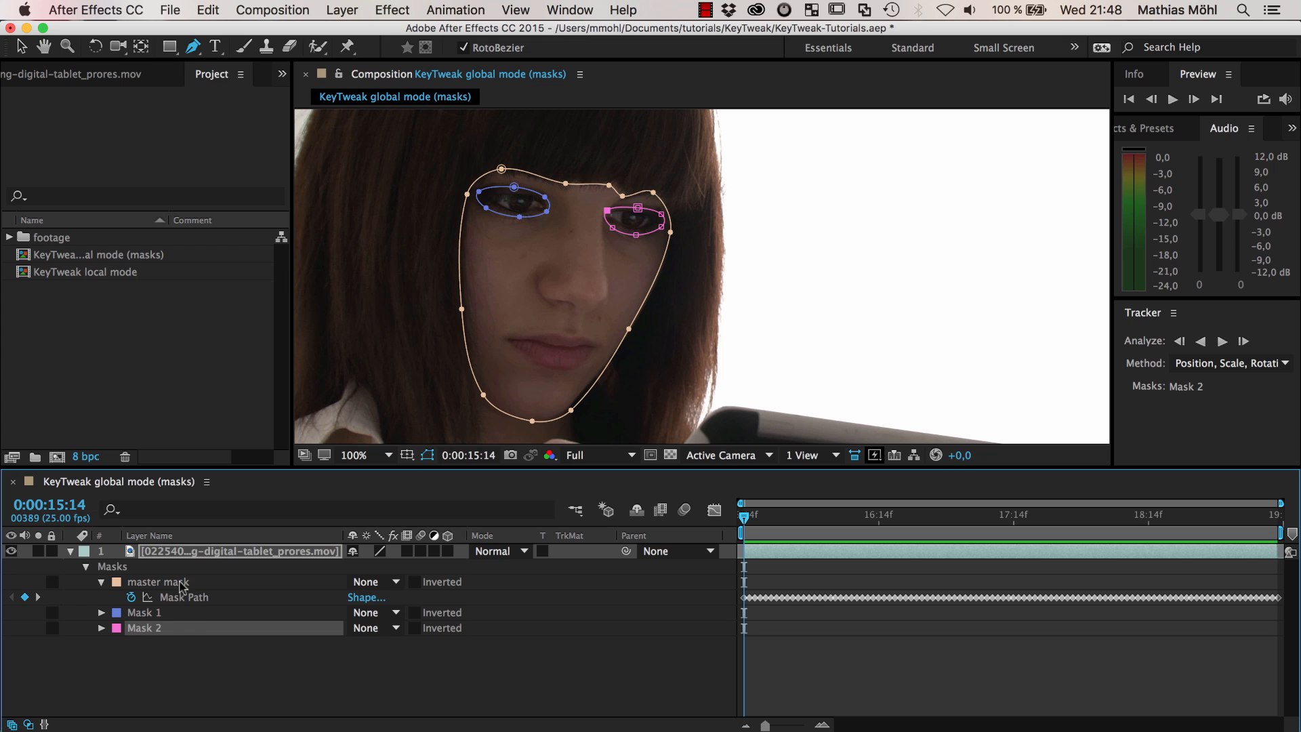
# Select the tracked master mask and its Mask Path keyframes
pyautogui.click(184, 596)
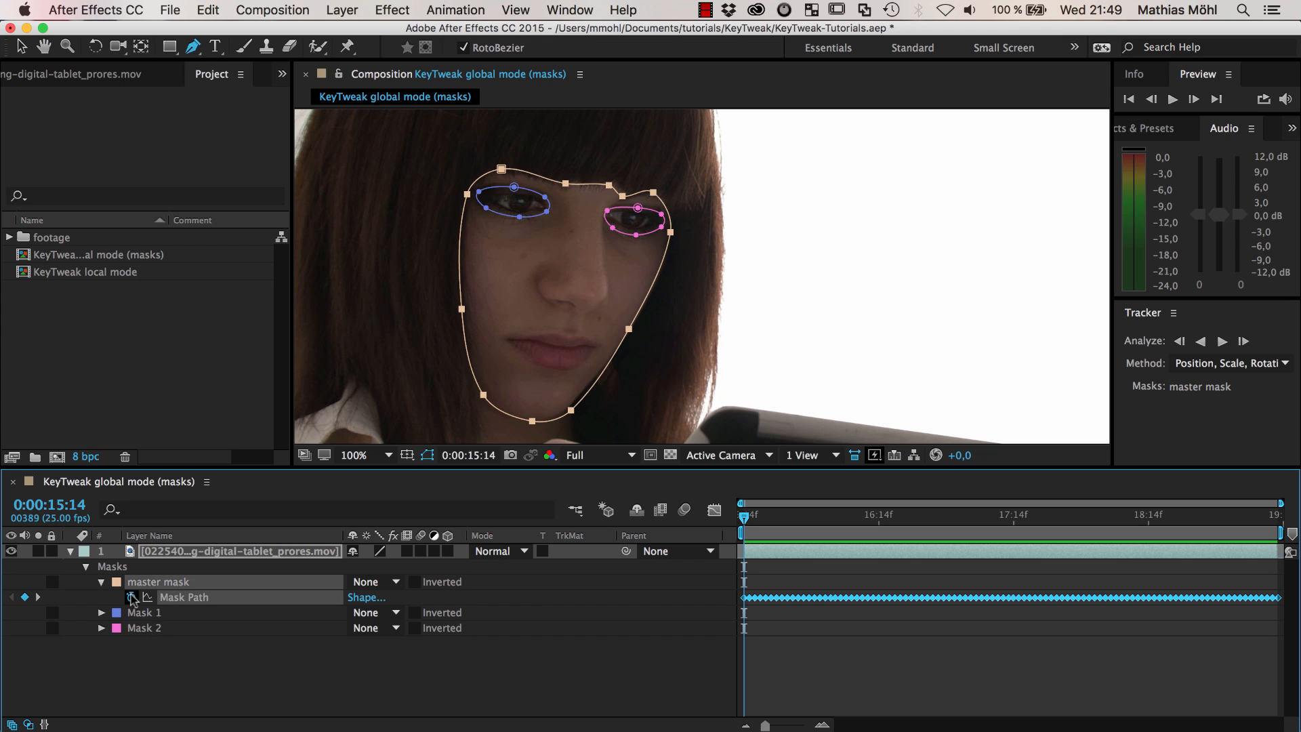
pyautogui.click(569, 10)
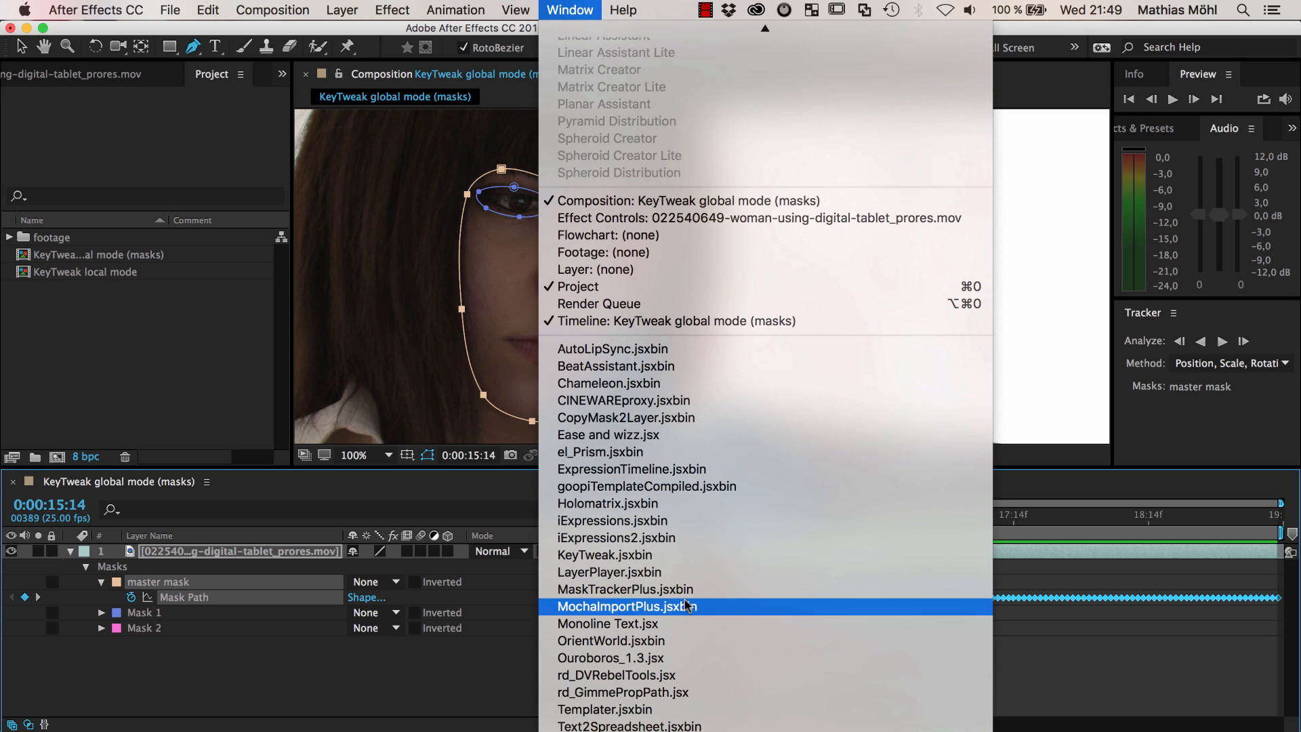
pyautogui.moveTo(612, 520)
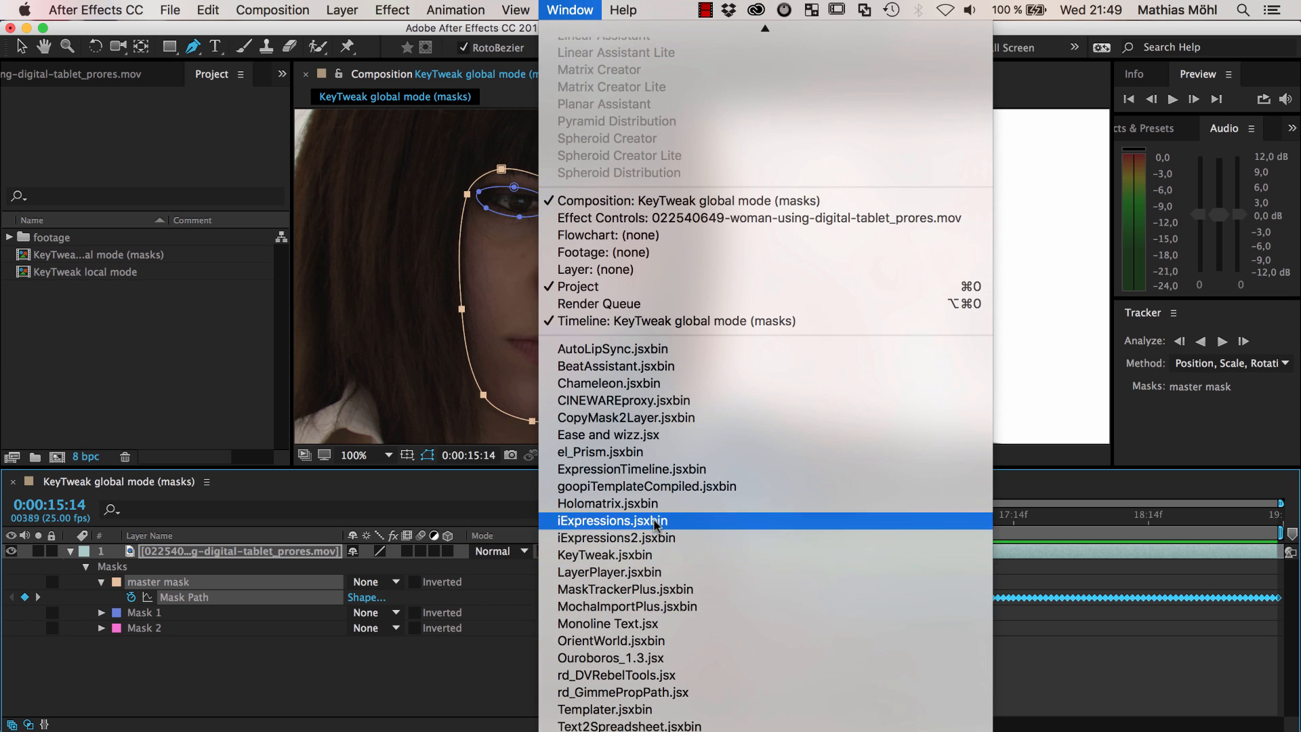
pyautogui.moveTo(610, 657)
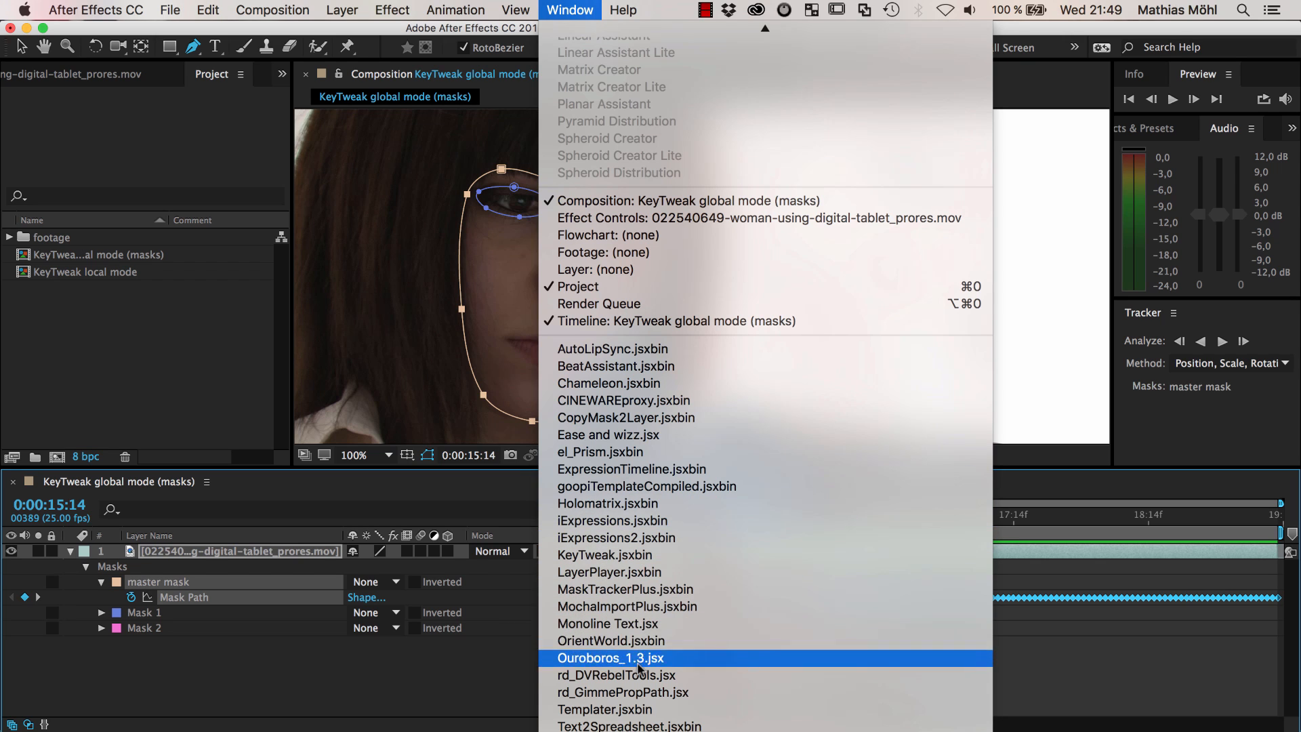
pyautogui.moveTo(640, 675)
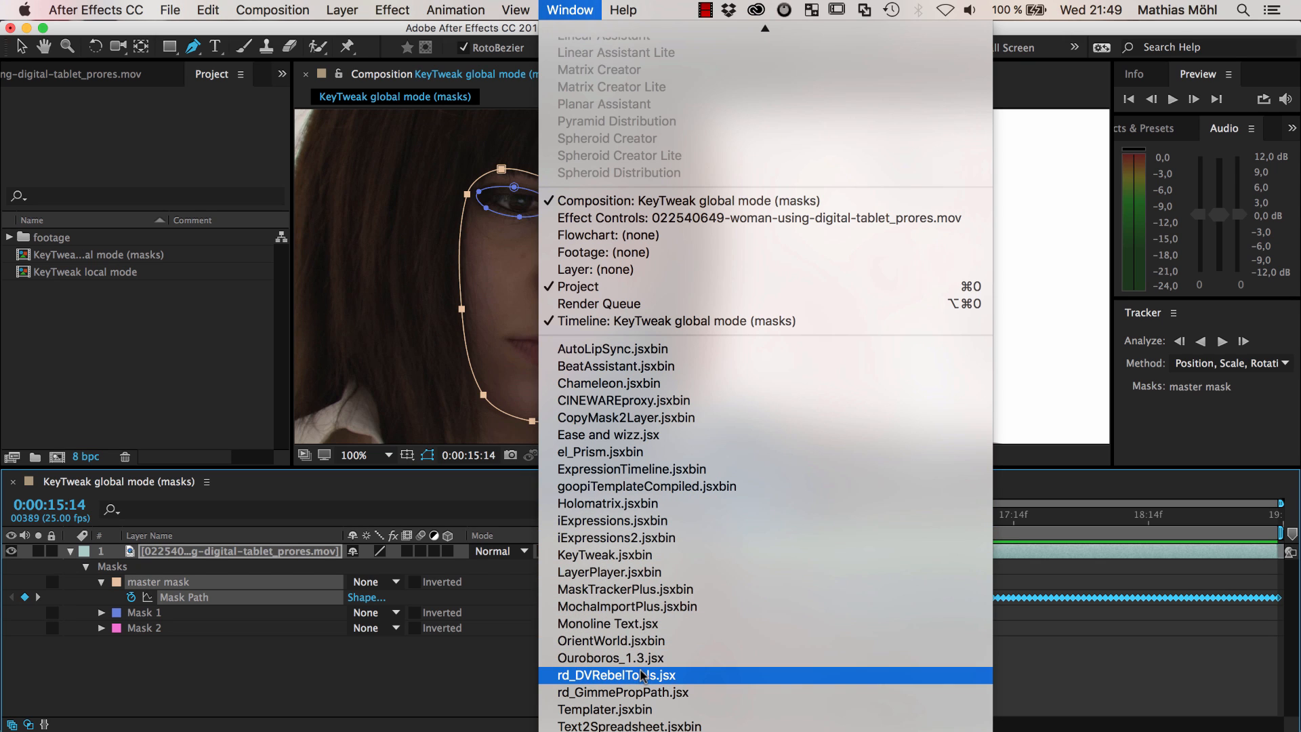
pyautogui.moveTo(624, 589)
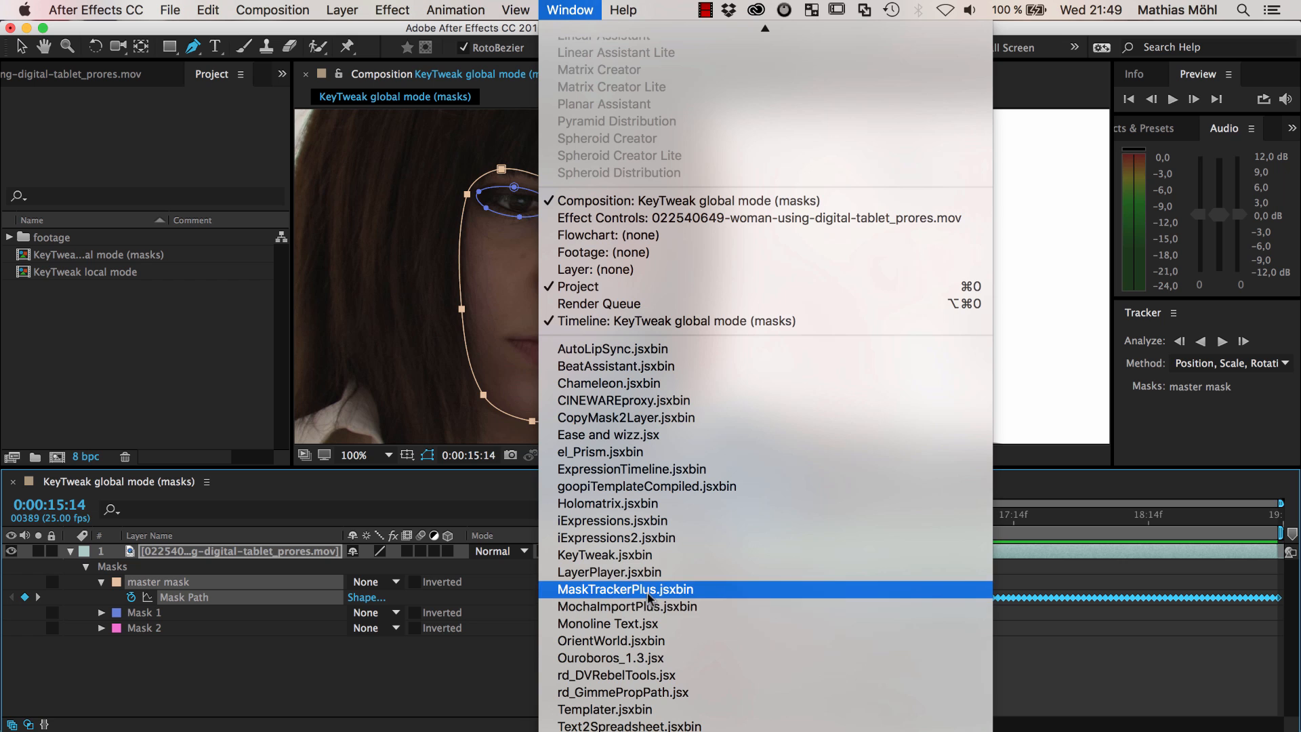
# Open MaskTracker+, load the master mask's tracking data, and choose 'move masks' mode
pyautogui.click(625, 588)
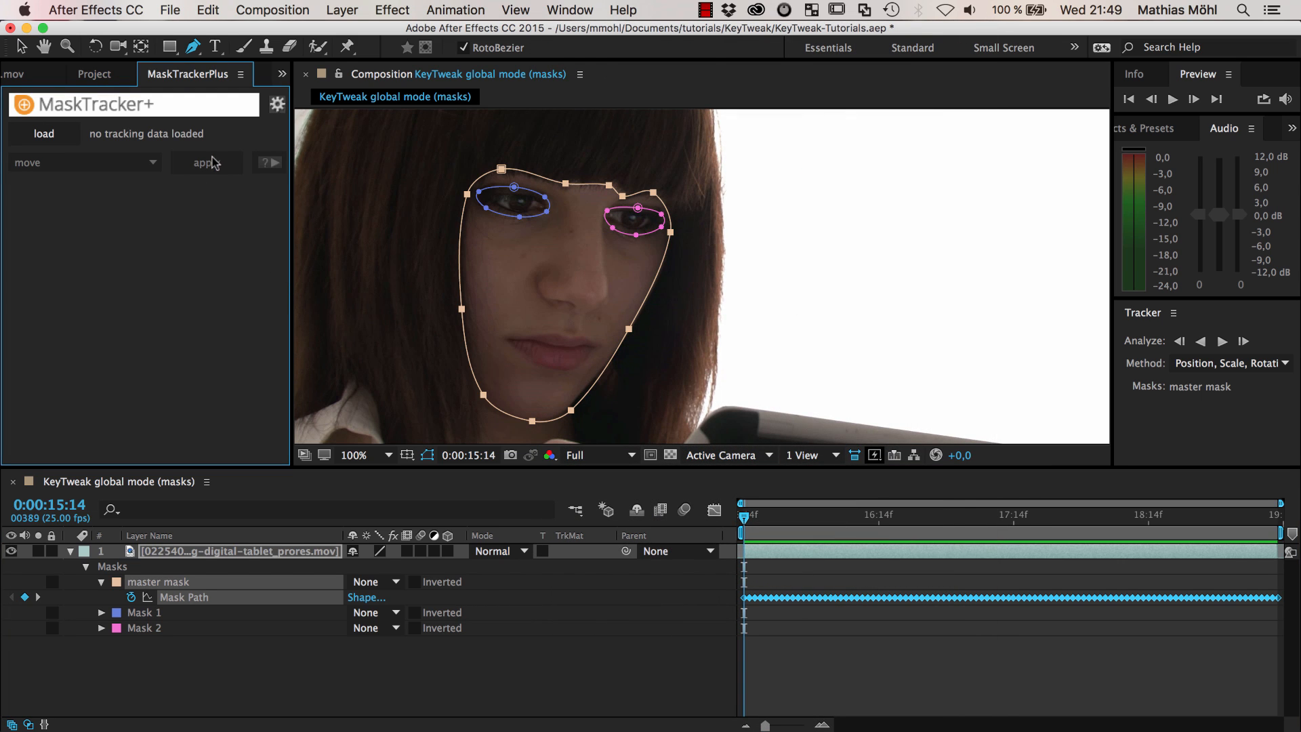
pyautogui.moveTo(148, 205)
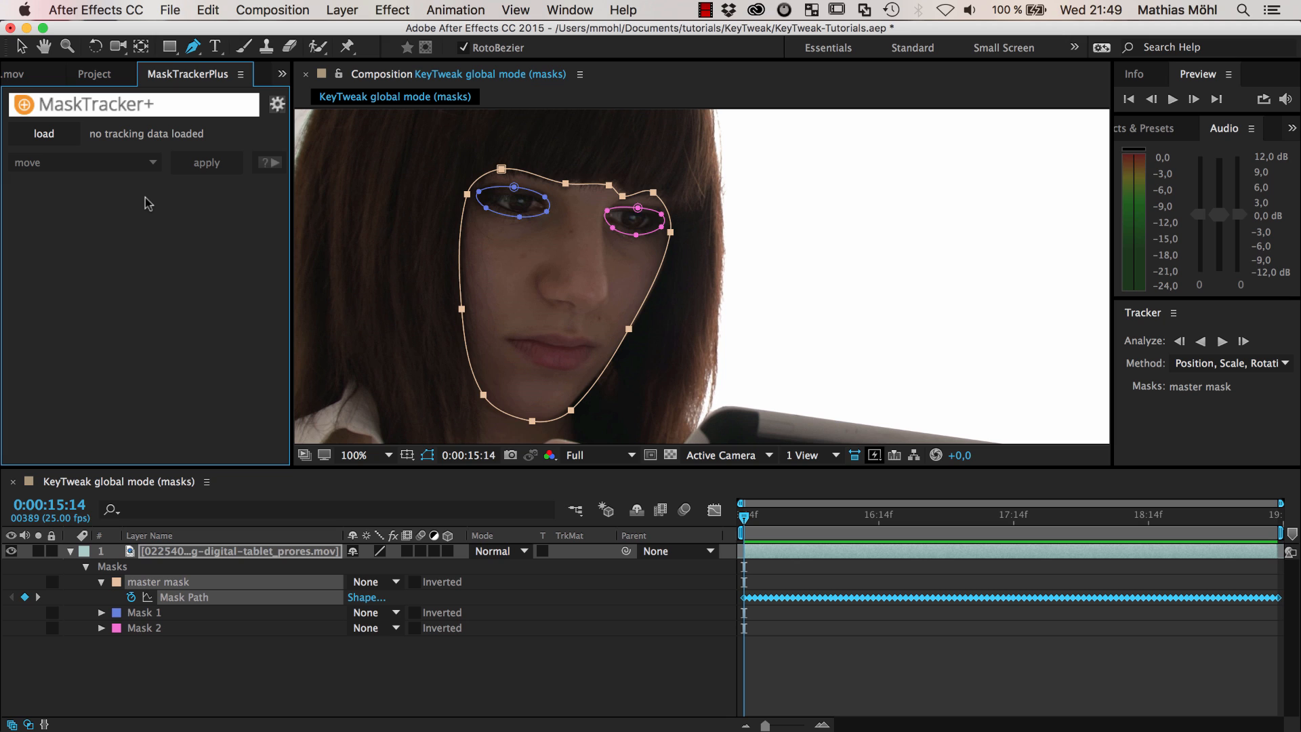
pyautogui.moveTo(222, 604)
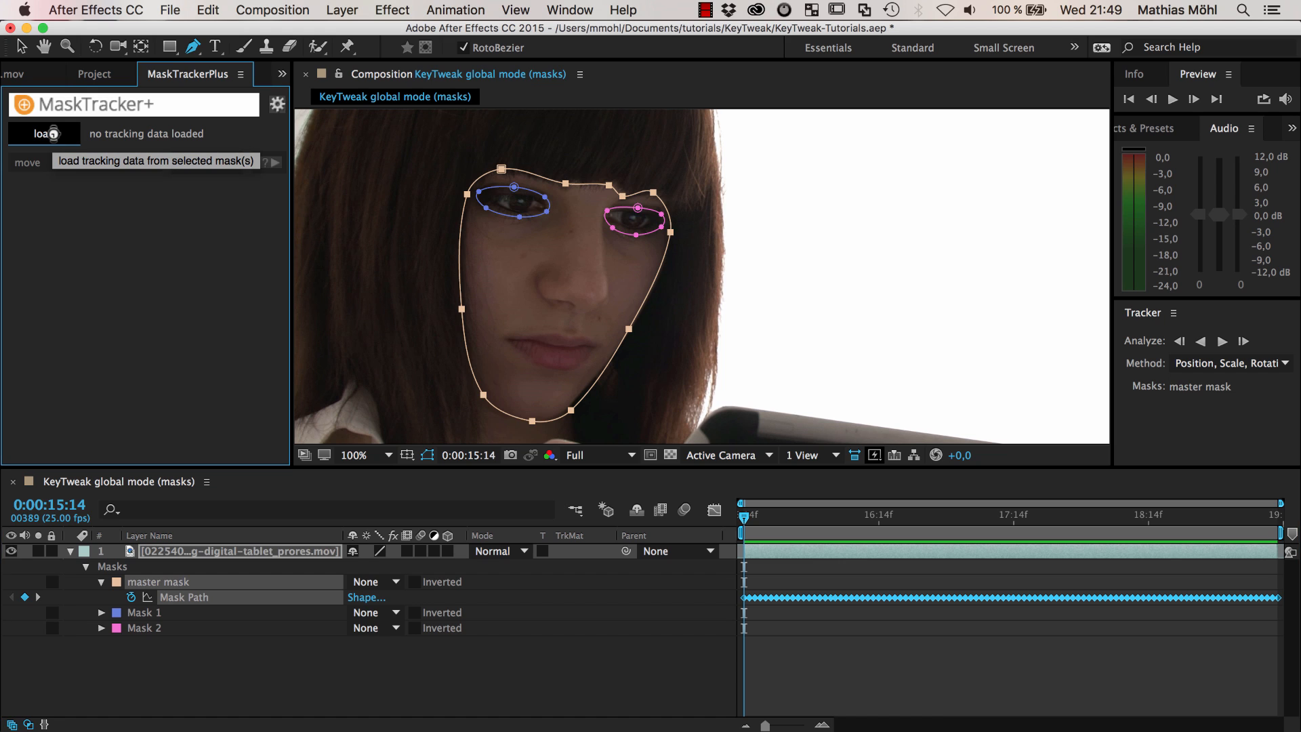
pyautogui.click(44, 133)
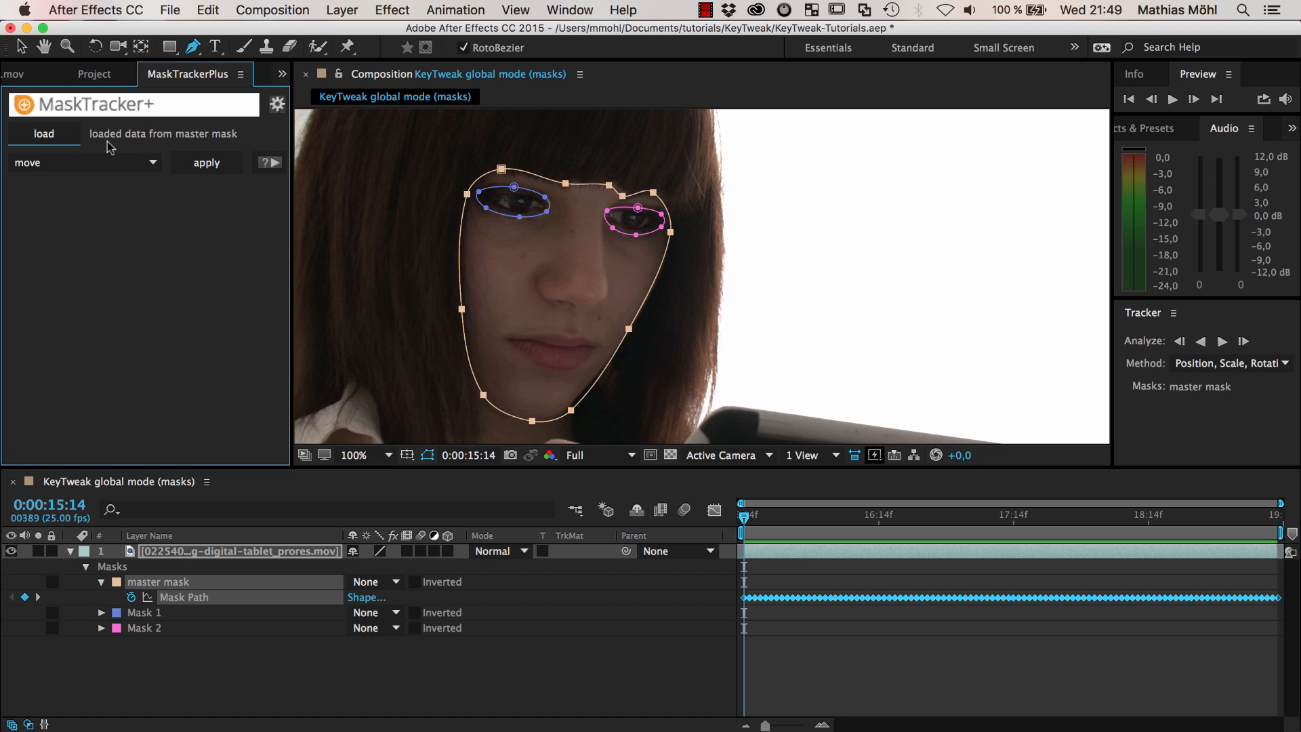
pyautogui.moveTo(228, 143)
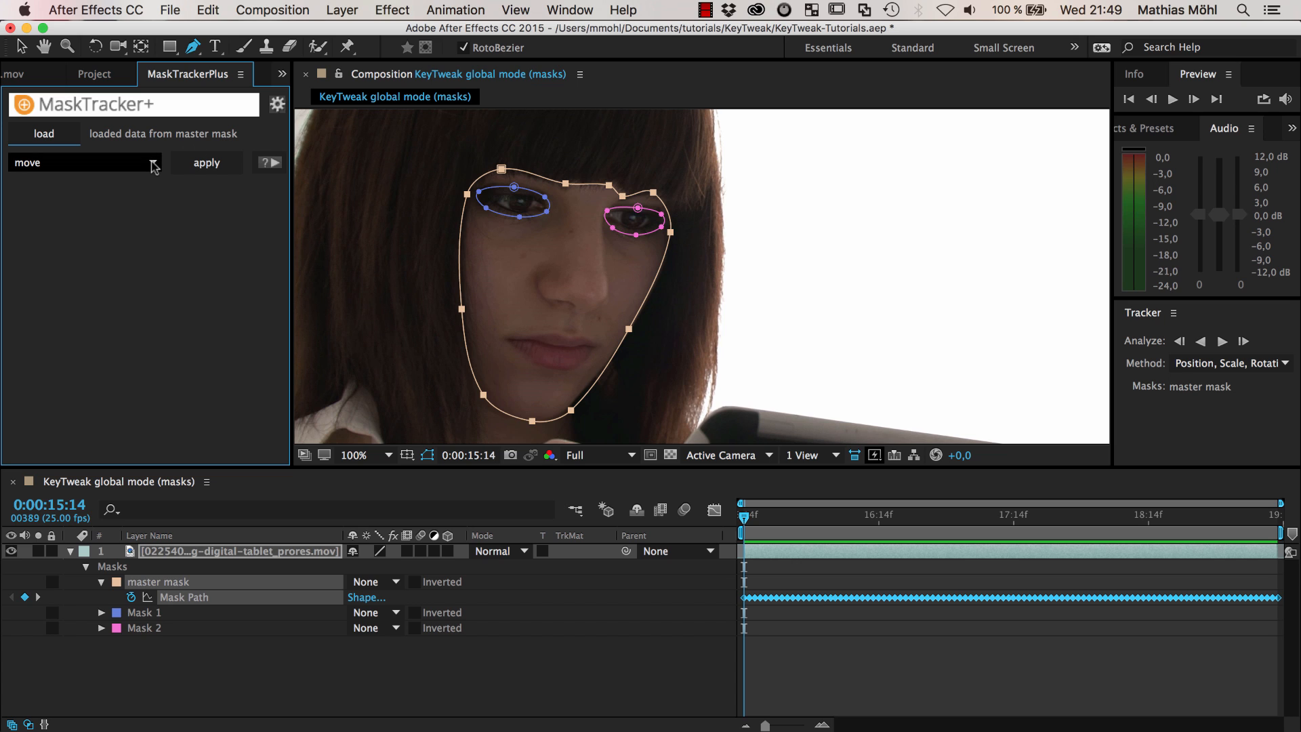
pyautogui.click(83, 162)
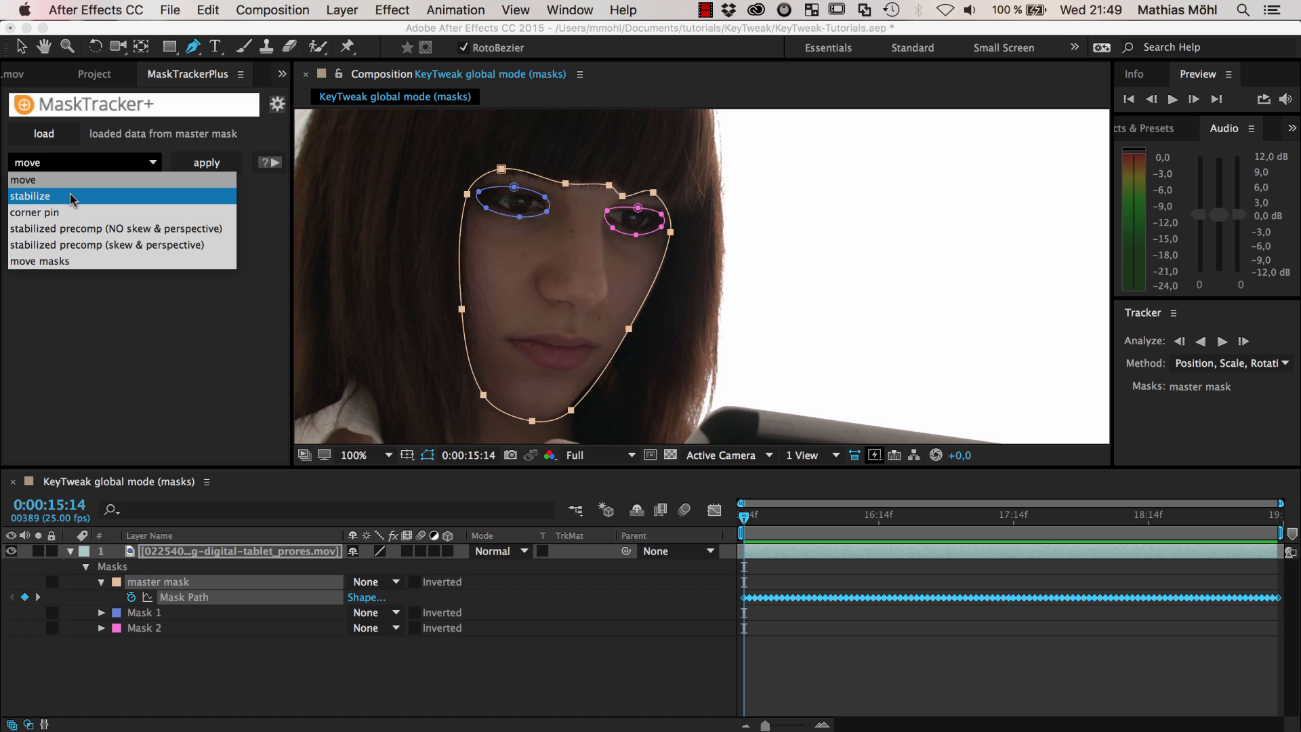
pyautogui.moveTo(51, 184)
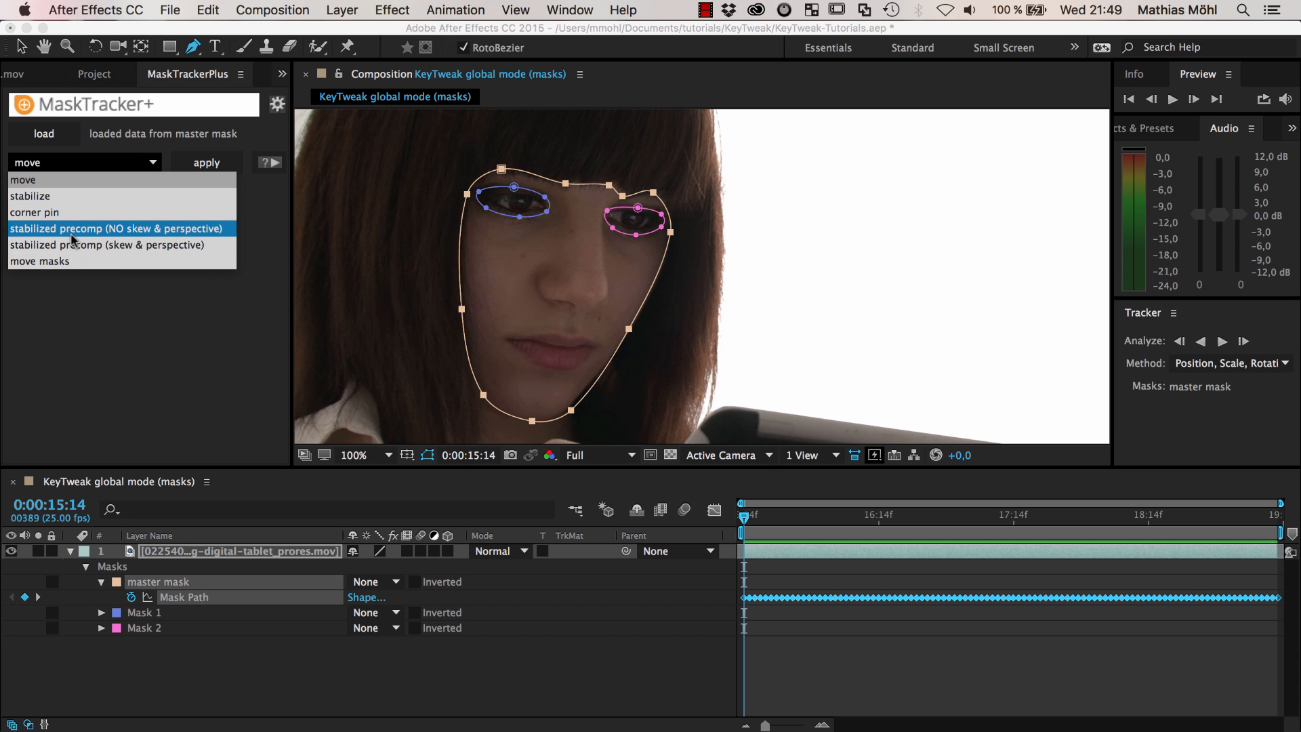
pyautogui.moveTo(39, 261)
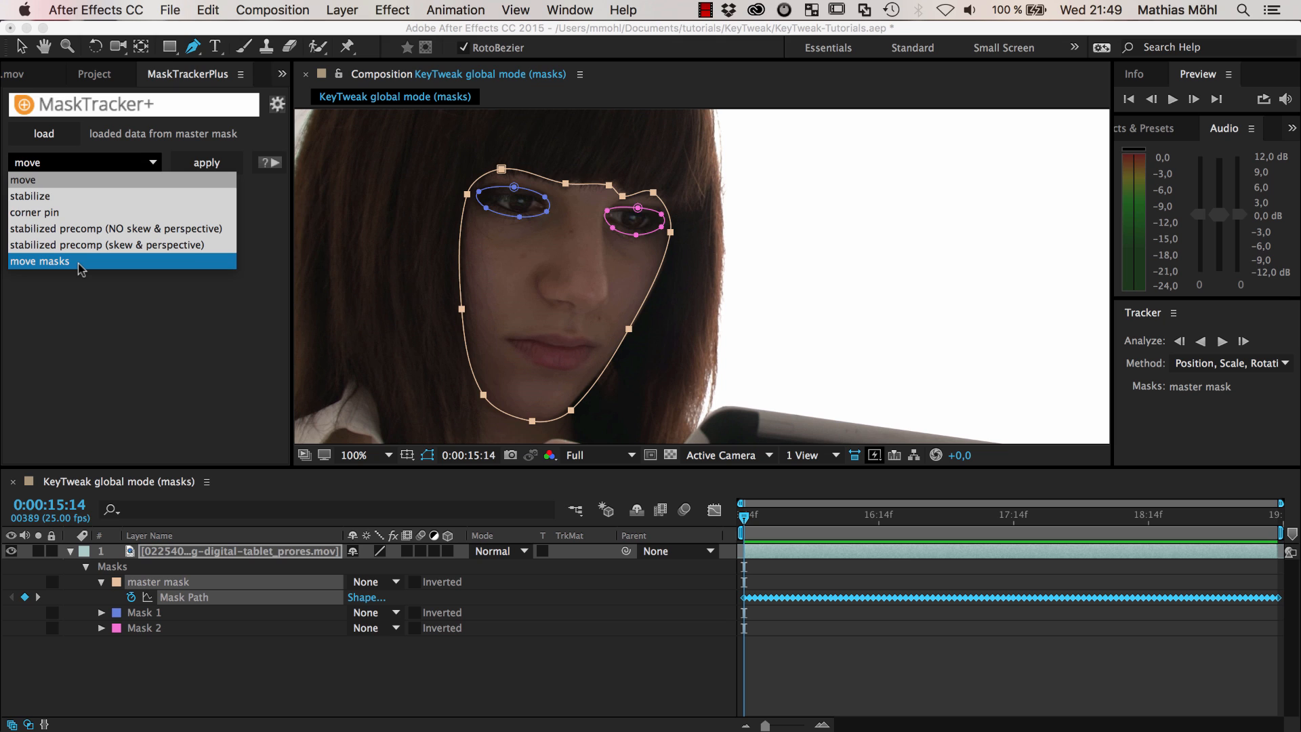
pyautogui.click(39, 261)
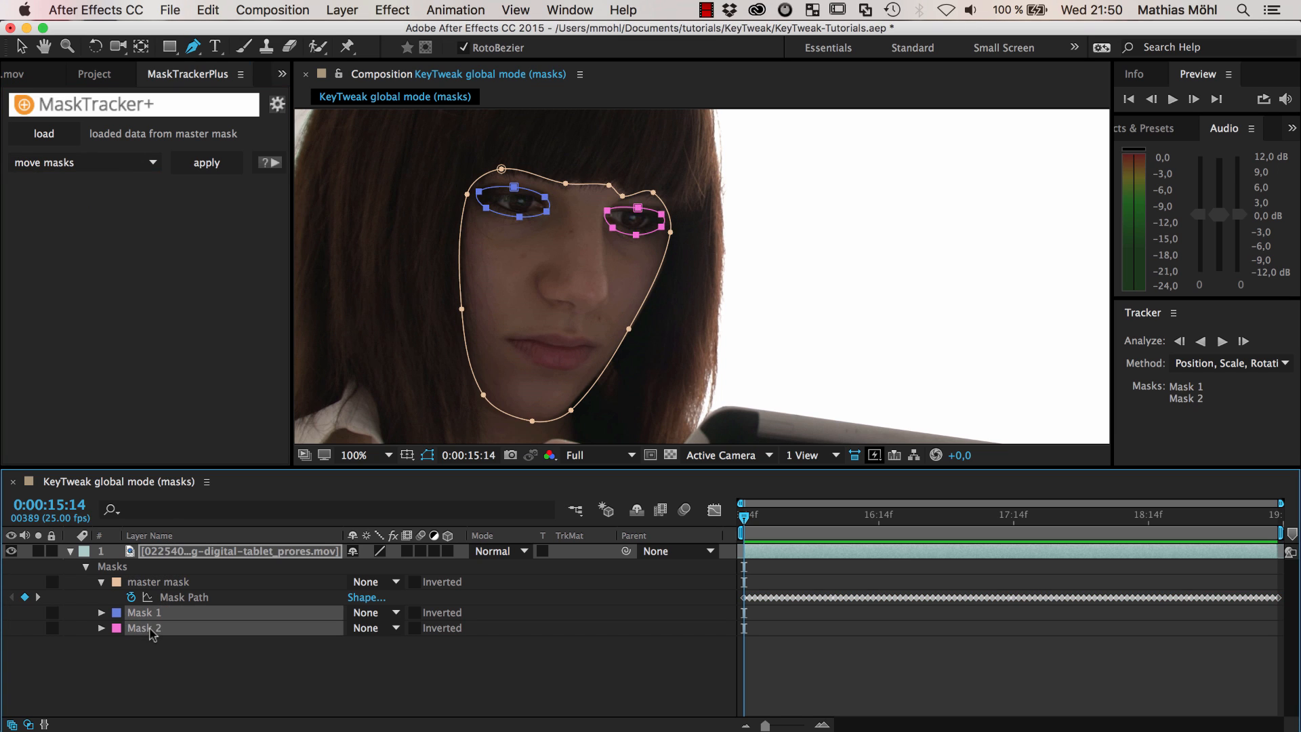
# Apply the tracking to Mask 1 and Mask 2, then scrub the timeline to confirm they follow
pyautogui.click(206, 162)
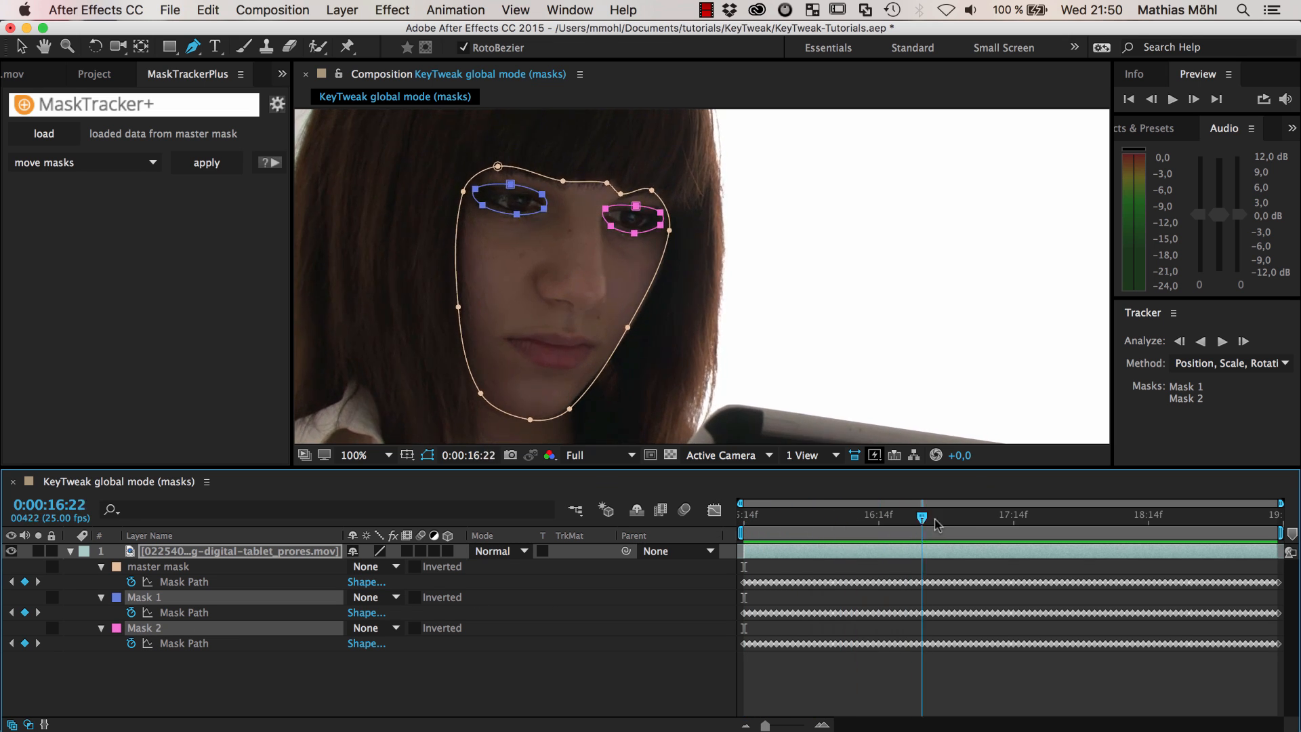
pyautogui.moveTo(921, 514); pyautogui.dragTo(1229, 515)
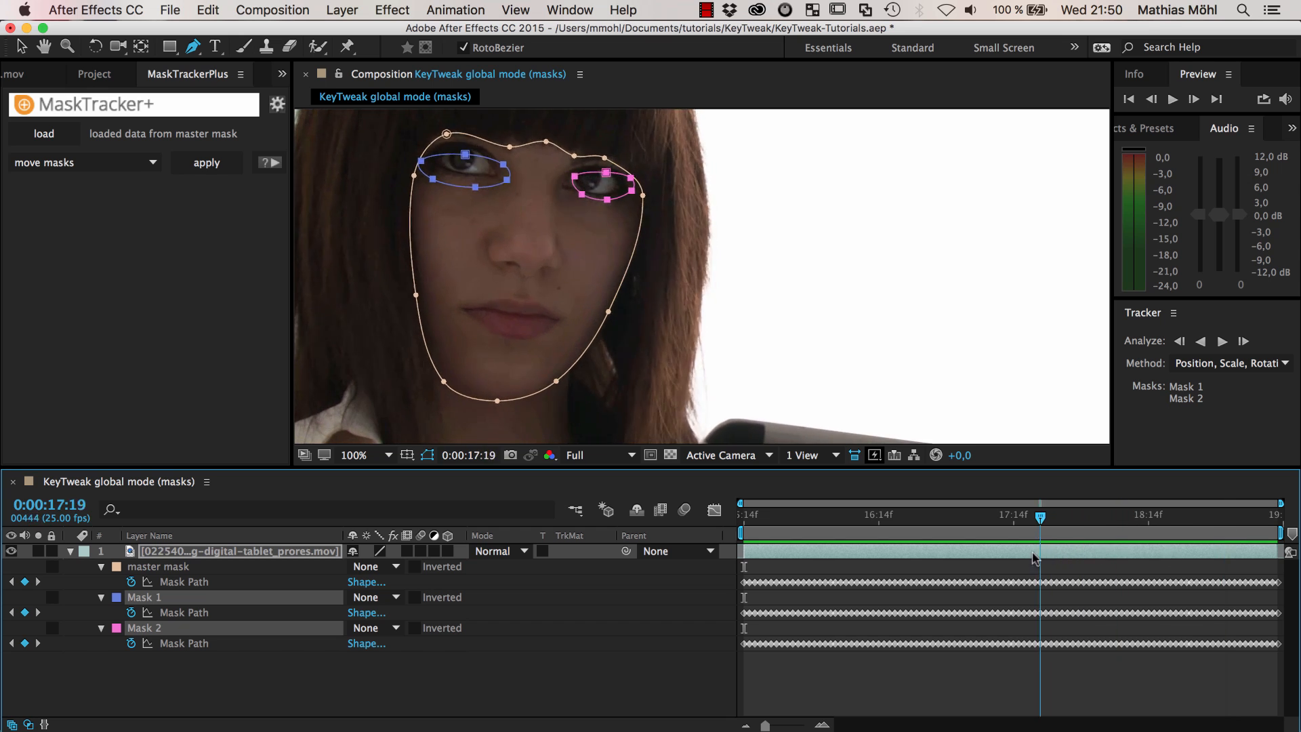
pyautogui.moveTo(1040, 532); pyautogui.dragTo(744, 531)
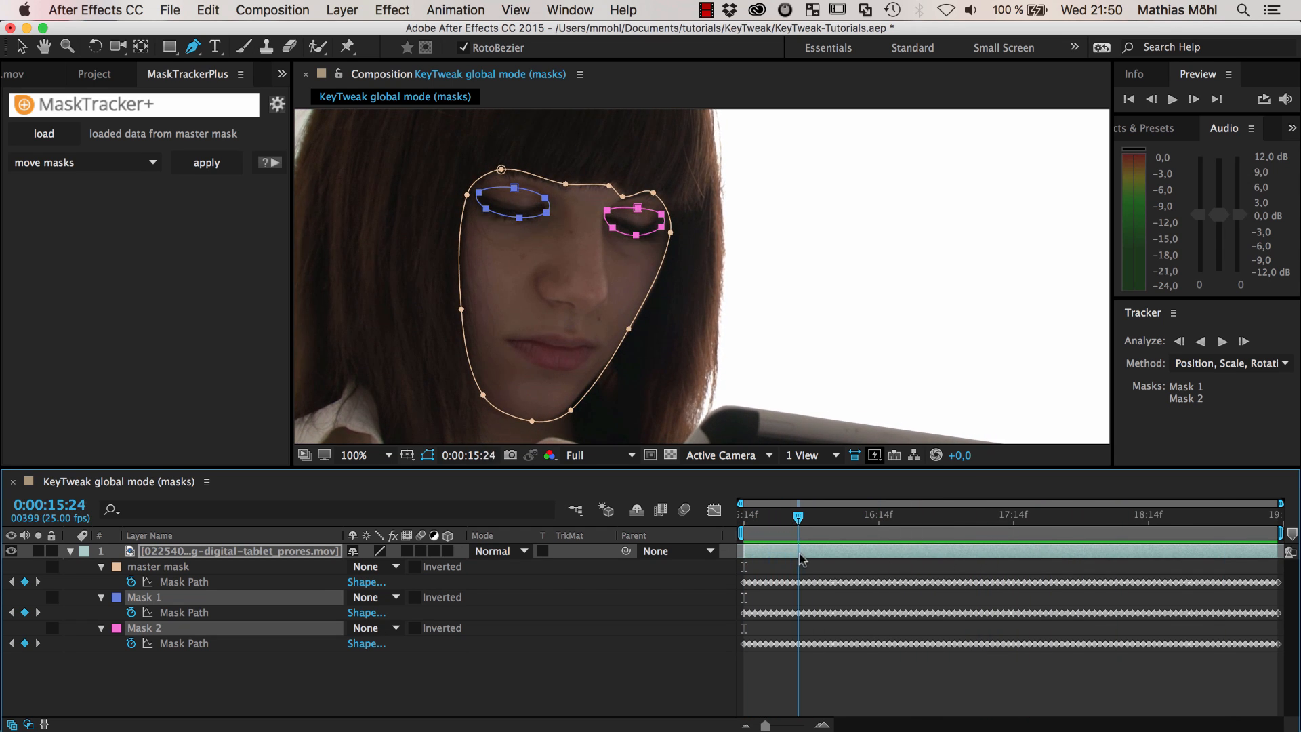
pyautogui.moveTo(798, 517); pyautogui.dragTo(787, 517)
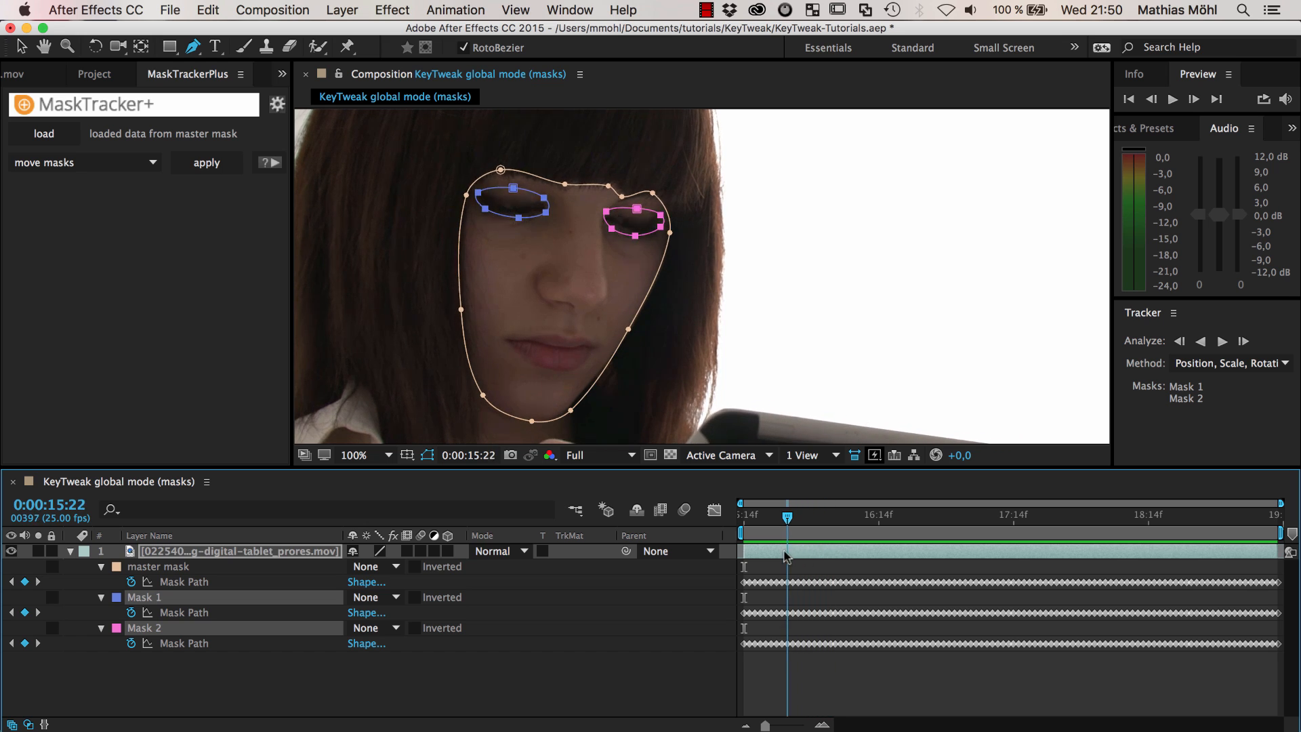
pyautogui.moveTo(787, 517); pyautogui.dragTo(754, 517)
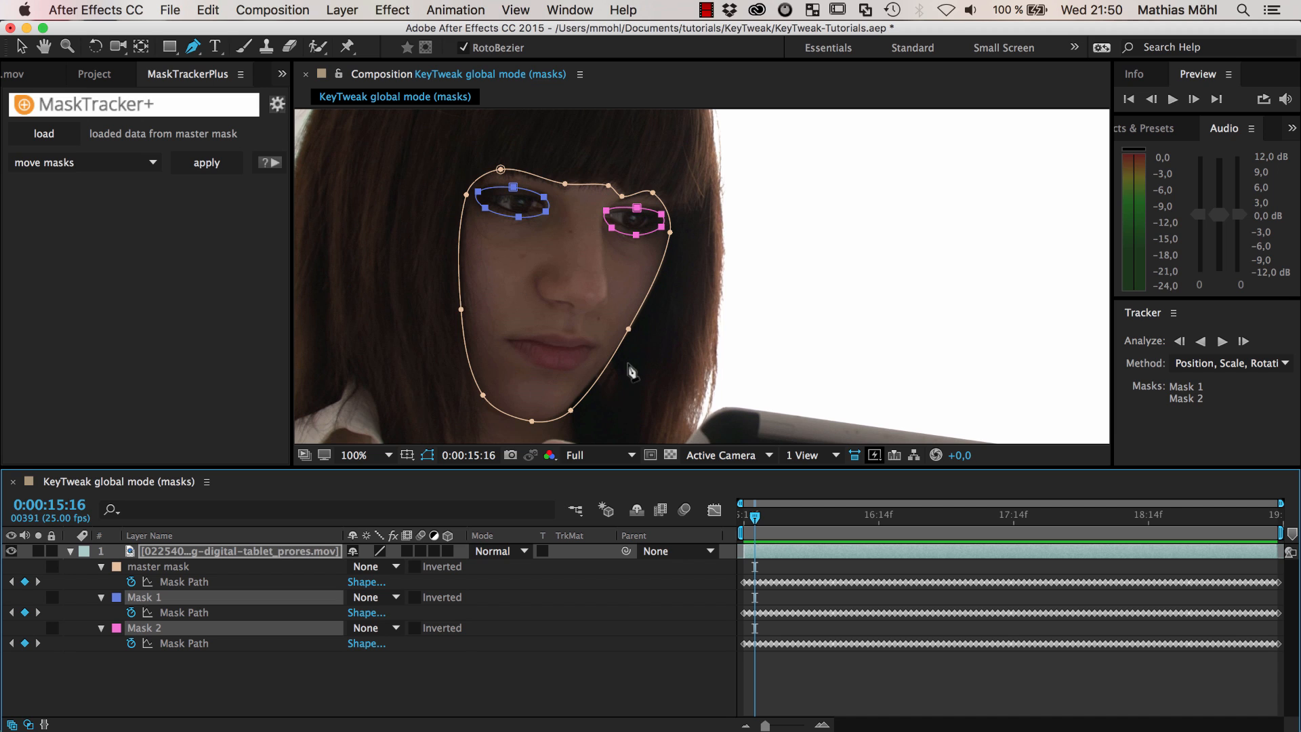
pyautogui.moveTo(133, 121)
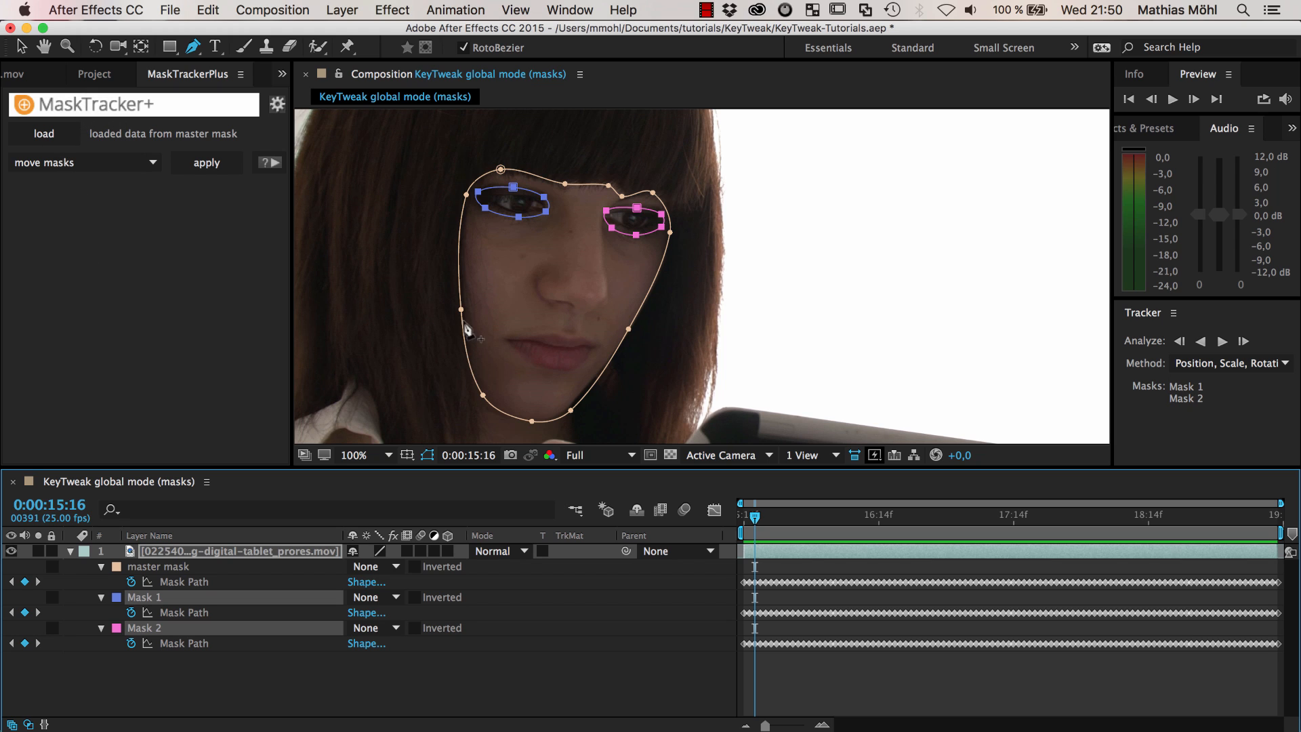
pyautogui.moveTo(518, 231)
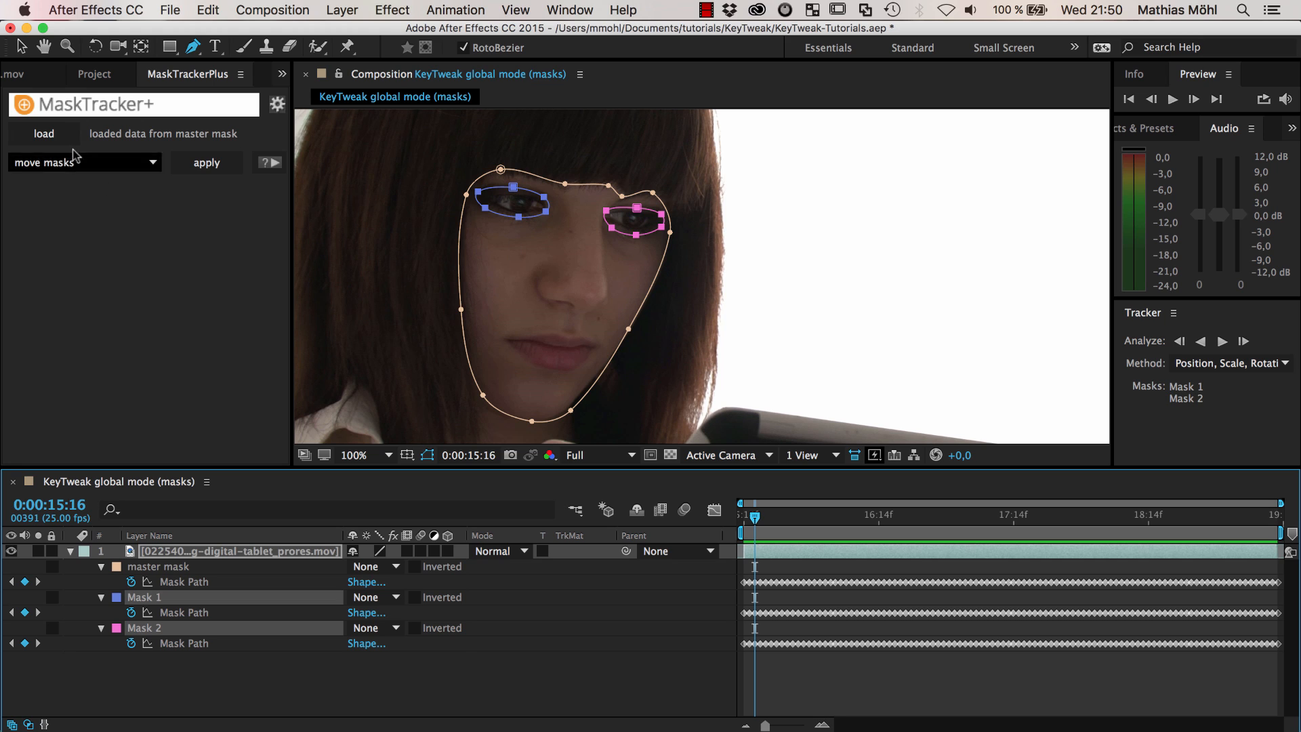
pyautogui.moveTo(143, 166)
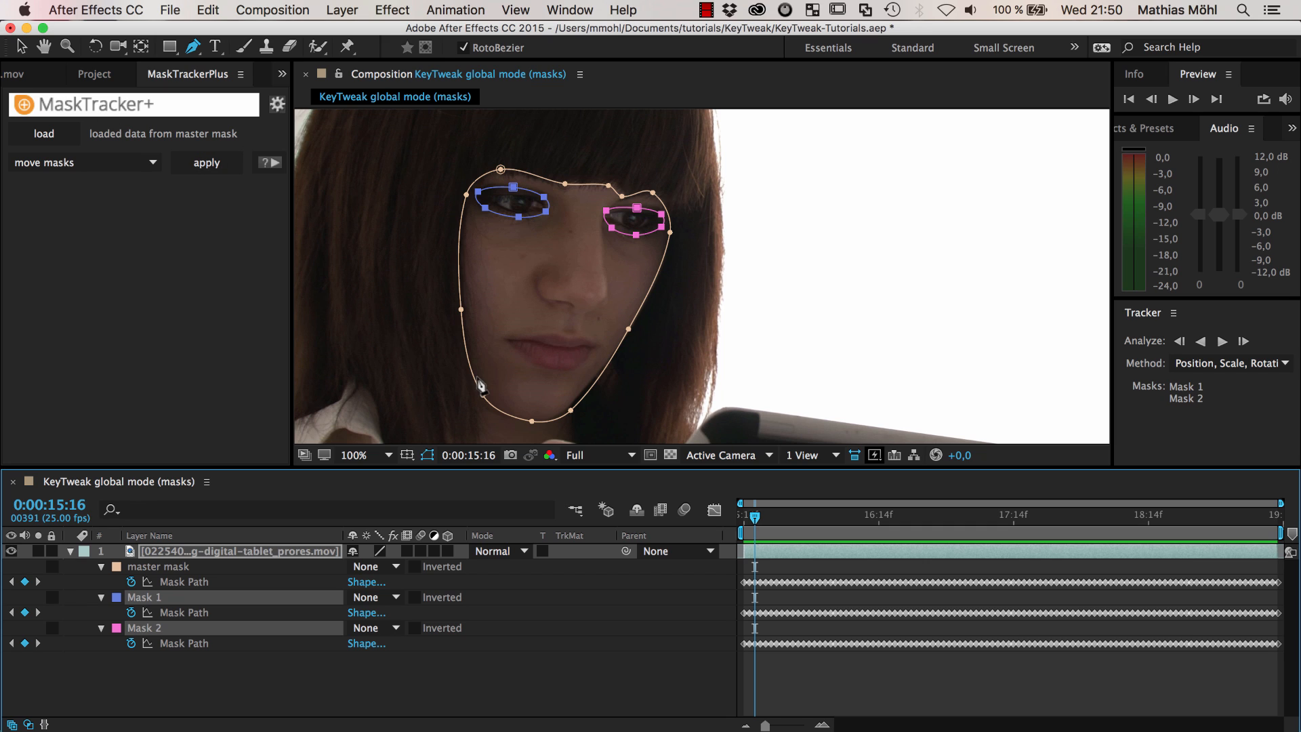
pyautogui.moveTo(496, 326)
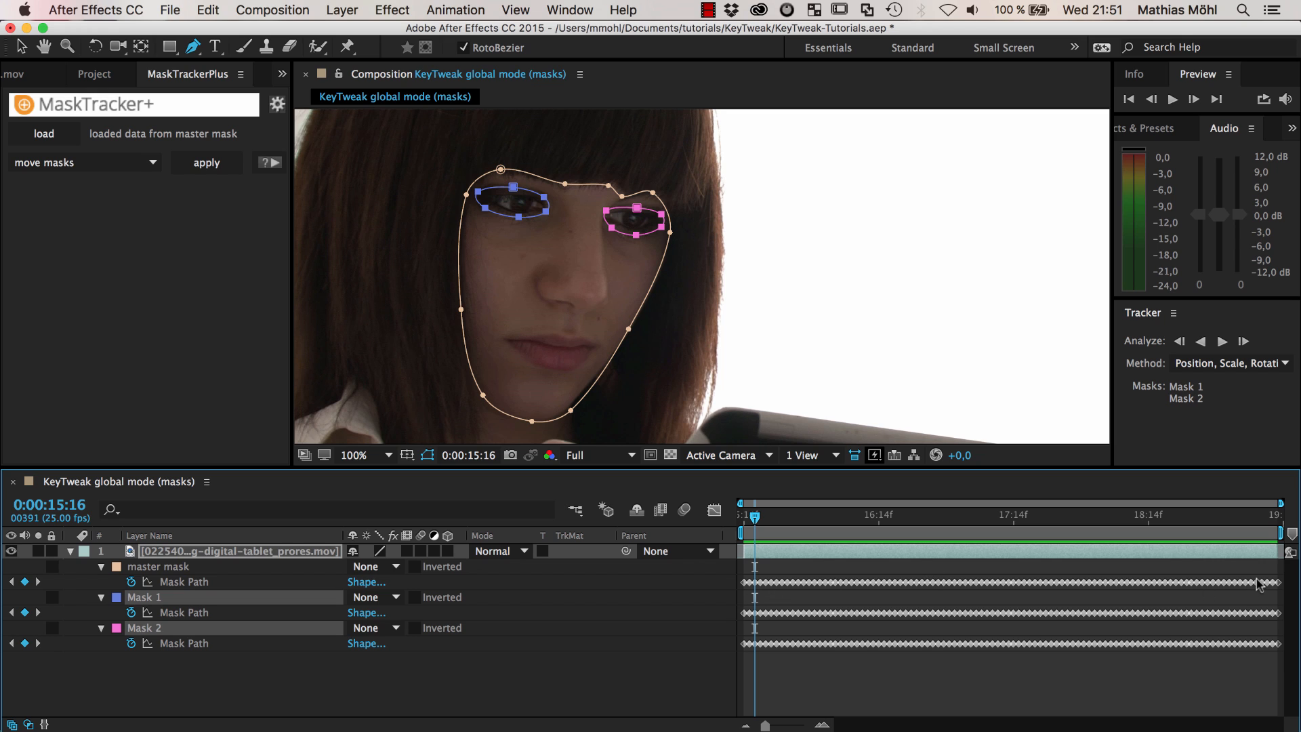
pyautogui.moveTo(815, 406)
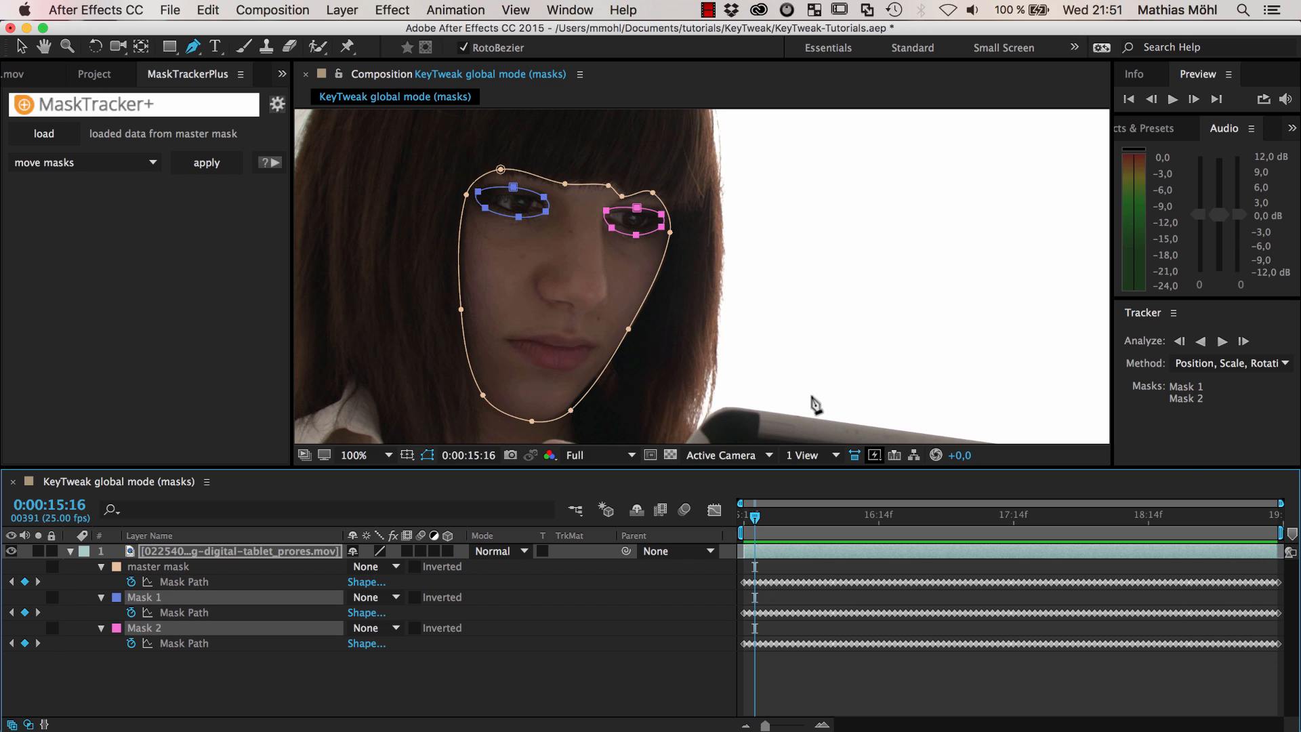
pyautogui.moveTo(619, 384)
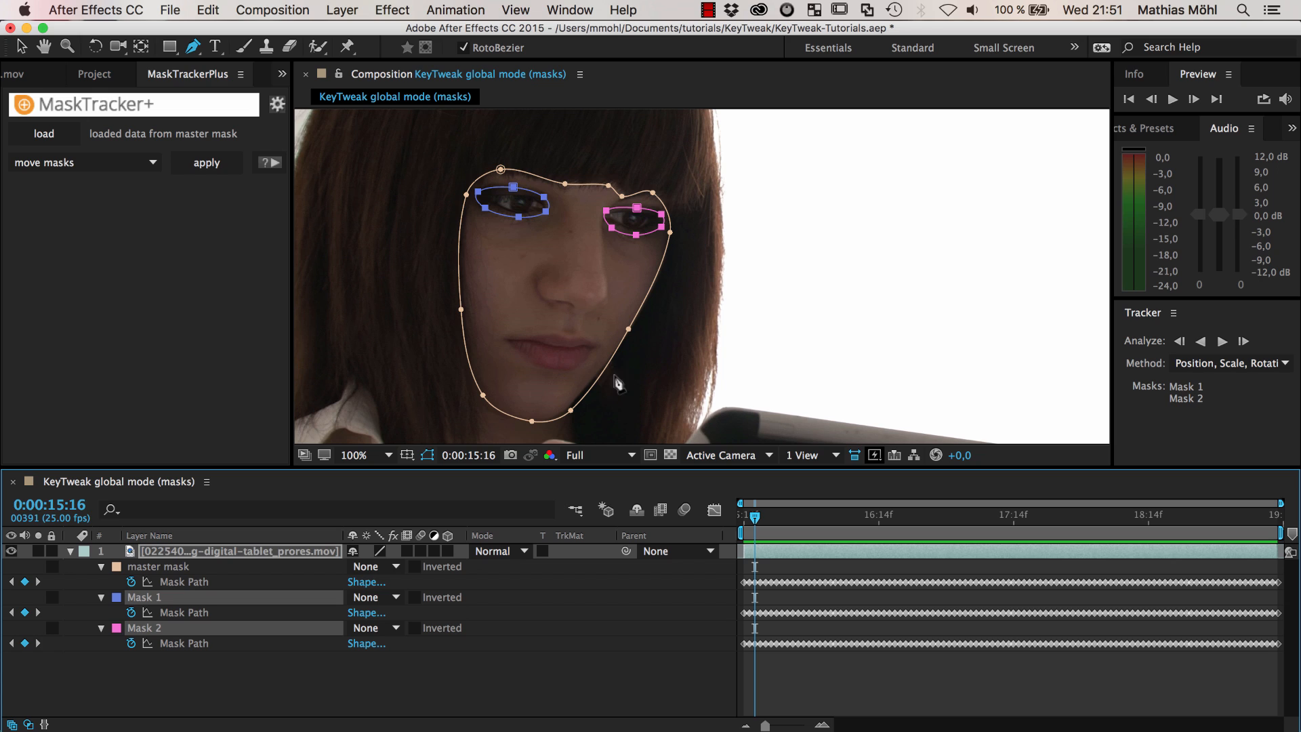